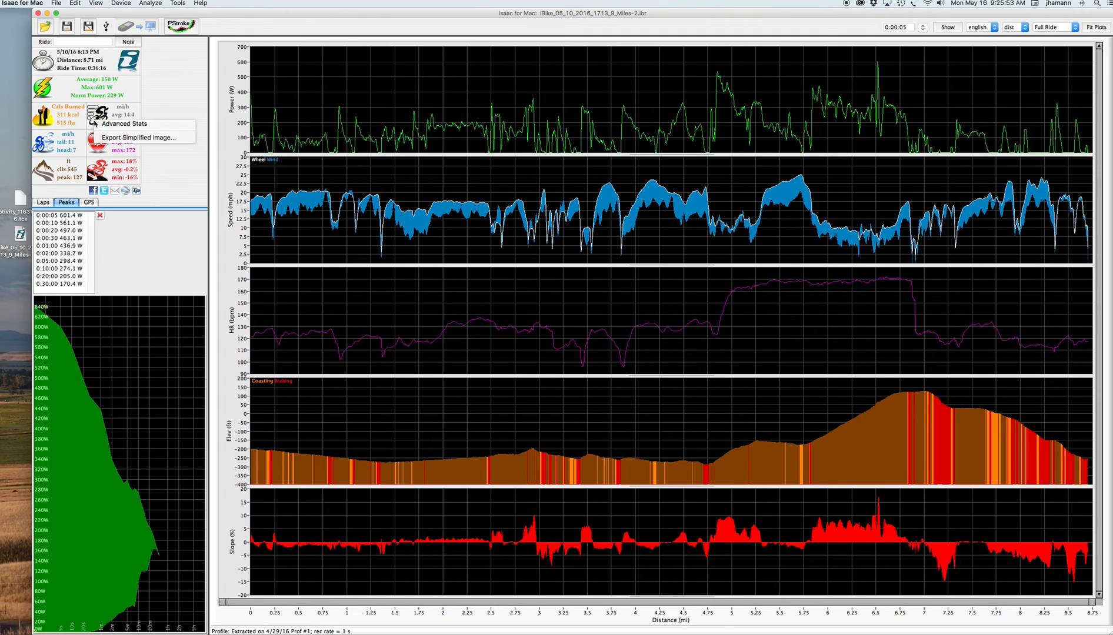
{"action": "mouse_move", "coordinate": [126, 124]}
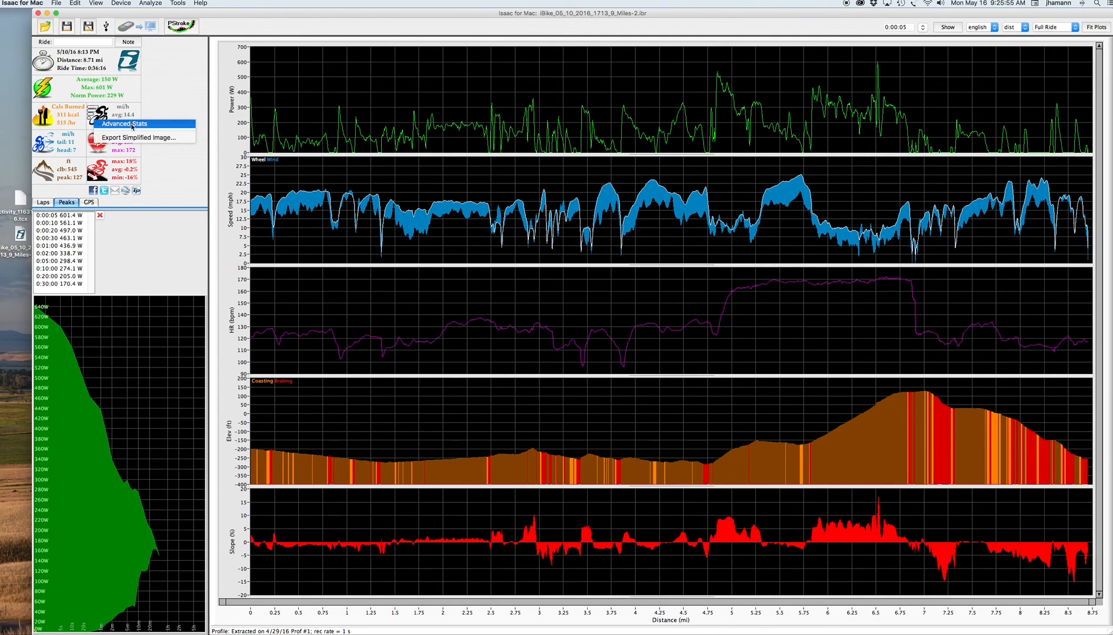
Step: Show the advanced ride statistics with min, average and max figures beside the data plots
{"action": "left_click", "coordinate": [126, 123]}
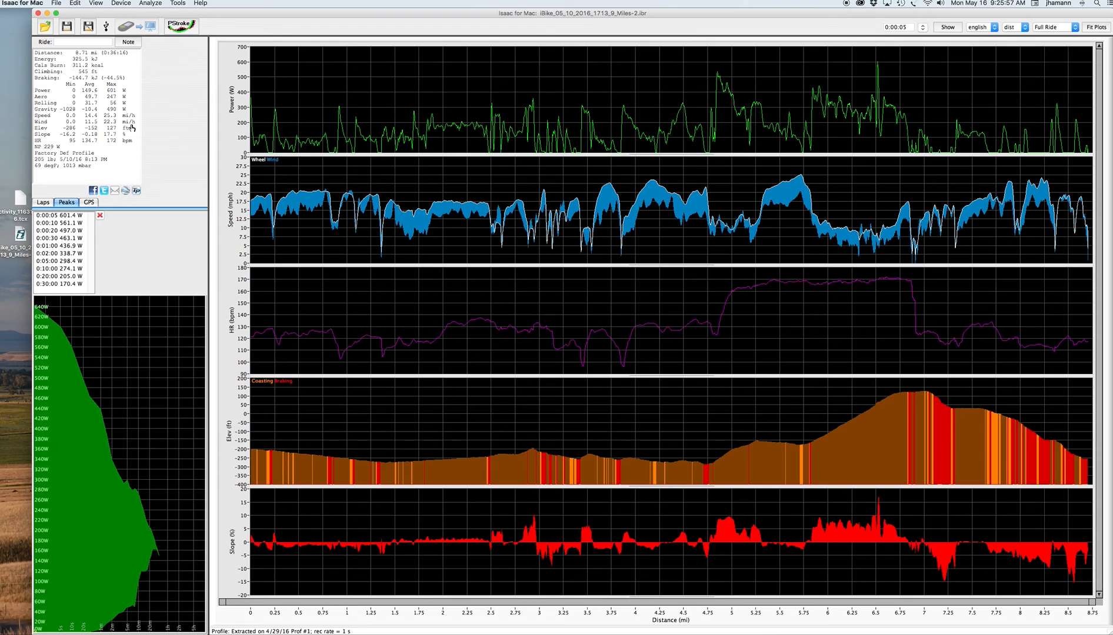
{"action": "mouse_move", "coordinate": [98, 121]}
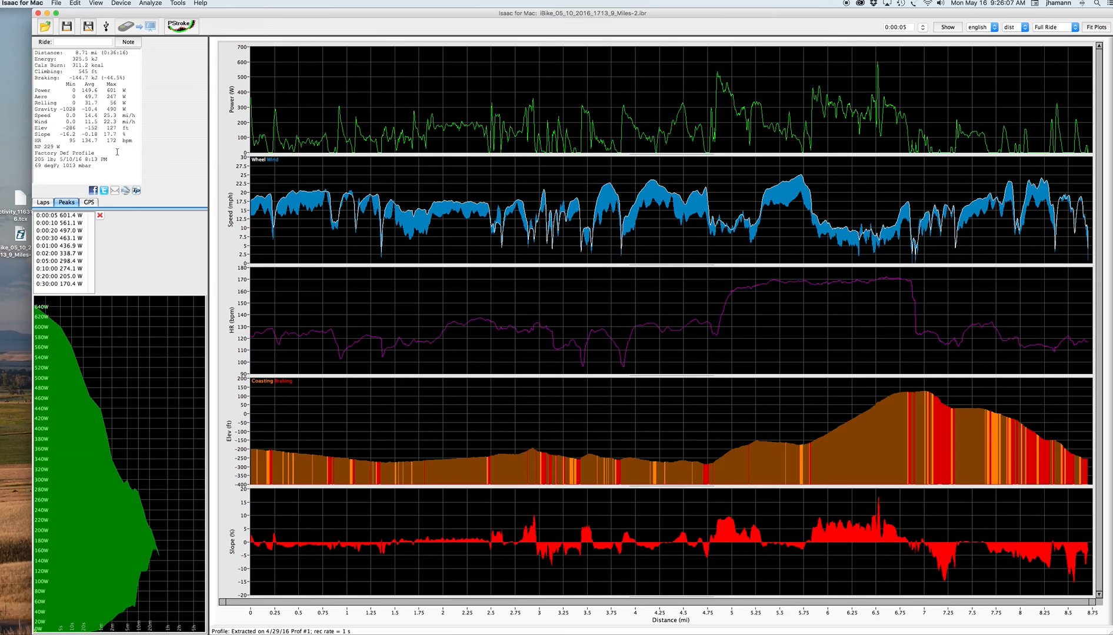
{"action": "mouse_move", "coordinate": [196, 187]}
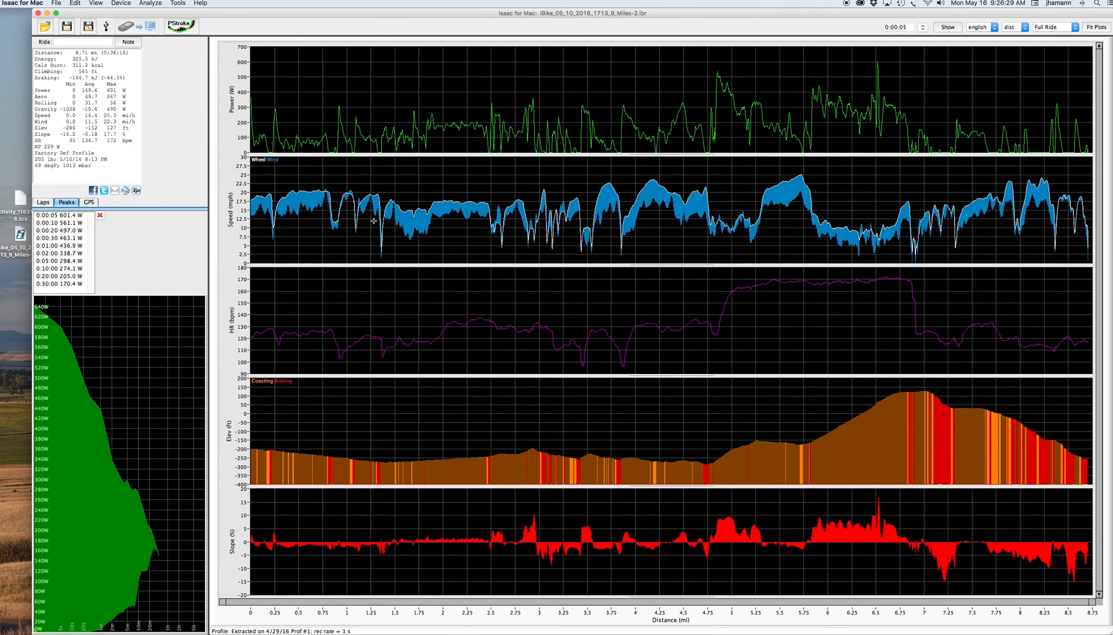
{"action": "mouse_move", "coordinate": [854, 161]}
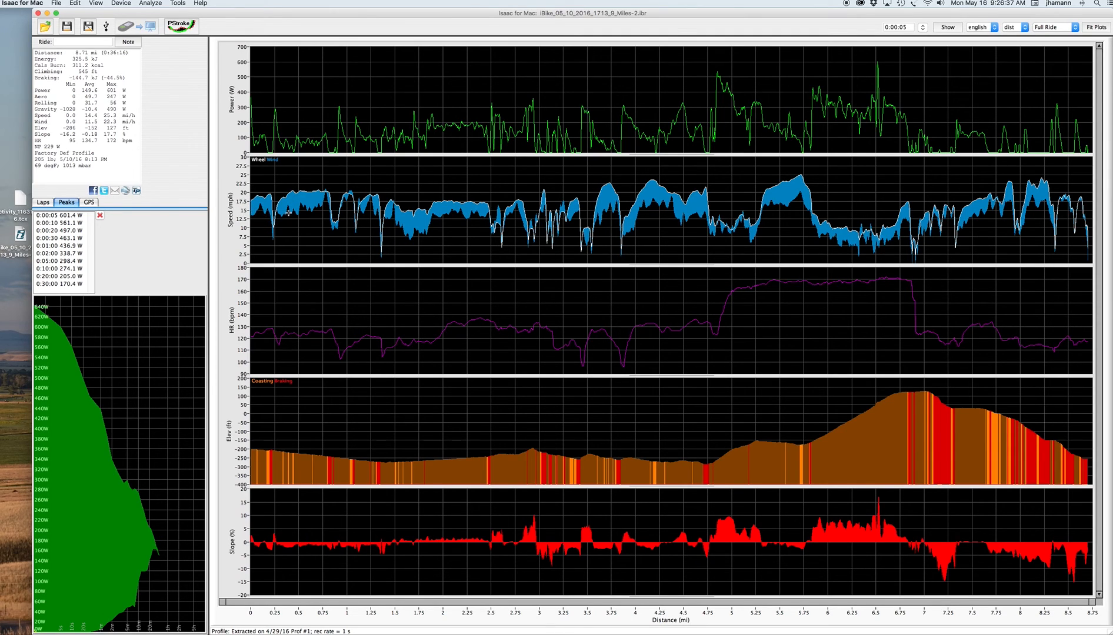
{"action": "mouse_move", "coordinate": [729, 252]}
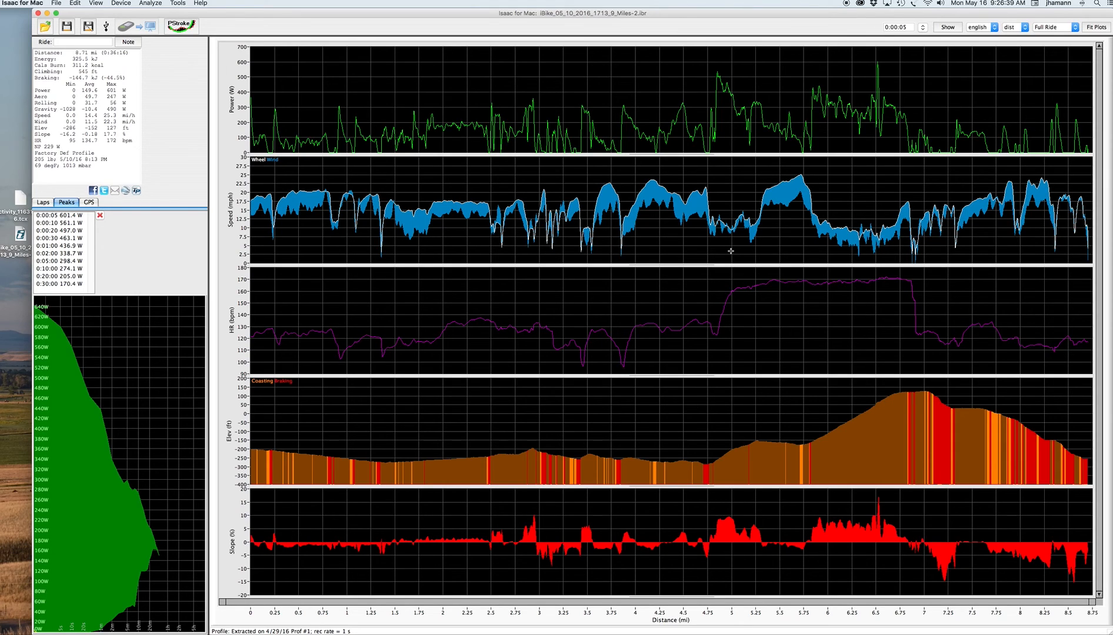
{"action": "mouse_move", "coordinate": [496, 330]}
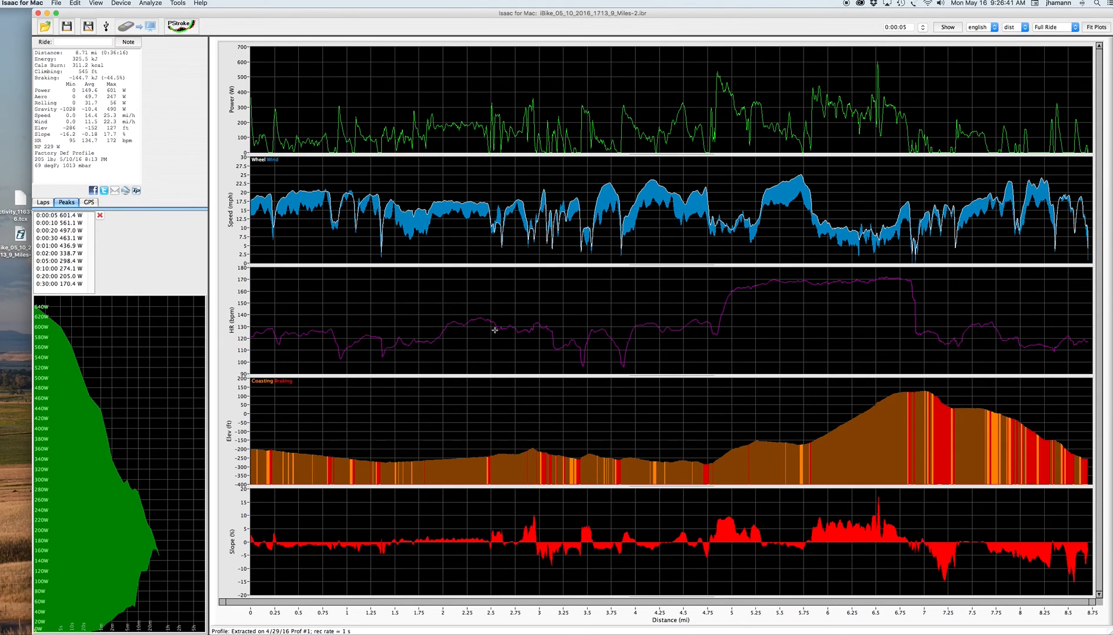
{"action": "mouse_move", "coordinate": [1053, 319]}
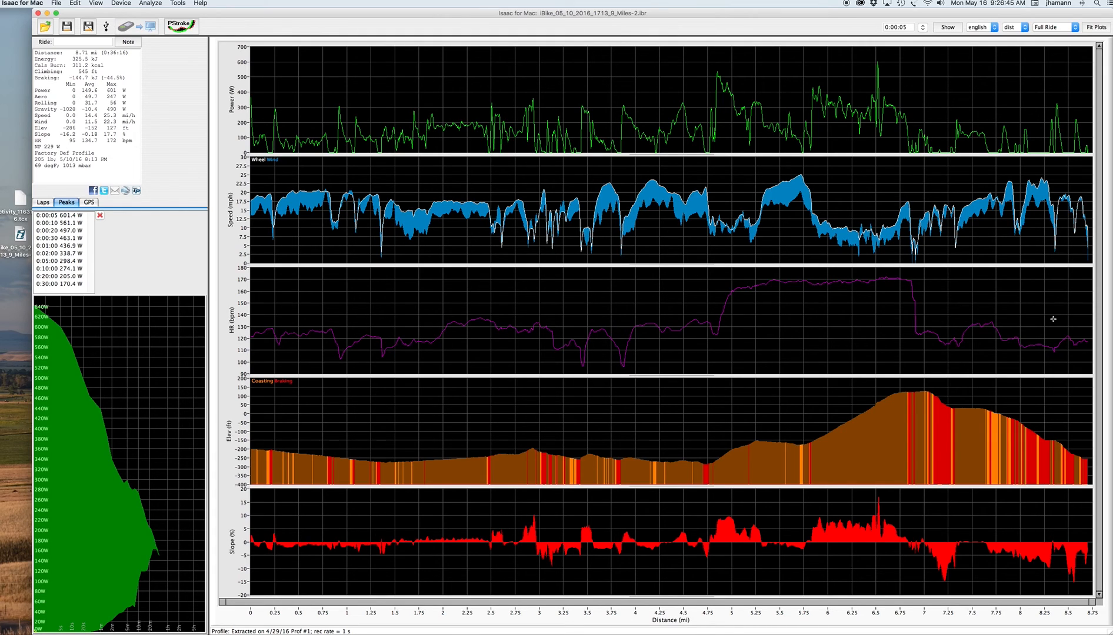
{"action": "mouse_move", "coordinate": [253, 446]}
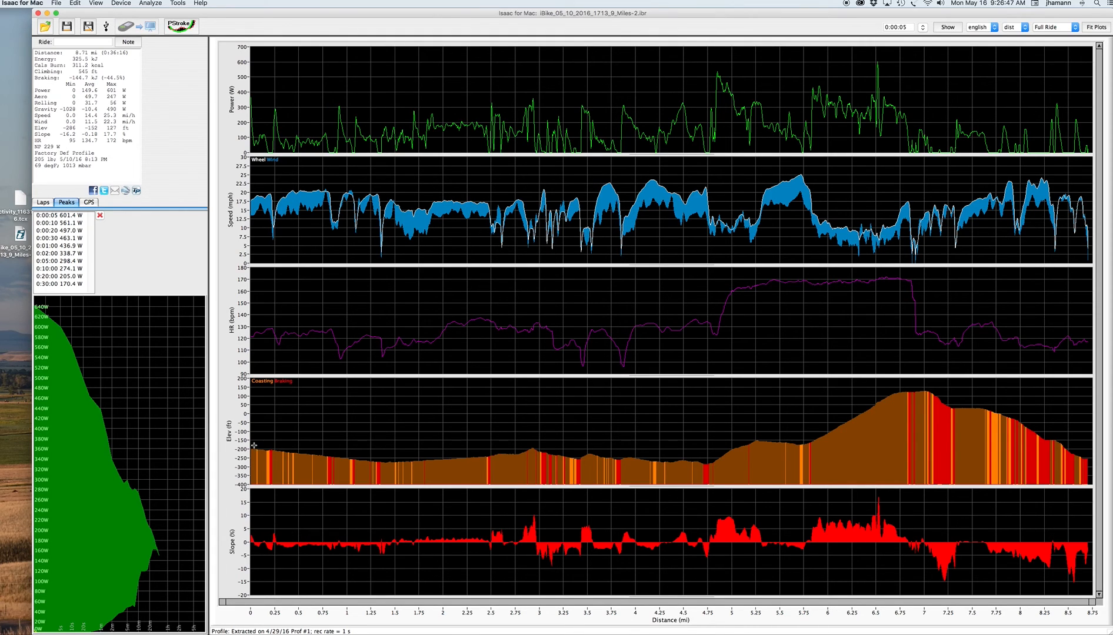
{"action": "mouse_move", "coordinate": [510, 457]}
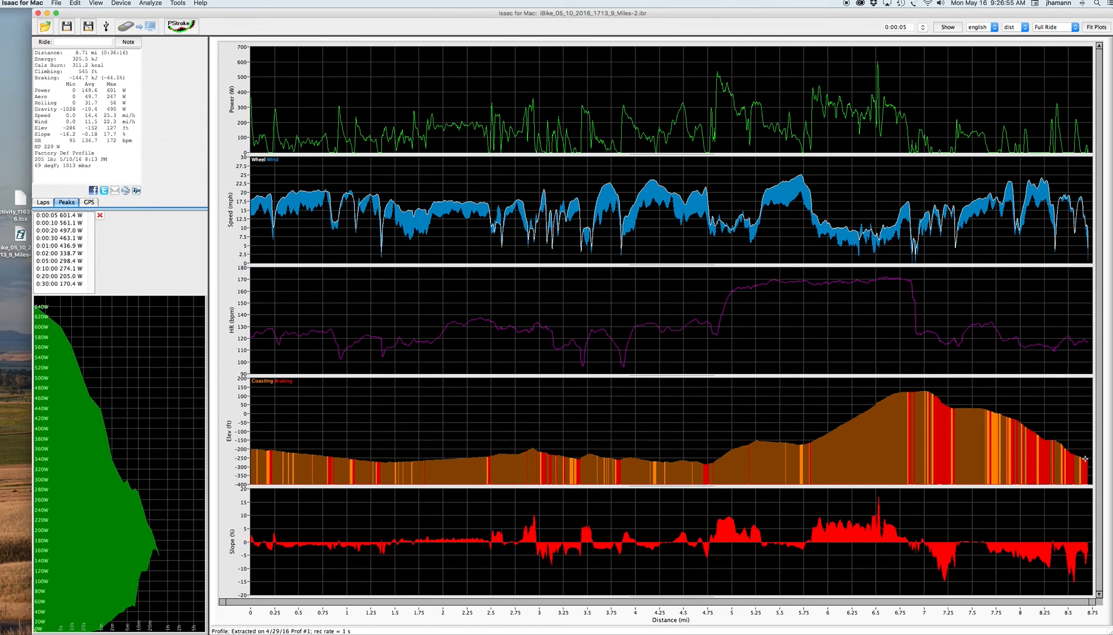
{"action": "mouse_move", "coordinate": [257, 534]}
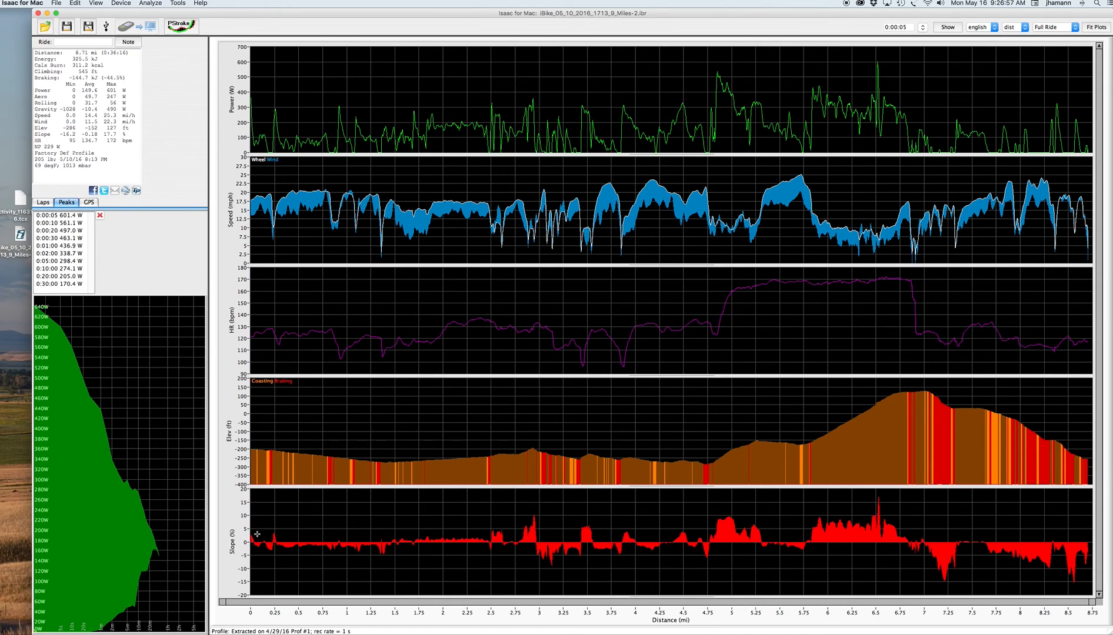
{"action": "mouse_move", "coordinate": [710, 534]}
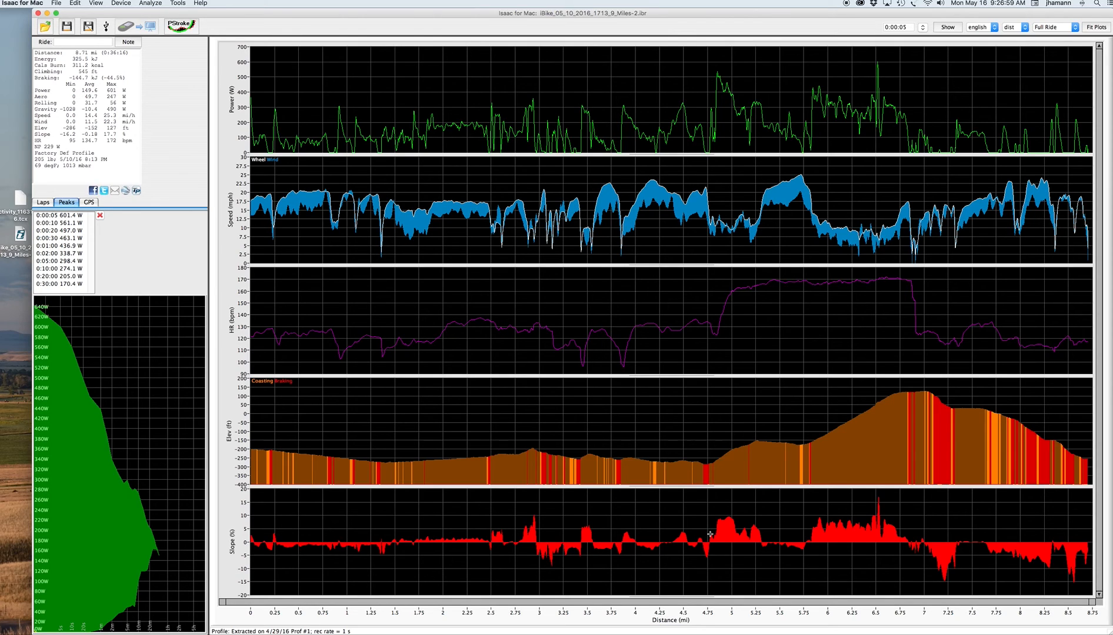
{"action": "mouse_move", "coordinate": [532, 531]}
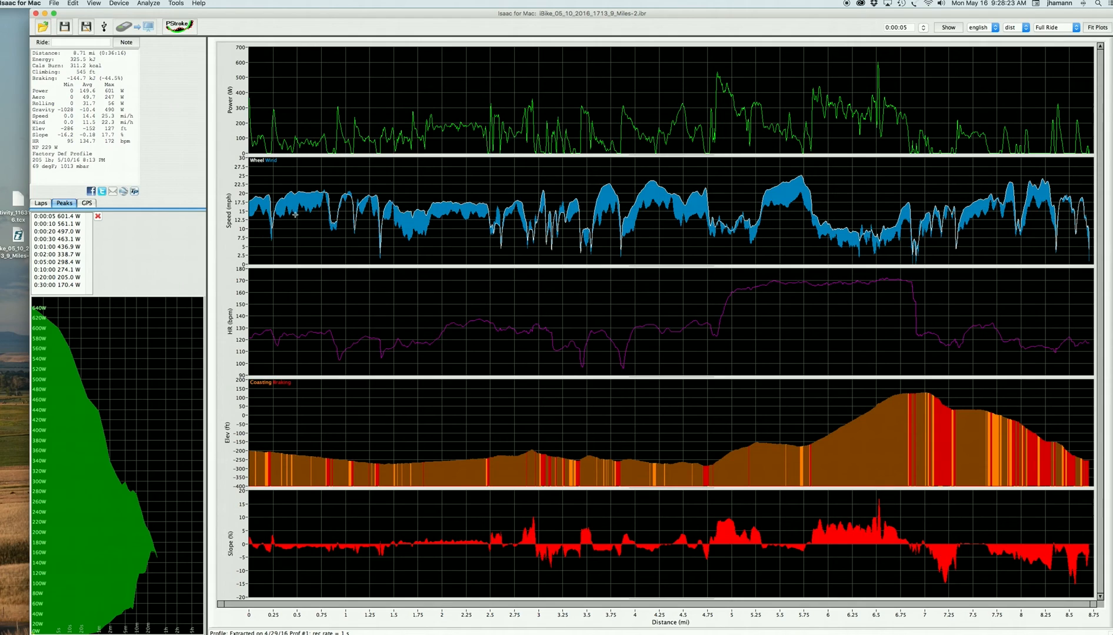
{"action": "mouse_move", "coordinate": [449, 214]}
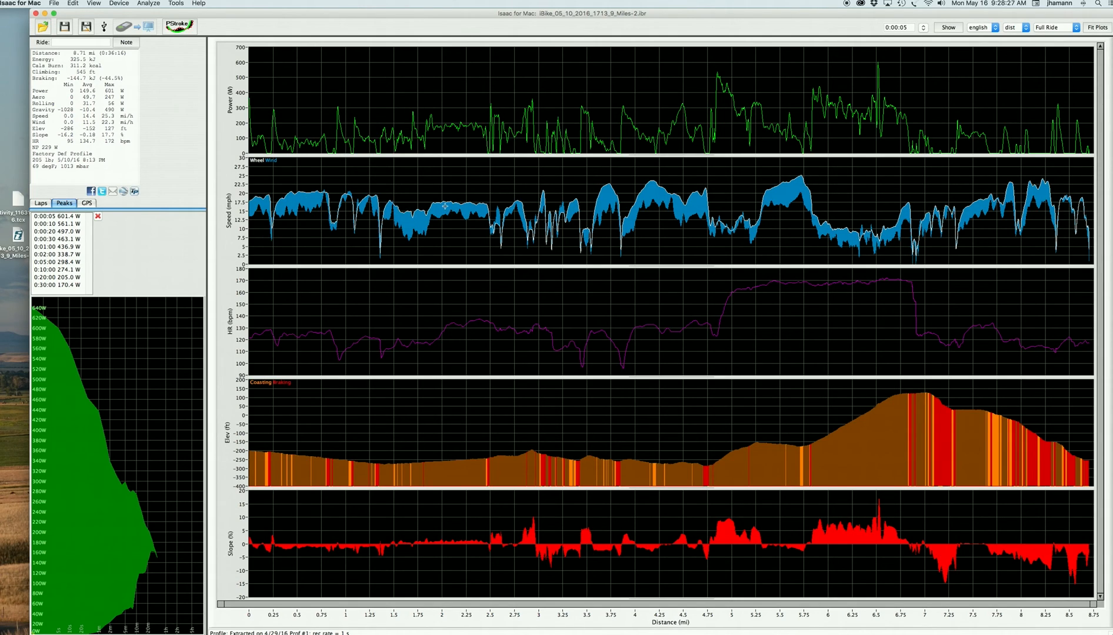
{"action": "mouse_move", "coordinate": [676, 225]}
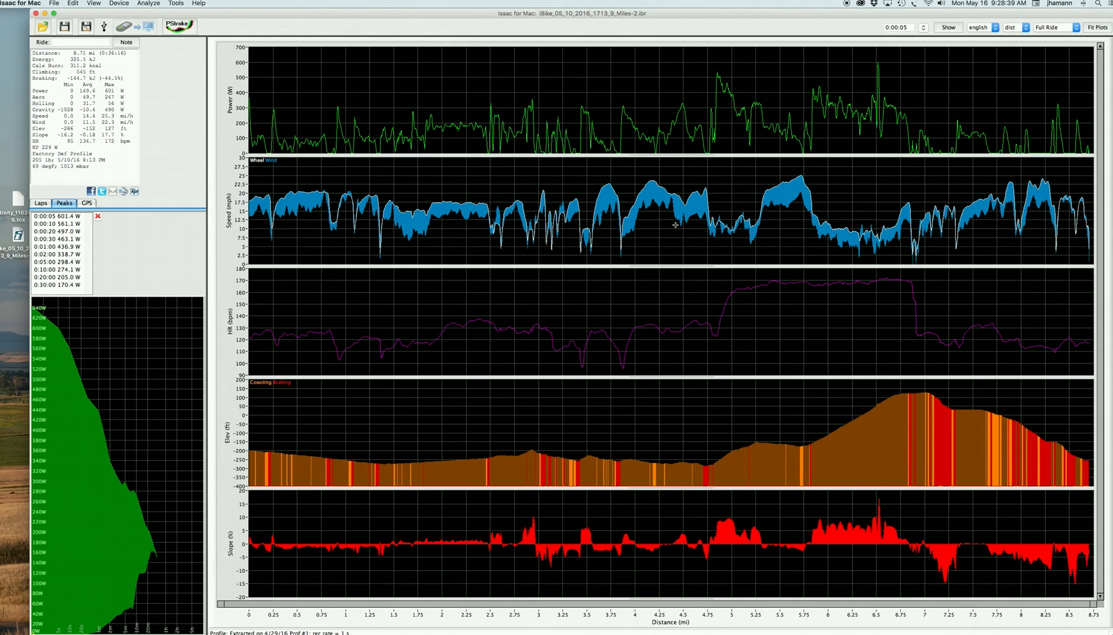
{"action": "mouse_move", "coordinate": [628, 243]}
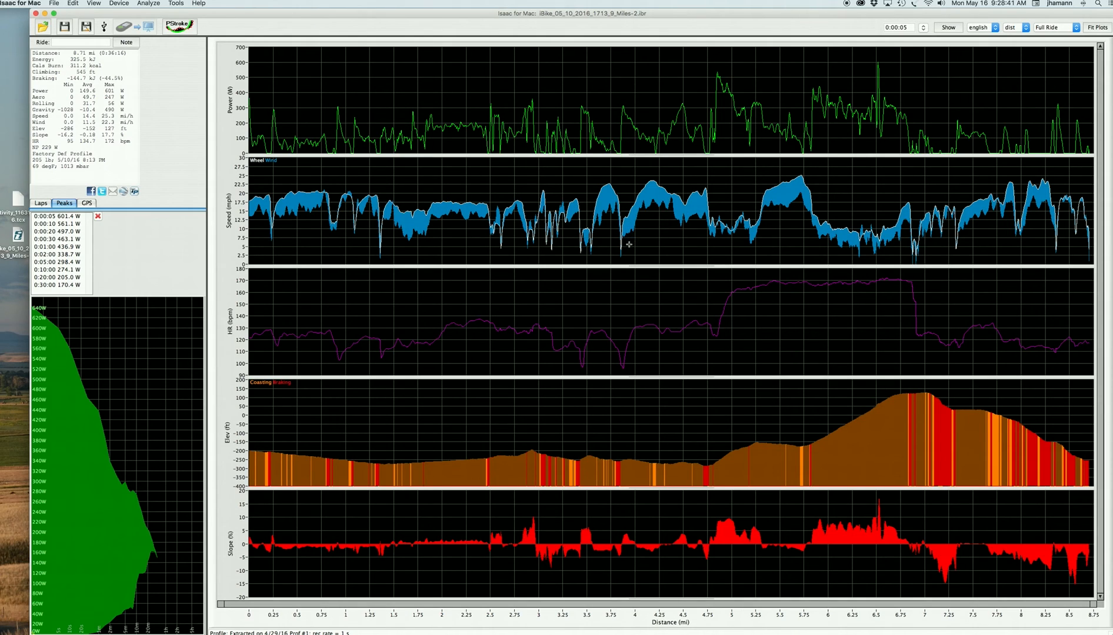
{"action": "mouse_move", "coordinate": [689, 193]}
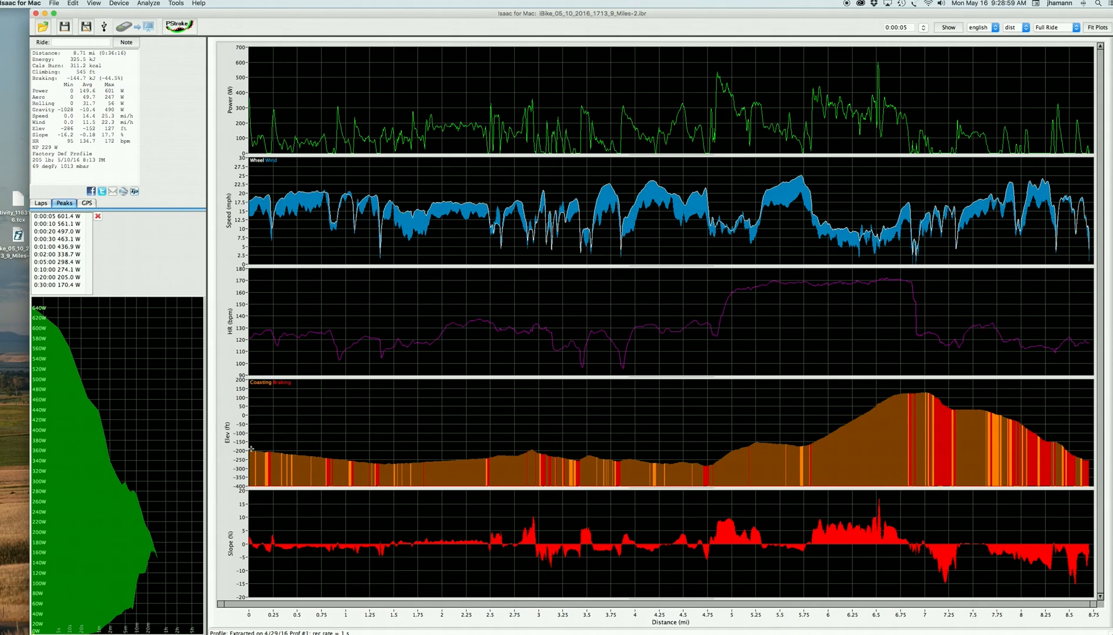
{"action": "mouse_move", "coordinate": [631, 464]}
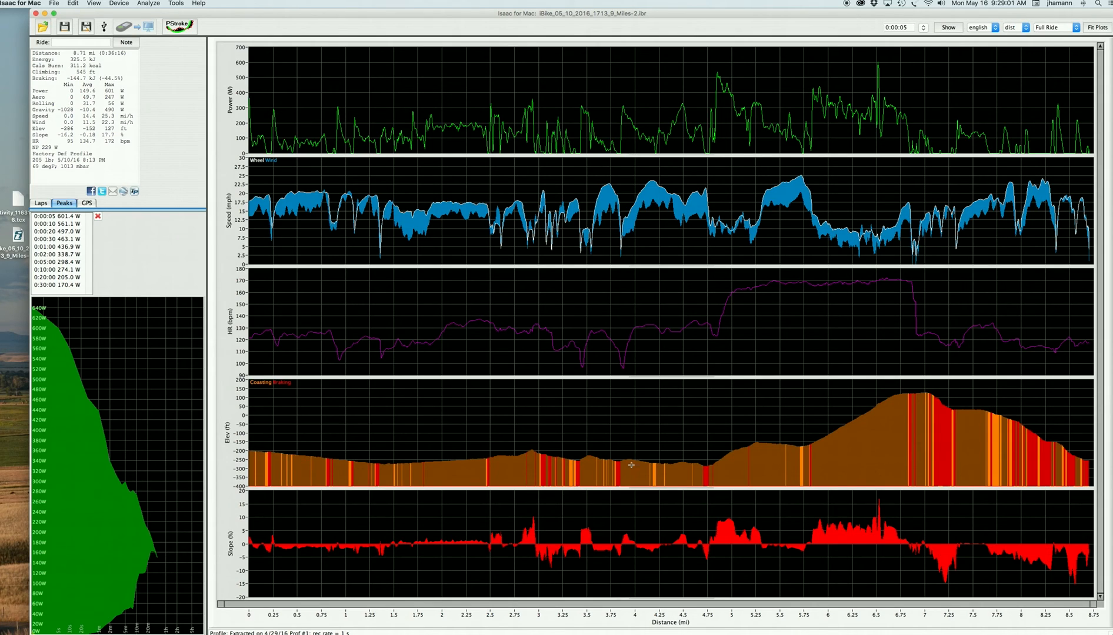
{"action": "mouse_move", "coordinate": [661, 460]}
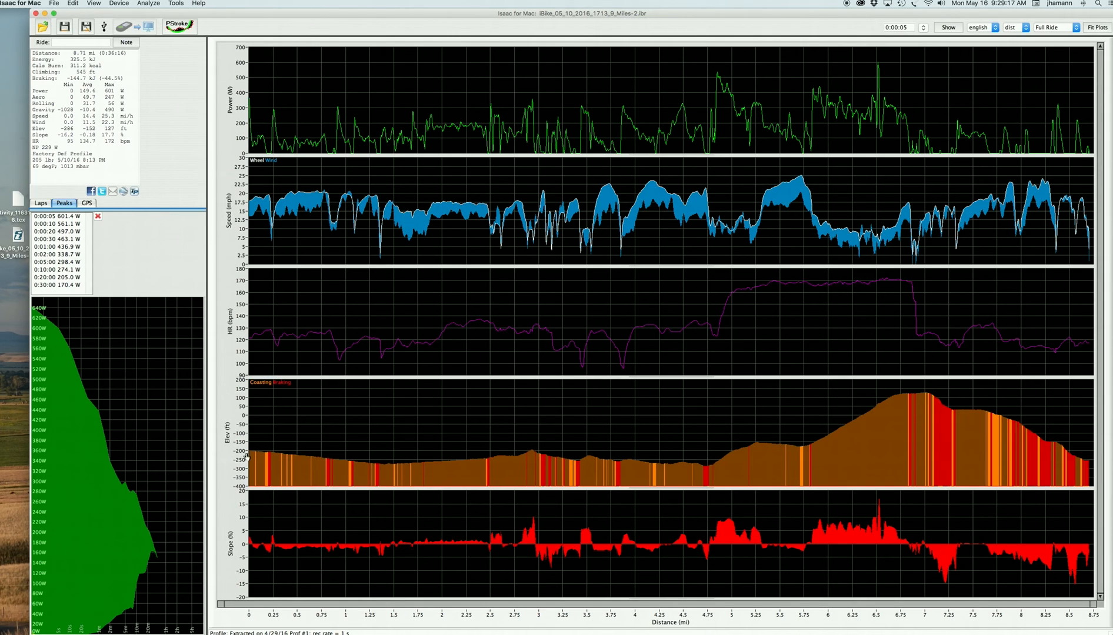
{"action": "mouse_move", "coordinate": [660, 464]}
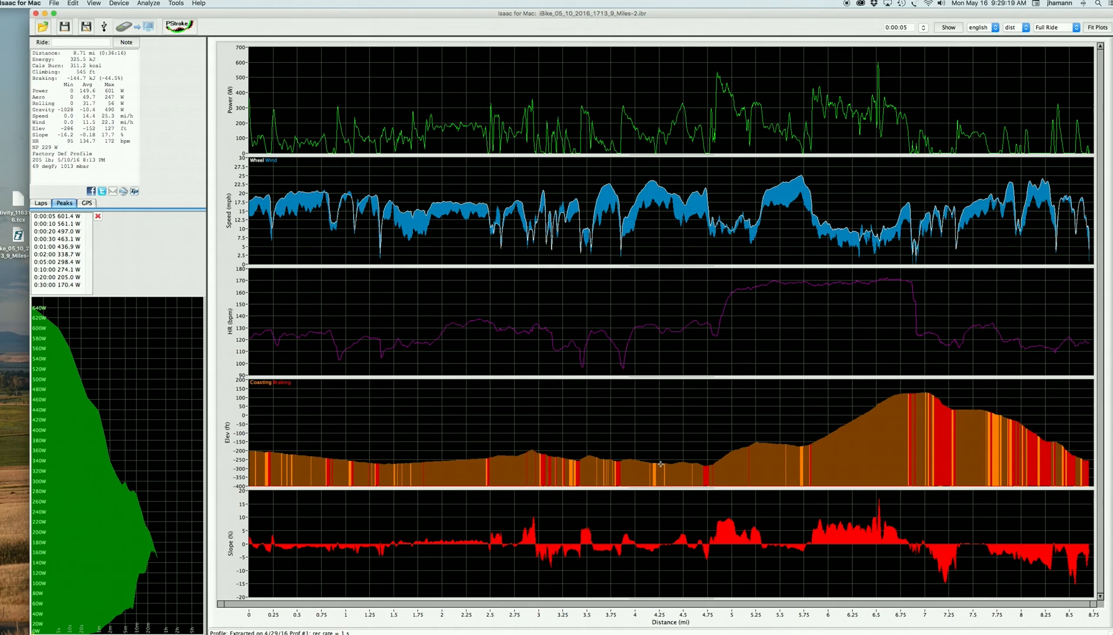
{"action": "mouse_move", "coordinate": [858, 406]}
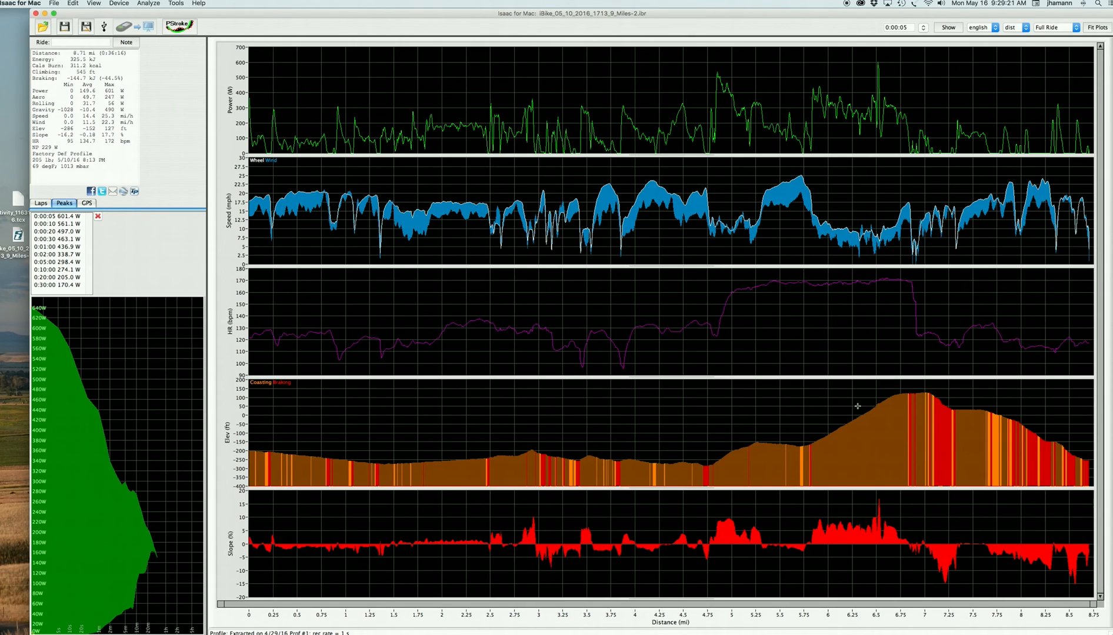
{"action": "mouse_move", "coordinate": [1090, 461]}
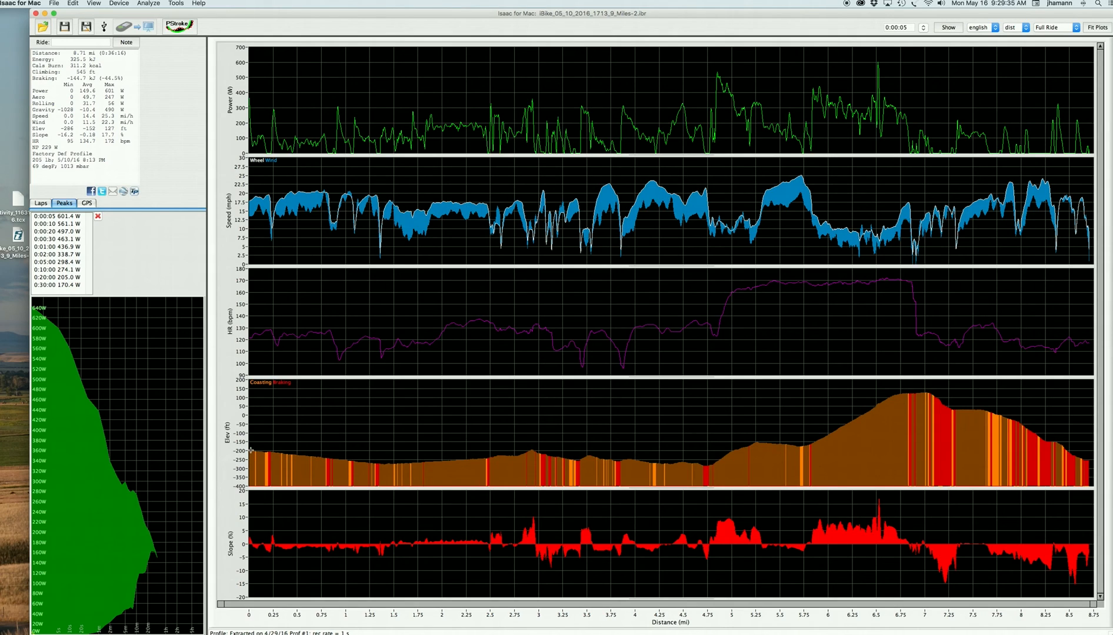
{"action": "mouse_move", "coordinate": [262, 452]}
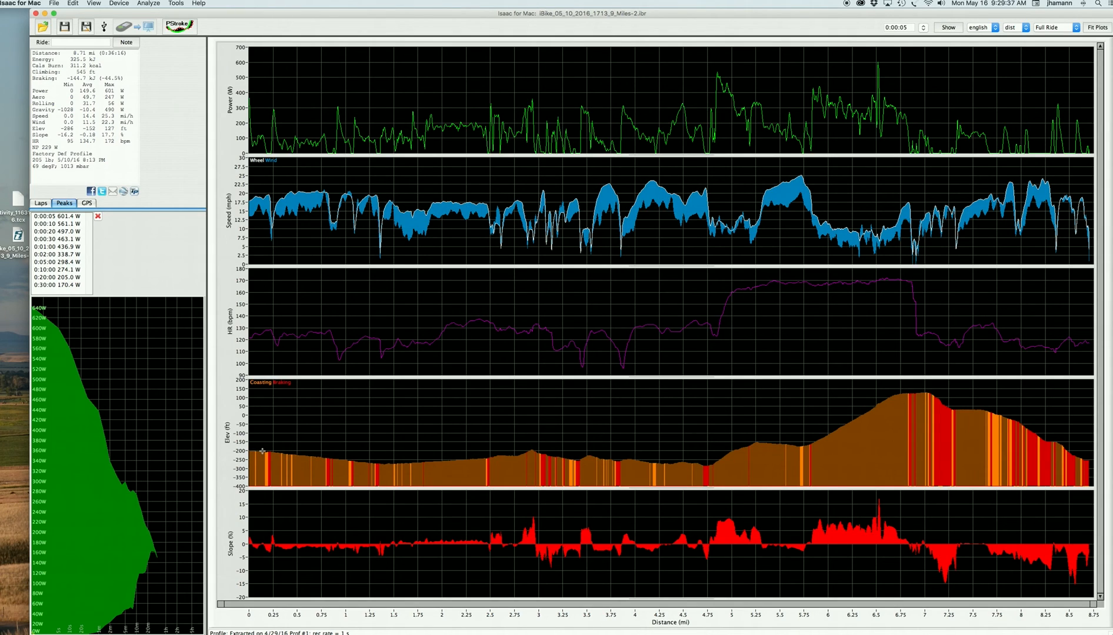
{"action": "mouse_move", "coordinate": [646, 454]}
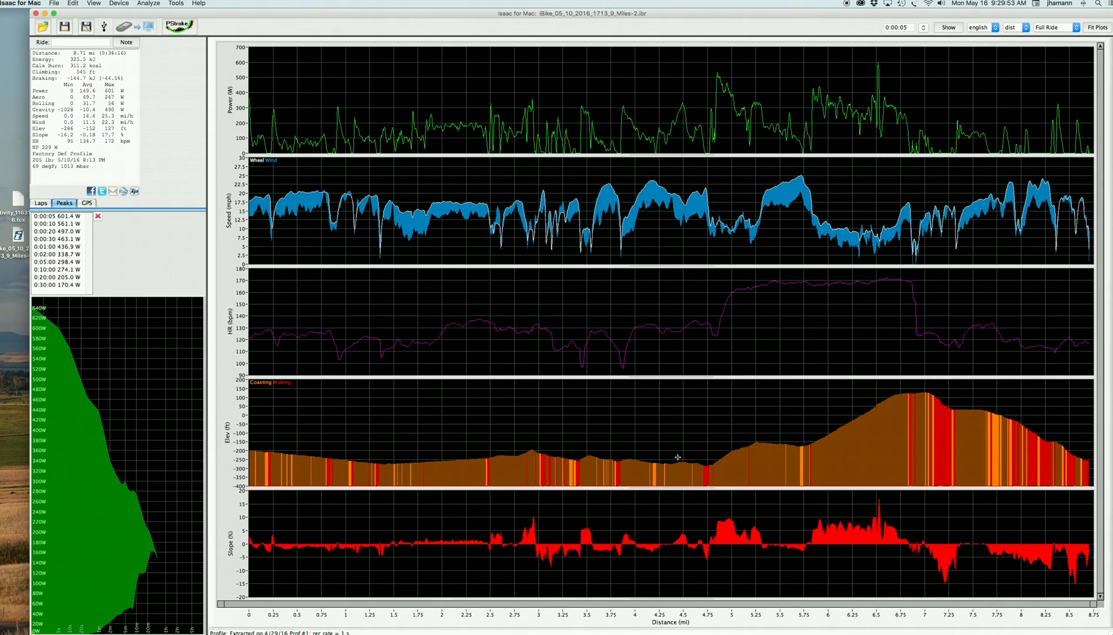
{"action": "mouse_move", "coordinate": [147, 2]}
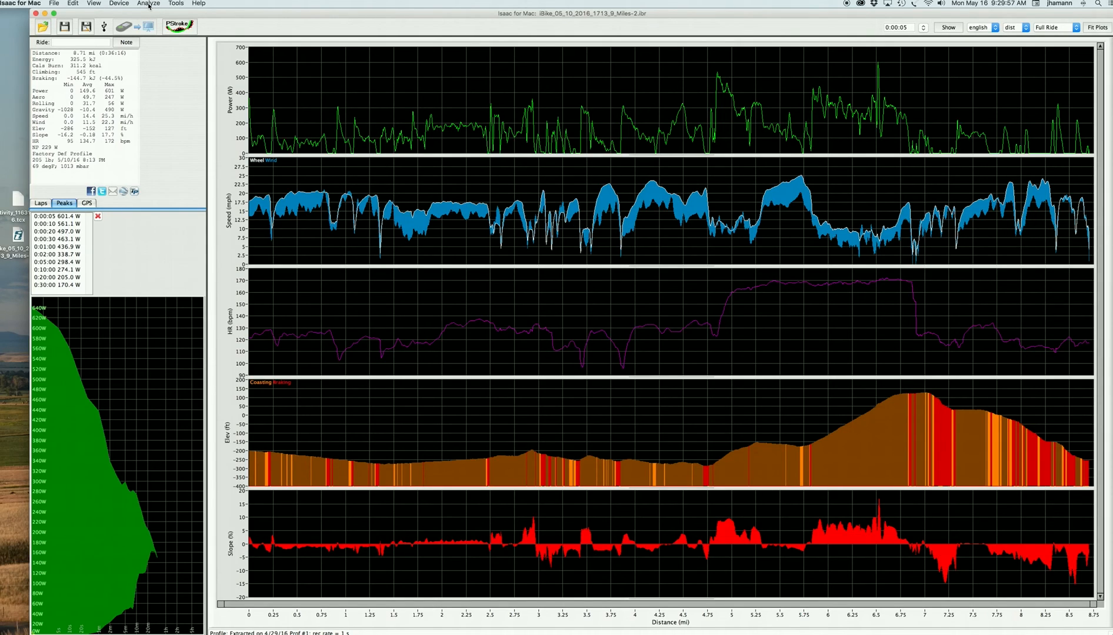
Step: Bring up the ride analysis options list (calibration checking, wind, route, Newton settings)
{"action": "left_click", "coordinate": [147, 3]}
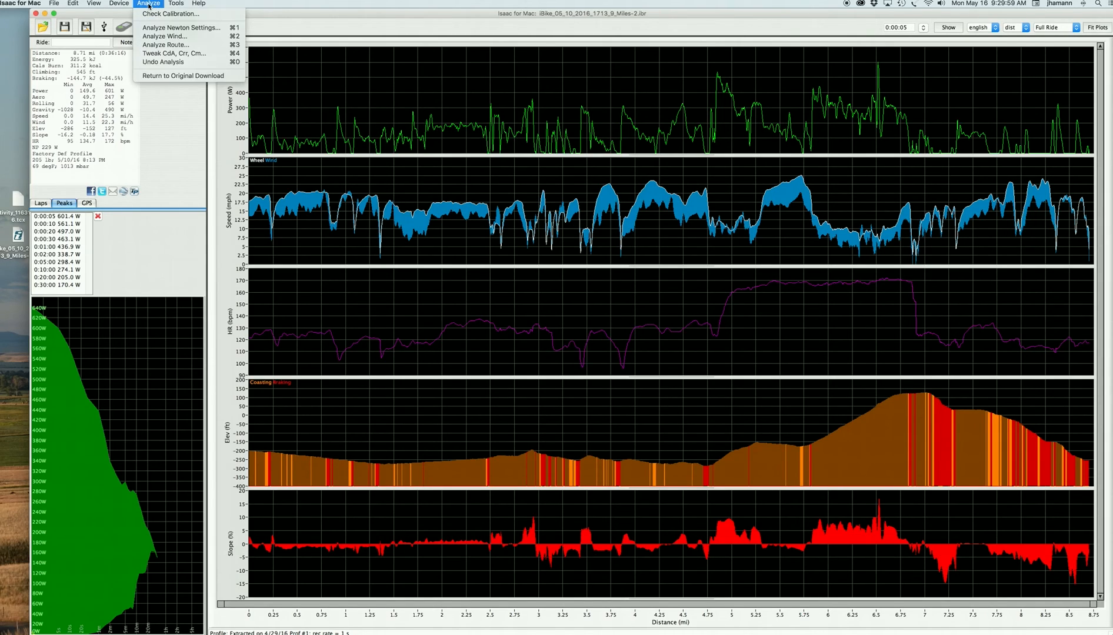
{"action": "mouse_move", "coordinate": [170, 13]}
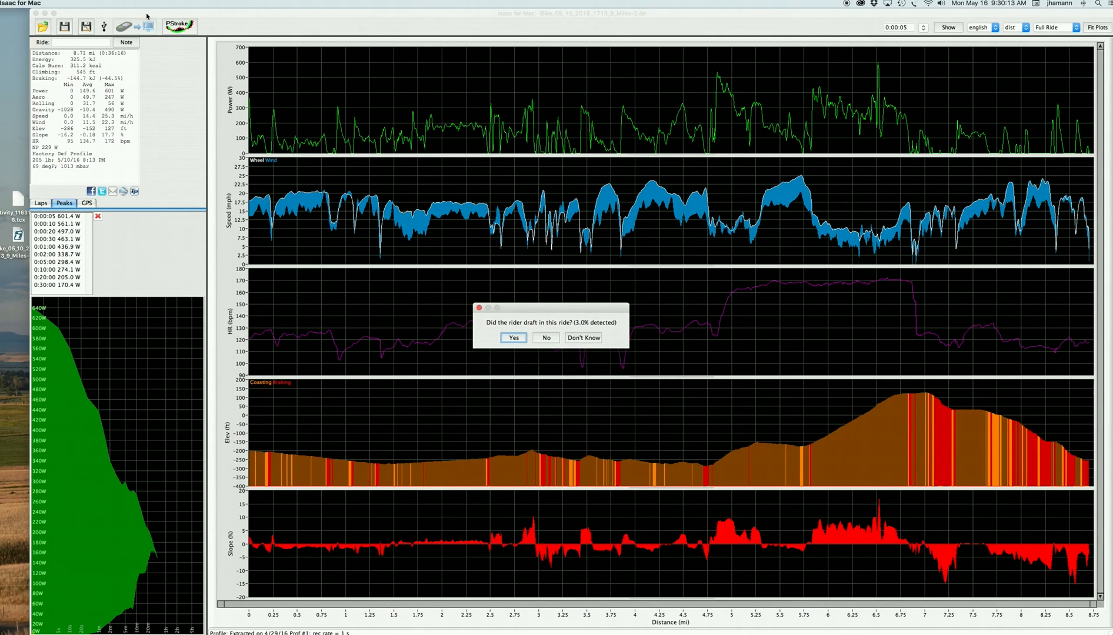
{"action": "mouse_move", "coordinate": [282, 217]}
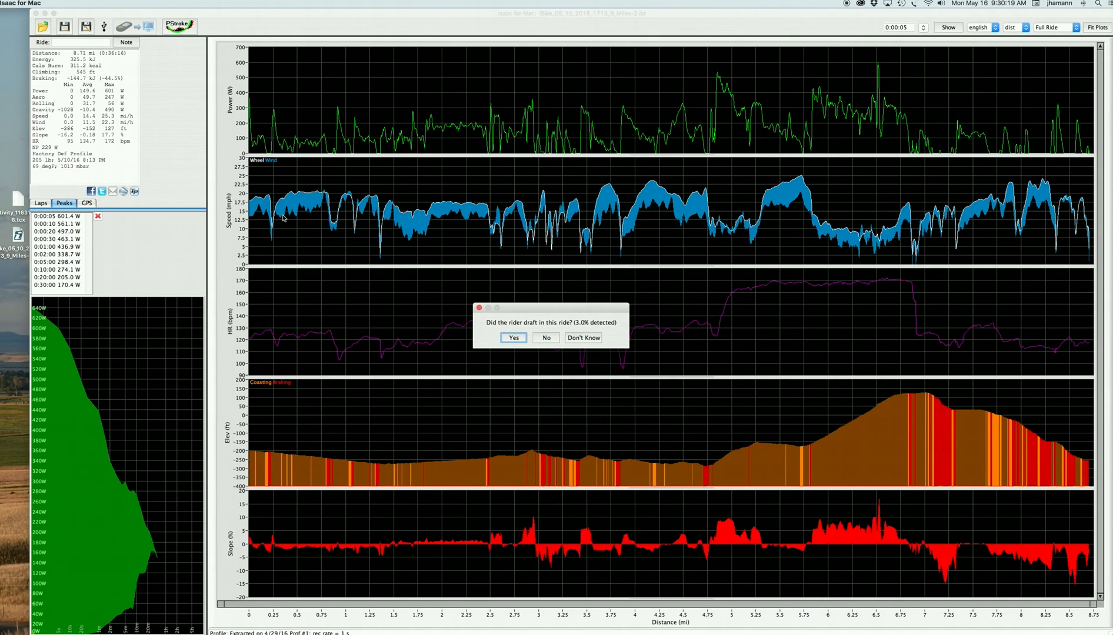
{"action": "mouse_move", "coordinate": [314, 219]}
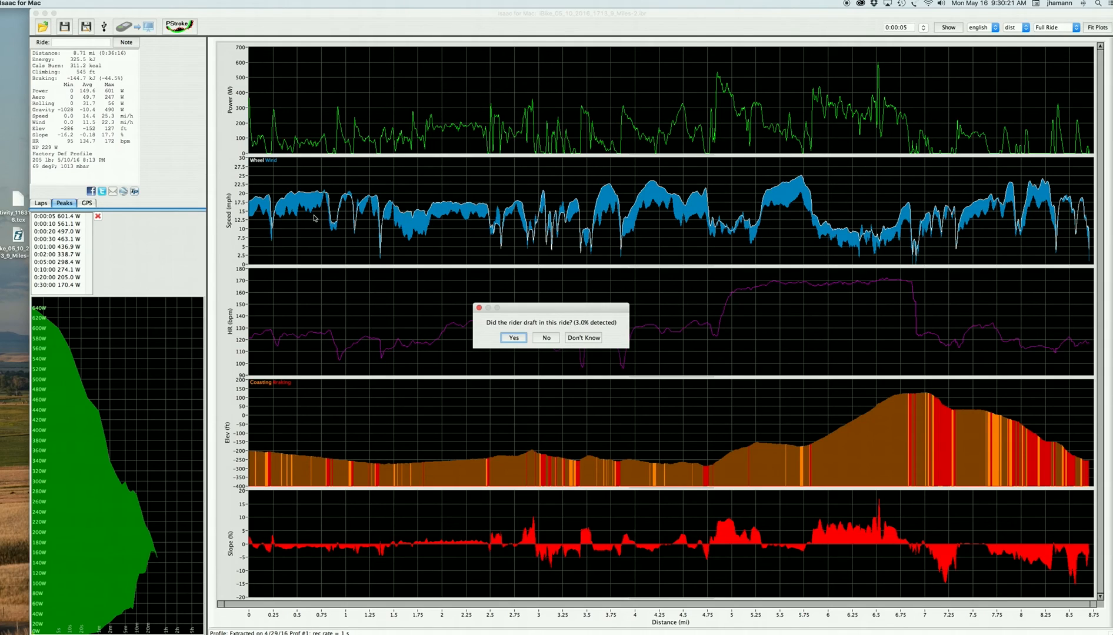
{"action": "mouse_move", "coordinate": [481, 234]}
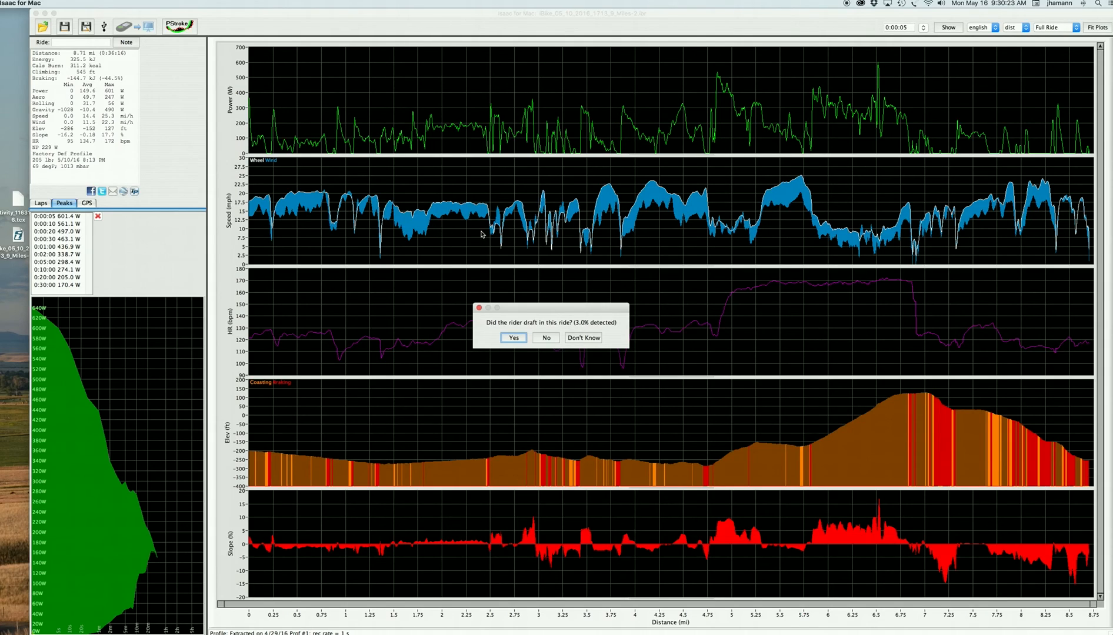
{"action": "mouse_move", "coordinate": [545, 346]}
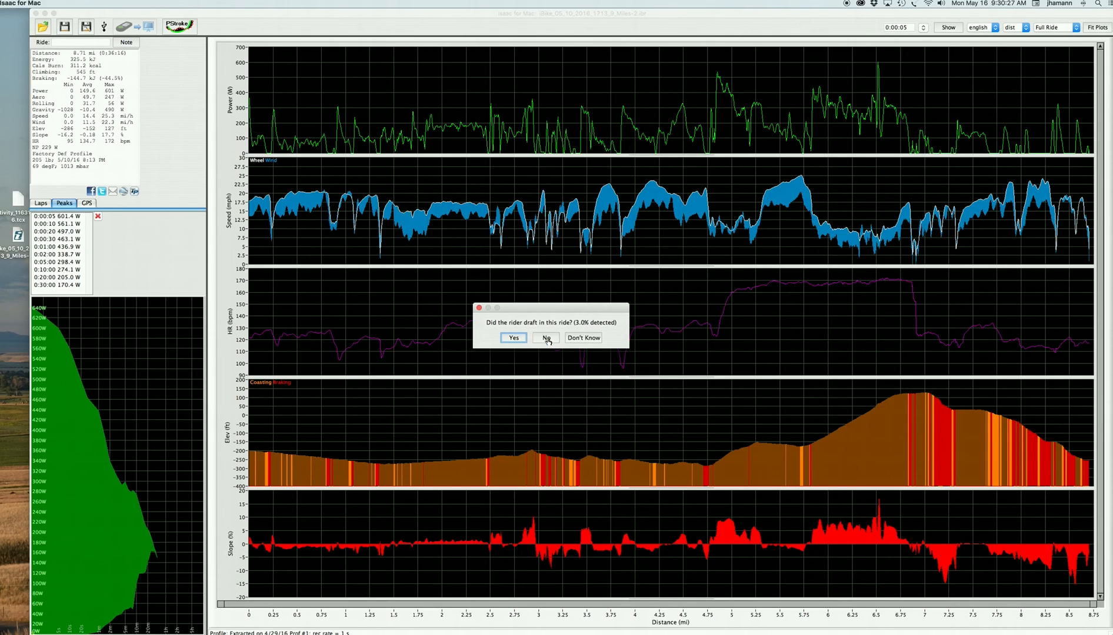
Step: Answer No to drafting and Yes to the ride ending where it started
{"action": "left_click", "coordinate": [546, 338]}
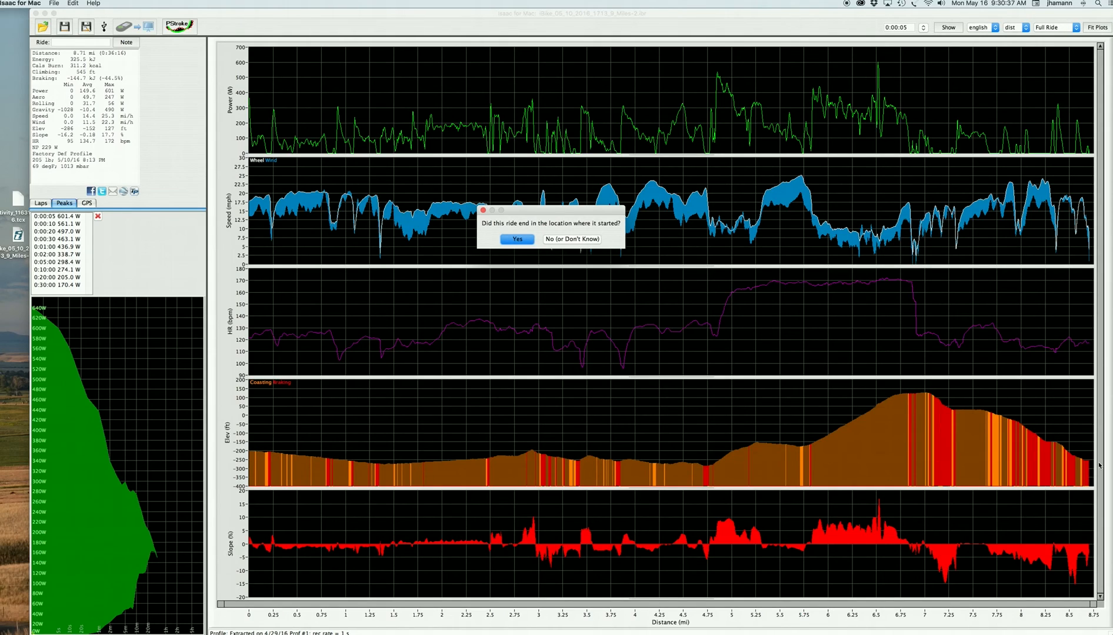
{"action": "mouse_move", "coordinate": [668, 460]}
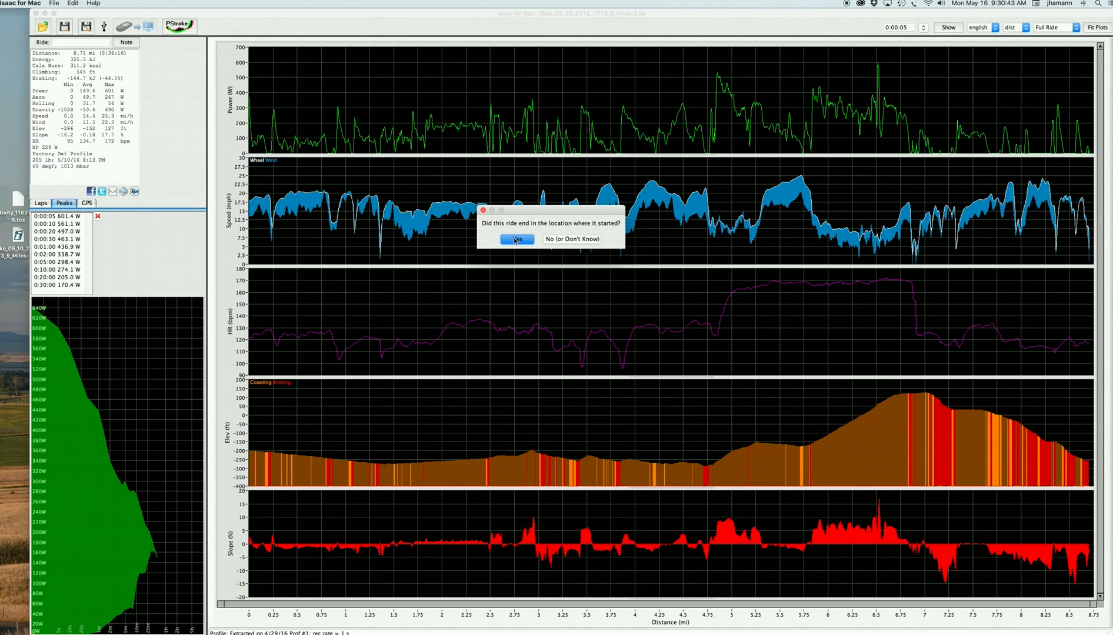
{"action": "left_click", "coordinate": [517, 239]}
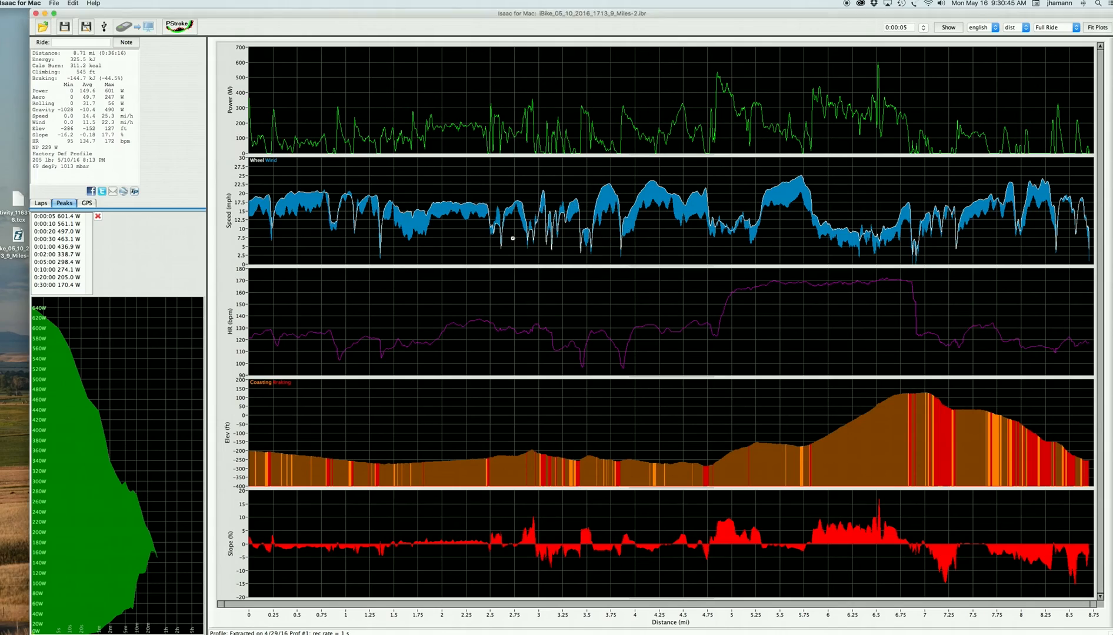
Step: Run Check Calibration Using Out & Back Ride, showing CdA 0.369, Crr 0.0054, Moderate Change
{"action": "left_click", "coordinate": [177, 26]}
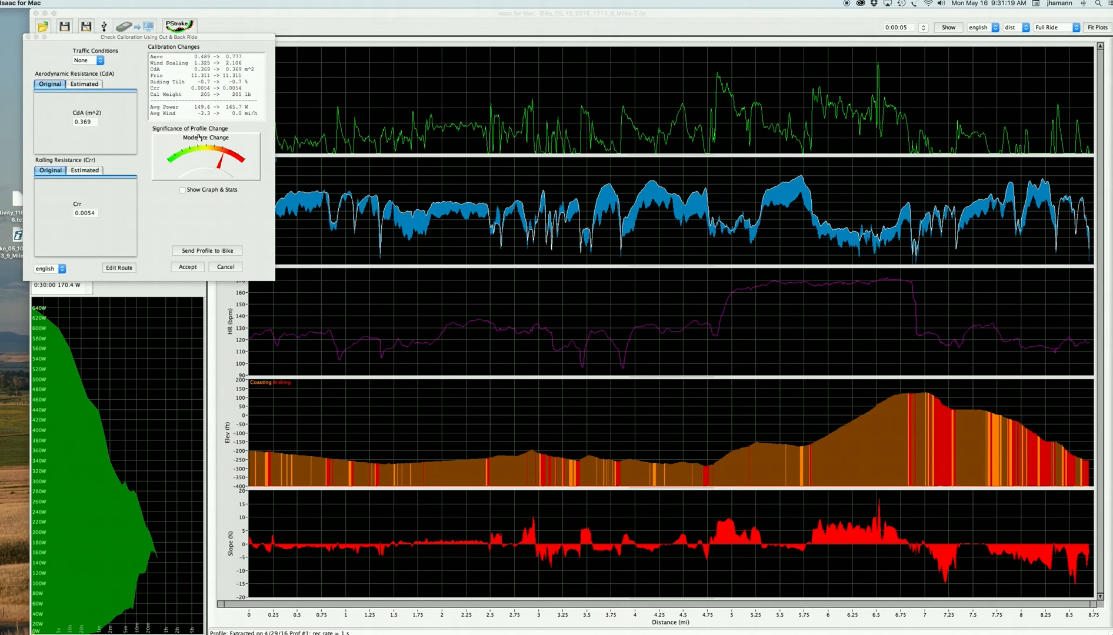
{"action": "mouse_move", "coordinate": [174, 164]}
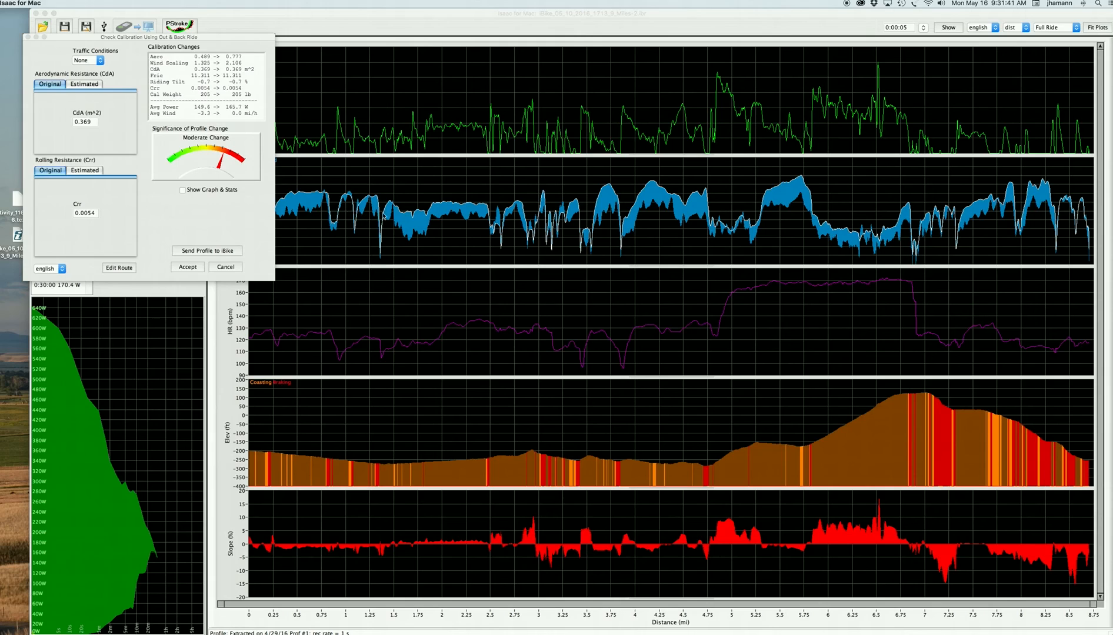
{"action": "mouse_move", "coordinate": [587, 215]}
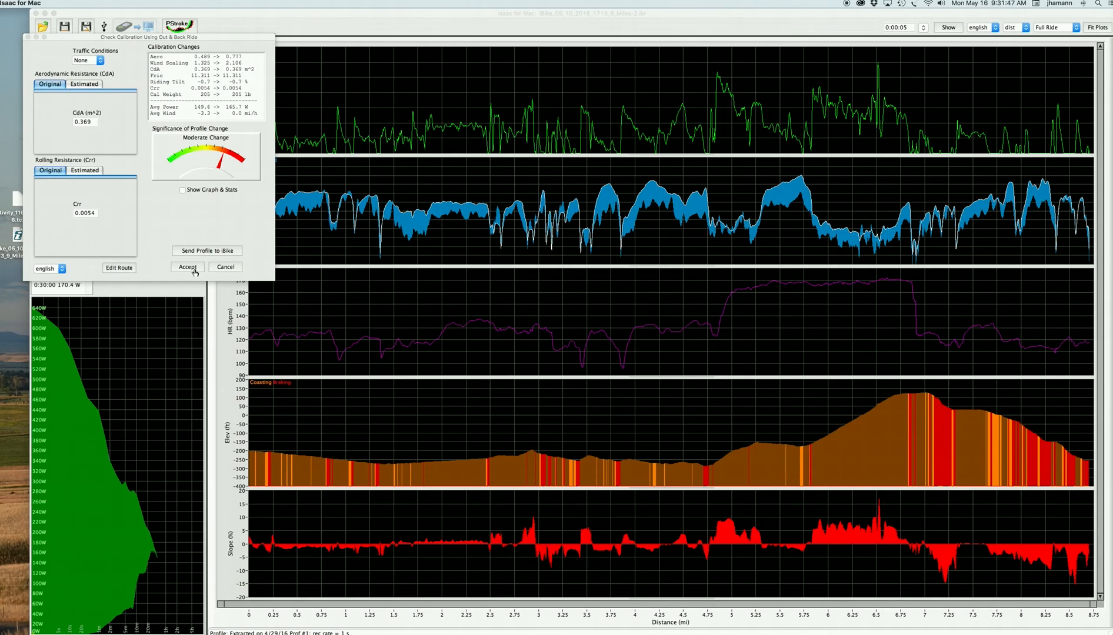
Step: Accept the estimated calibration changes so the ride's power and speed are recalculated
{"action": "left_click", "coordinate": [187, 267]}
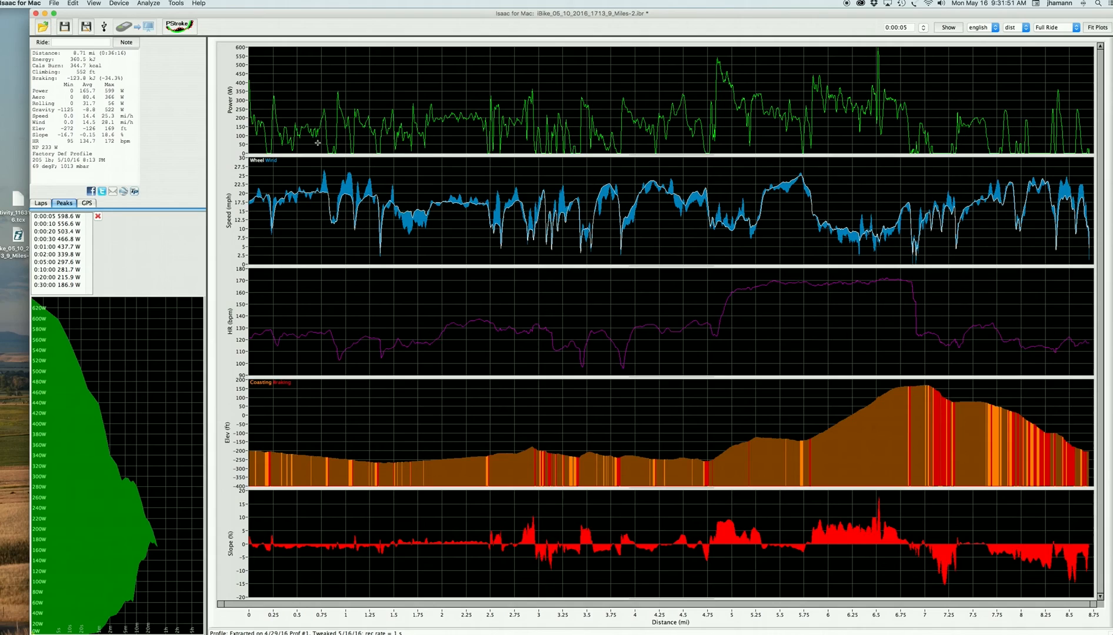
{"action": "mouse_move", "coordinate": [474, 105]}
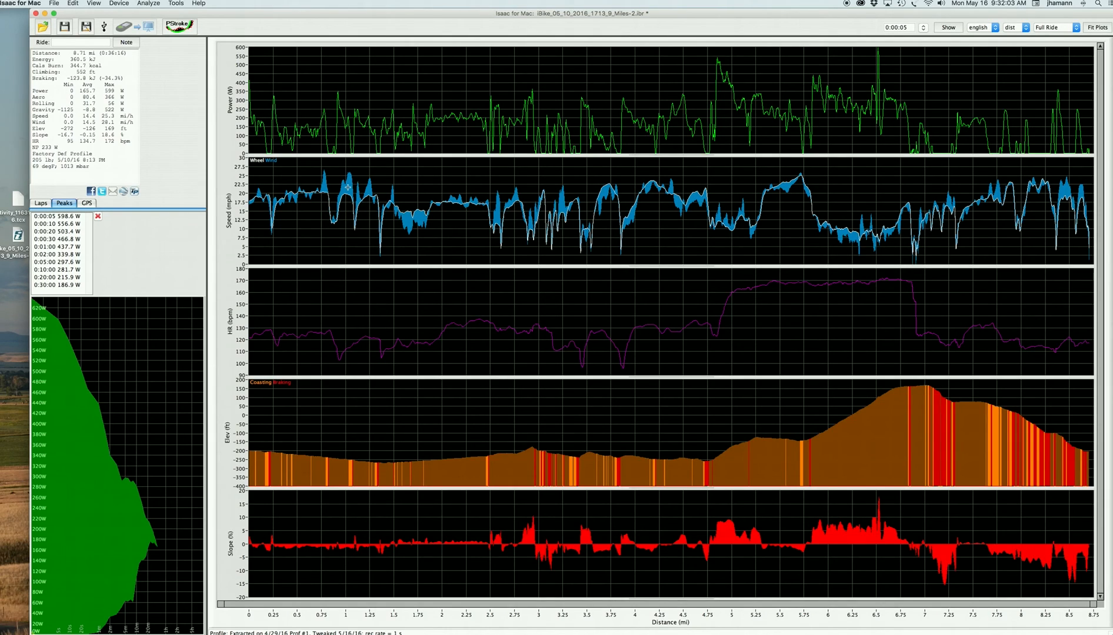
{"action": "mouse_move", "coordinate": [466, 305]}
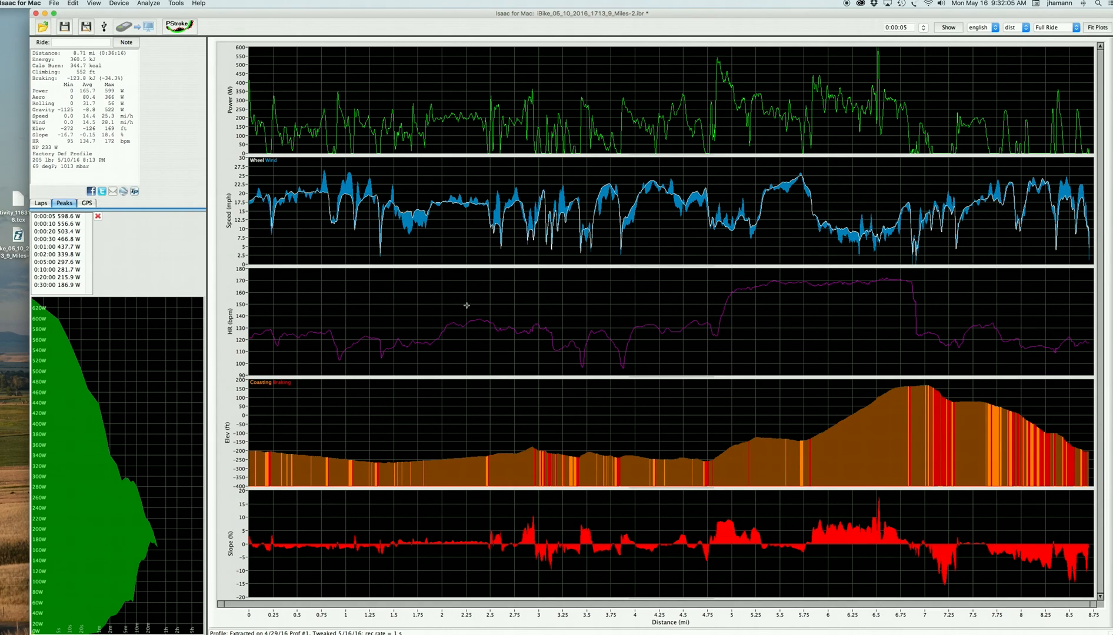
{"action": "mouse_move", "coordinate": [418, 241]}
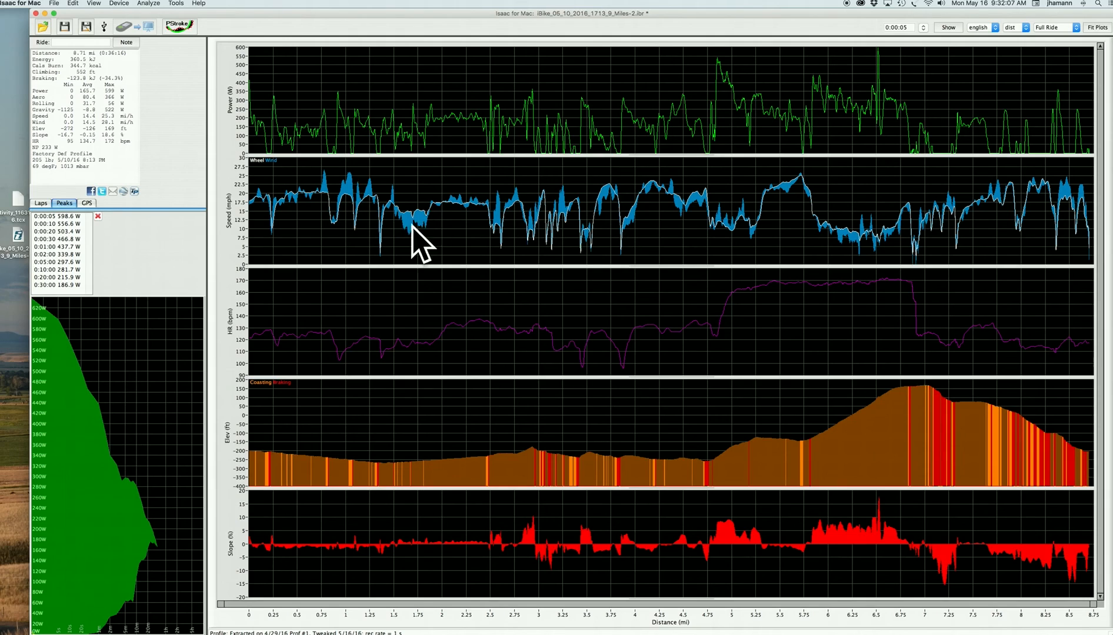
{"action": "mouse_move", "coordinate": [411, 229]}
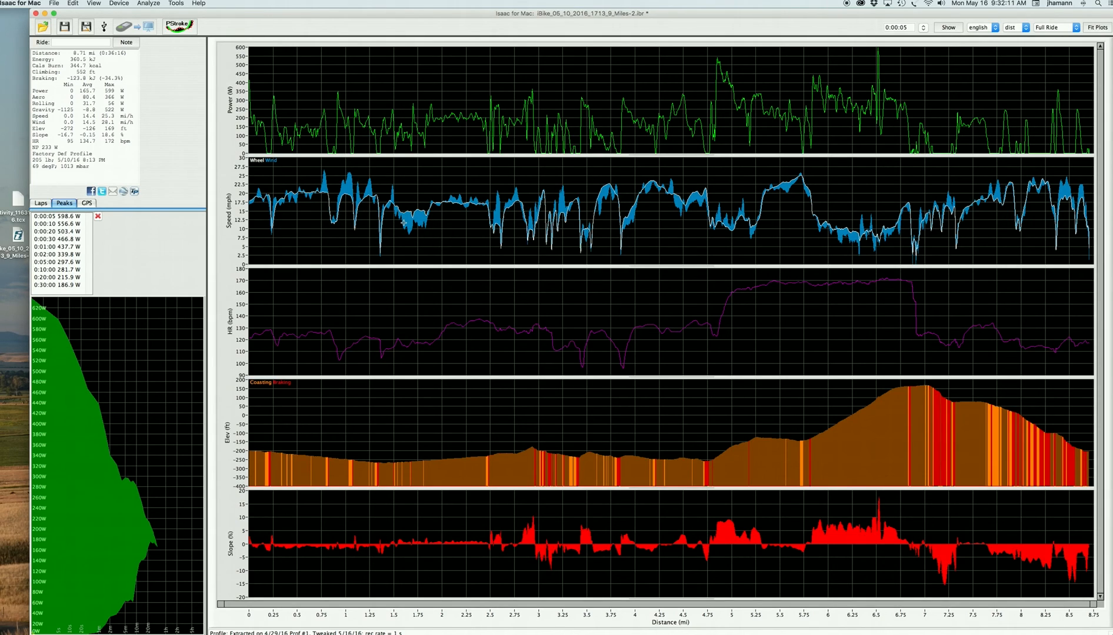
{"action": "mouse_move", "coordinate": [439, 234]}
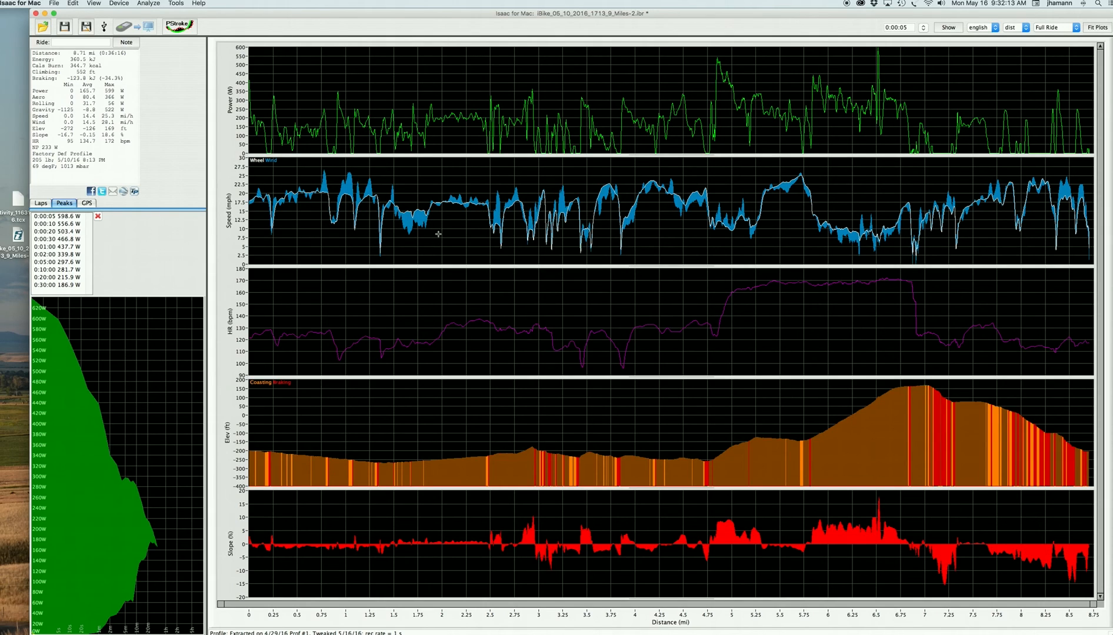
{"action": "mouse_move", "coordinate": [451, 212]}
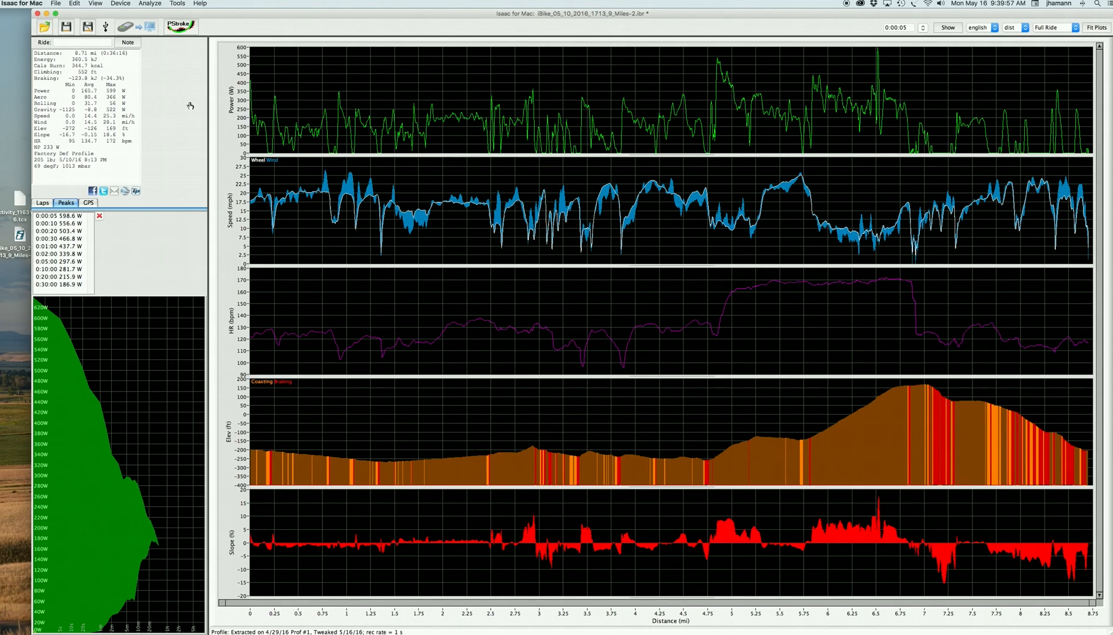
{"action": "mouse_move", "coordinate": [74, 3]}
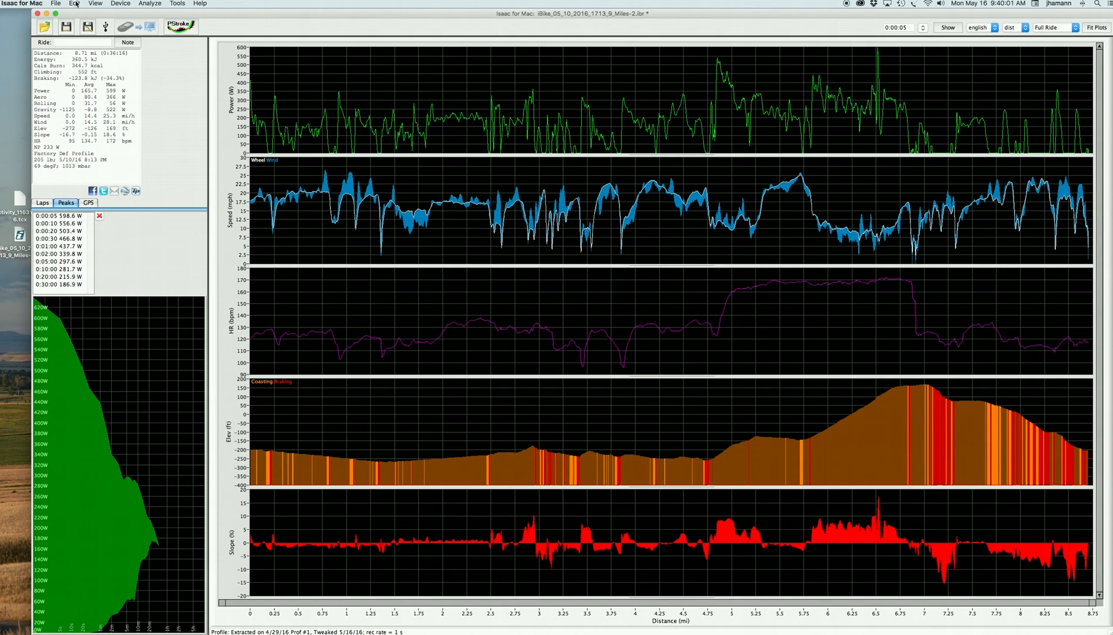
Step: Bring up Edit Profiles and review its Advanced calibration settings
{"action": "left_click", "coordinate": [74, 4]}
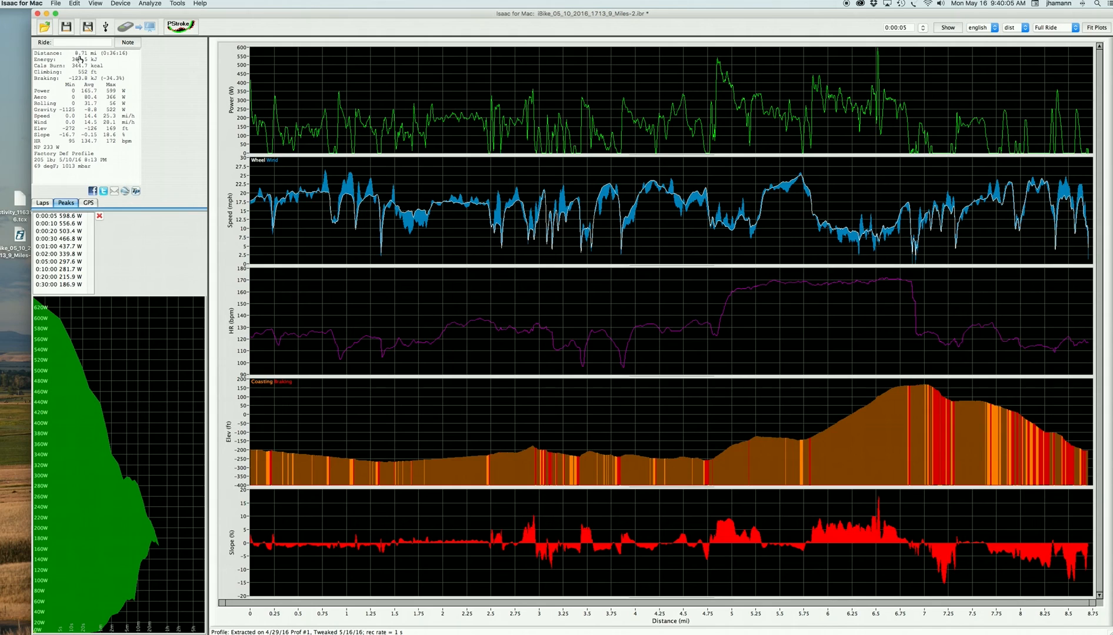
{"action": "left_click", "coordinate": [180, 26]}
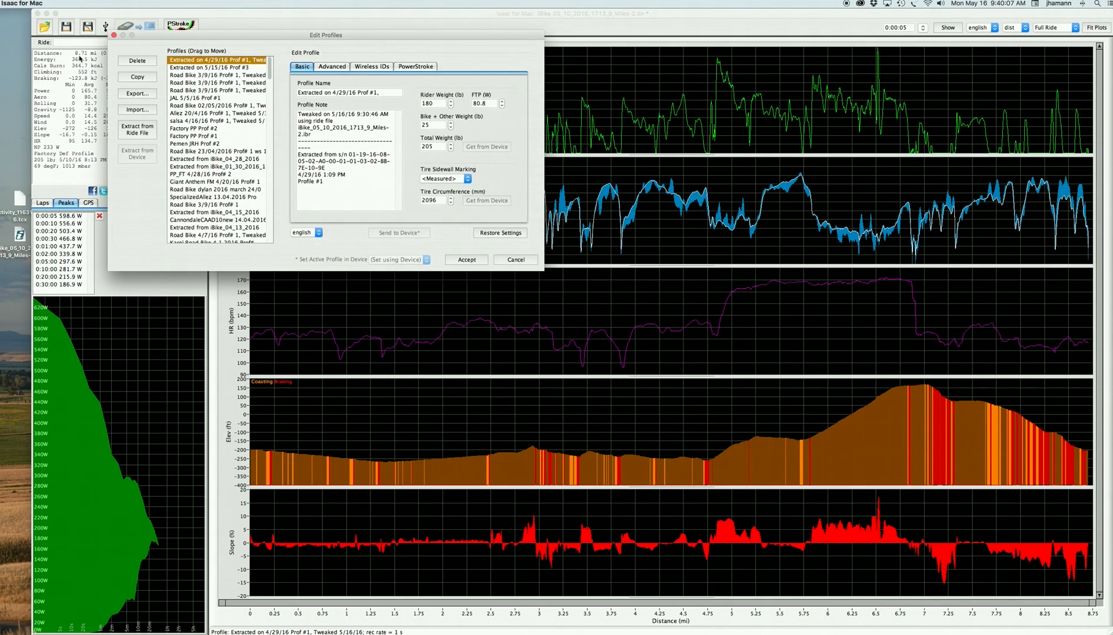
{"action": "left_click", "coordinate": [444, 178]}
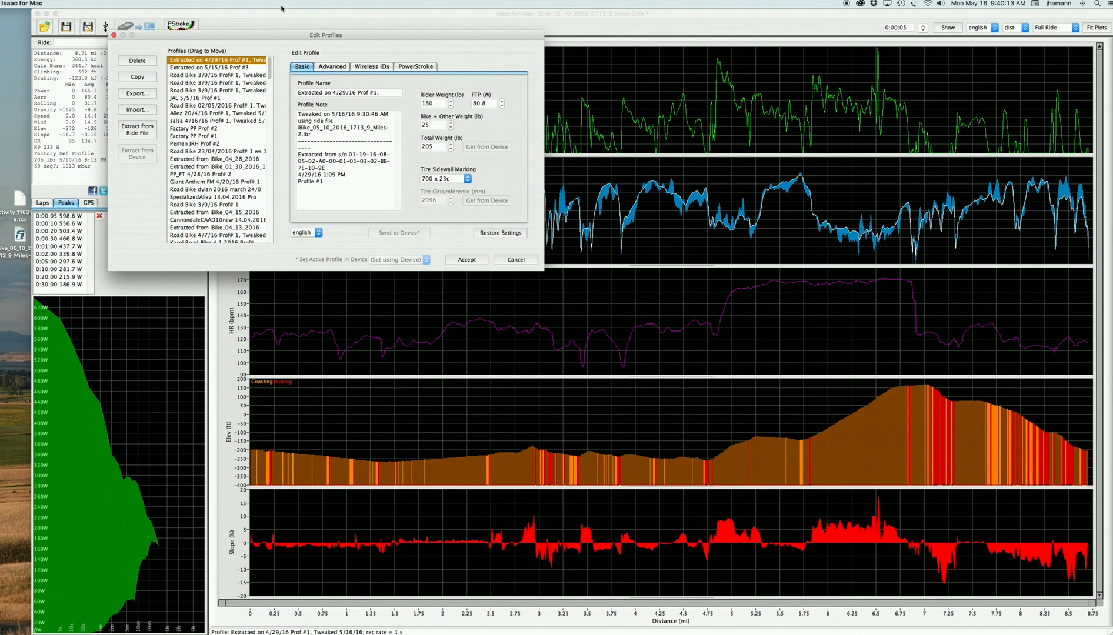
{"action": "left_click", "coordinate": [332, 67]}
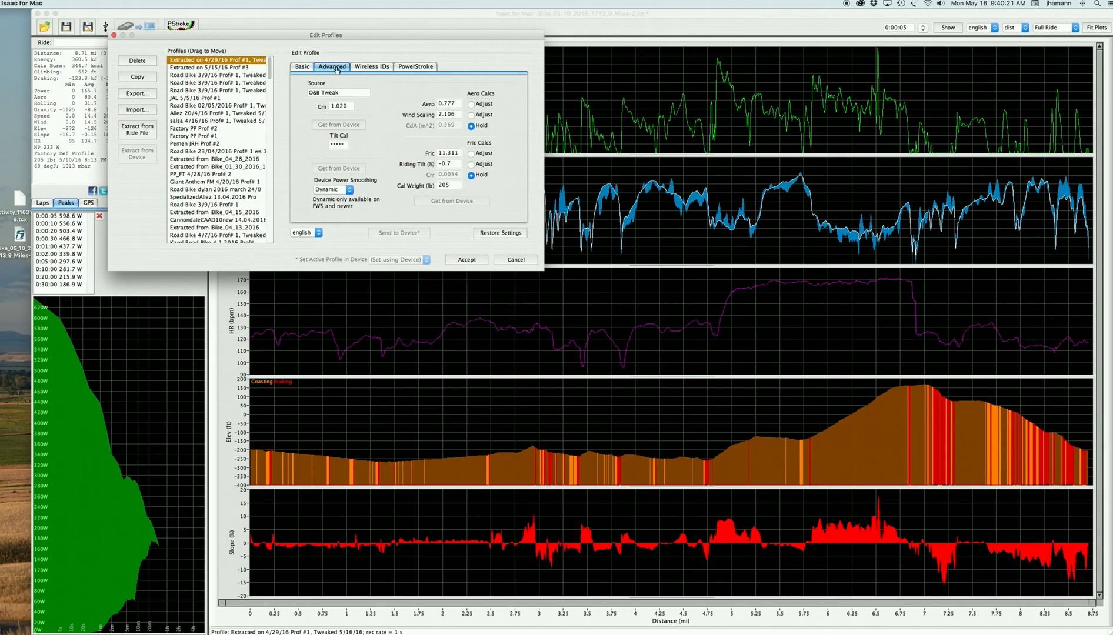
{"action": "left_click", "coordinate": [301, 65]}
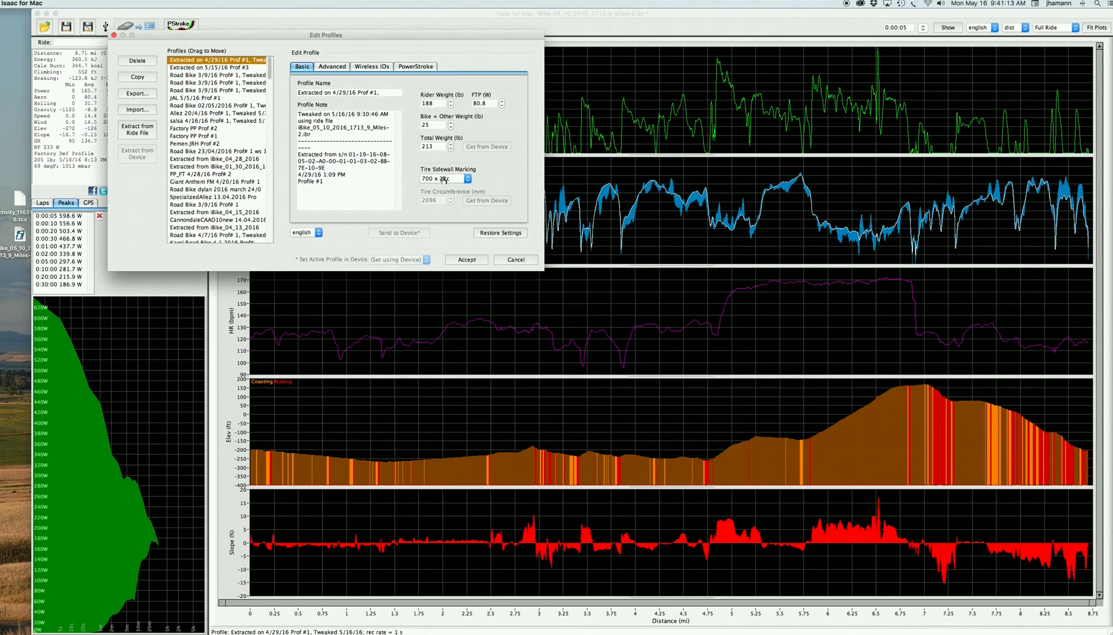
Step: Set a measured tire circumference of 2106 mm on the Basic tab with rider weight 188 lb
{"action": "left_click", "coordinate": [465, 178]}
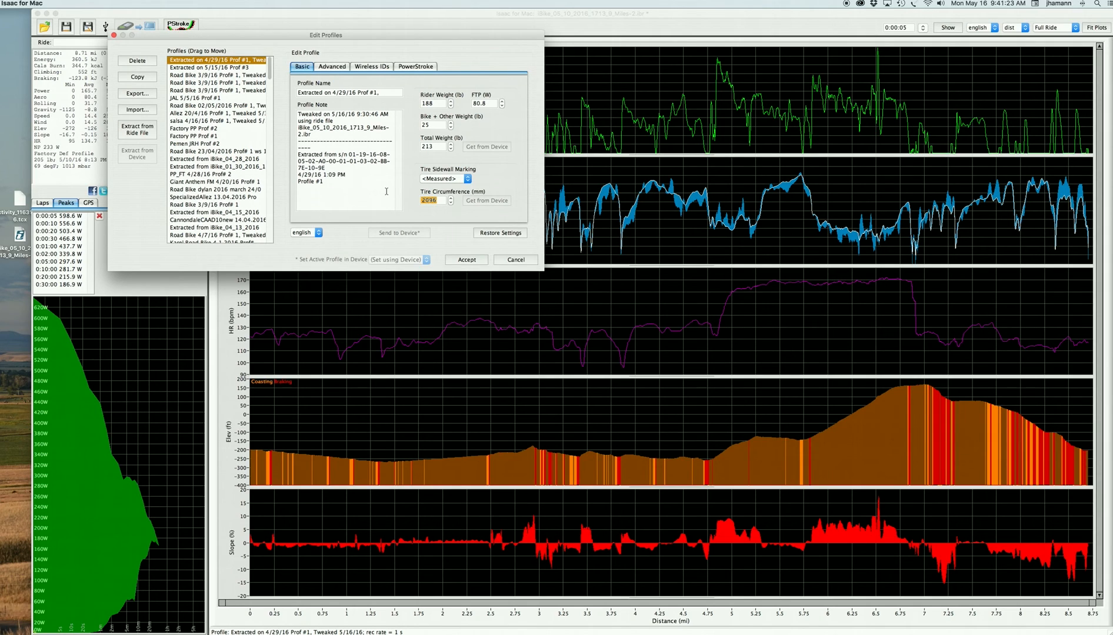
{"action": "type", "text": "2106"}
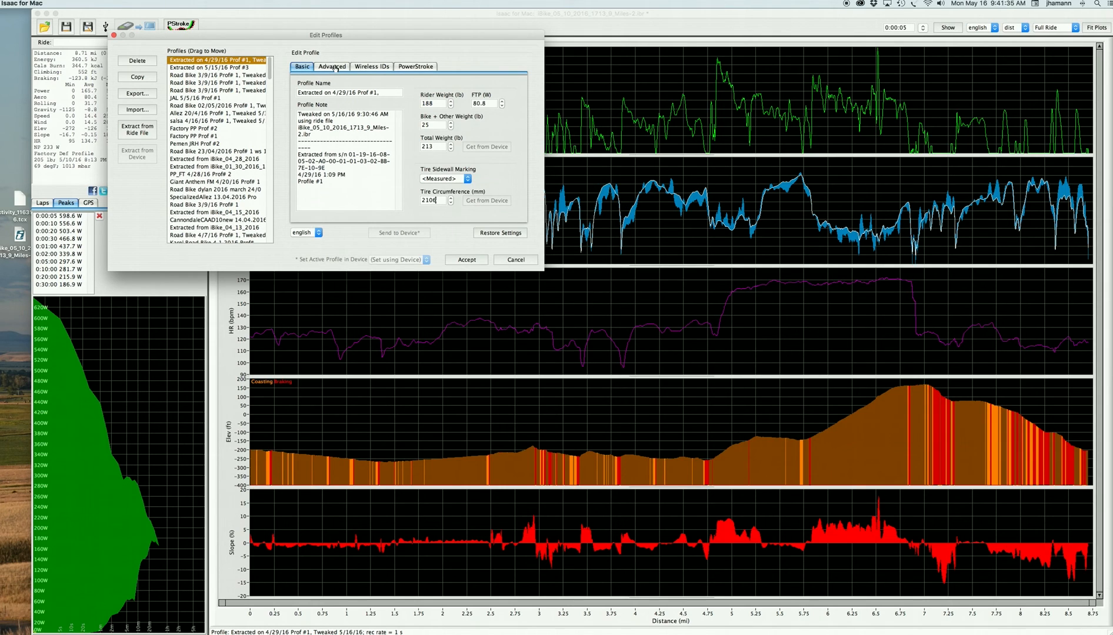
Step: Confirm the 213 lb calibration weight as user-edited on Advanced and accept the profile edits
{"action": "left_click", "coordinate": [332, 65]}
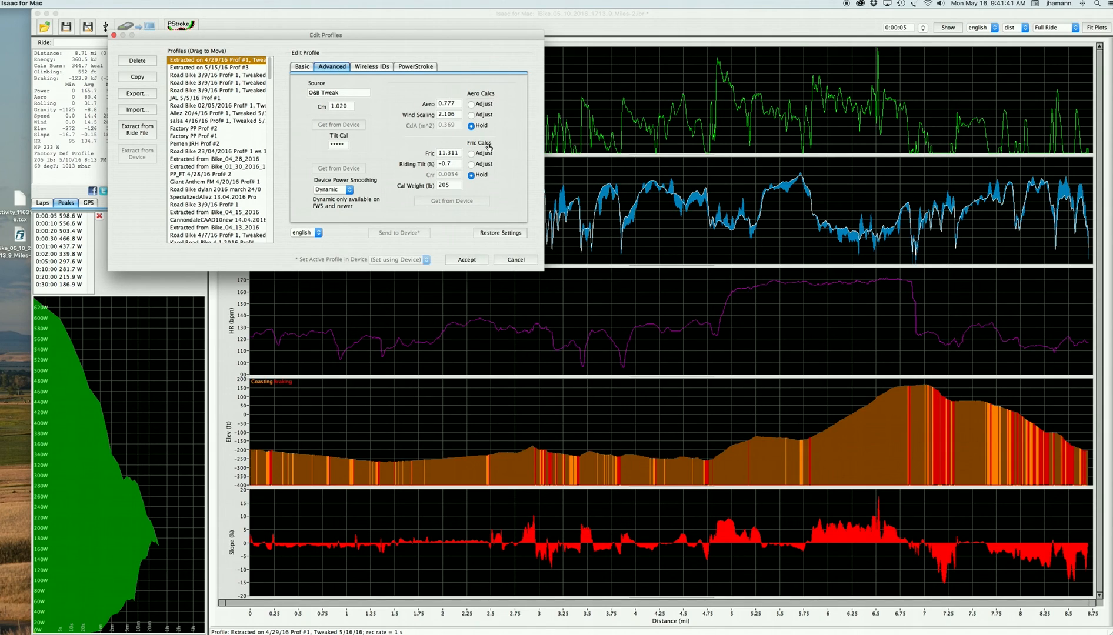
{"action": "mouse_move", "coordinate": [445, 186]}
{"action": "type", "text": "213"}
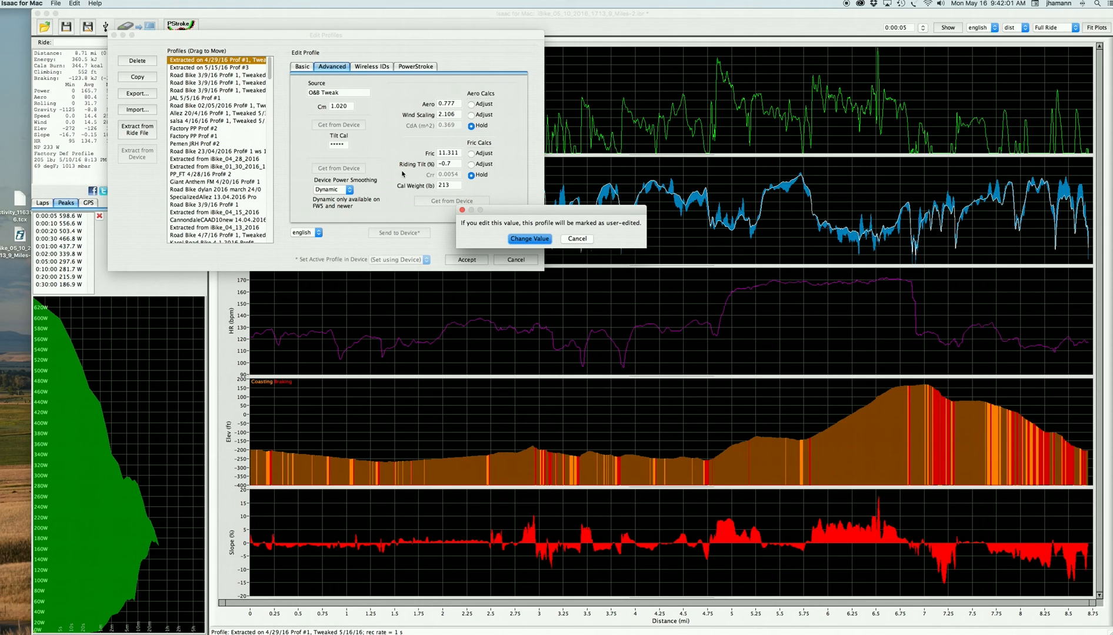
{"action": "mouse_move", "coordinate": [459, 187]}
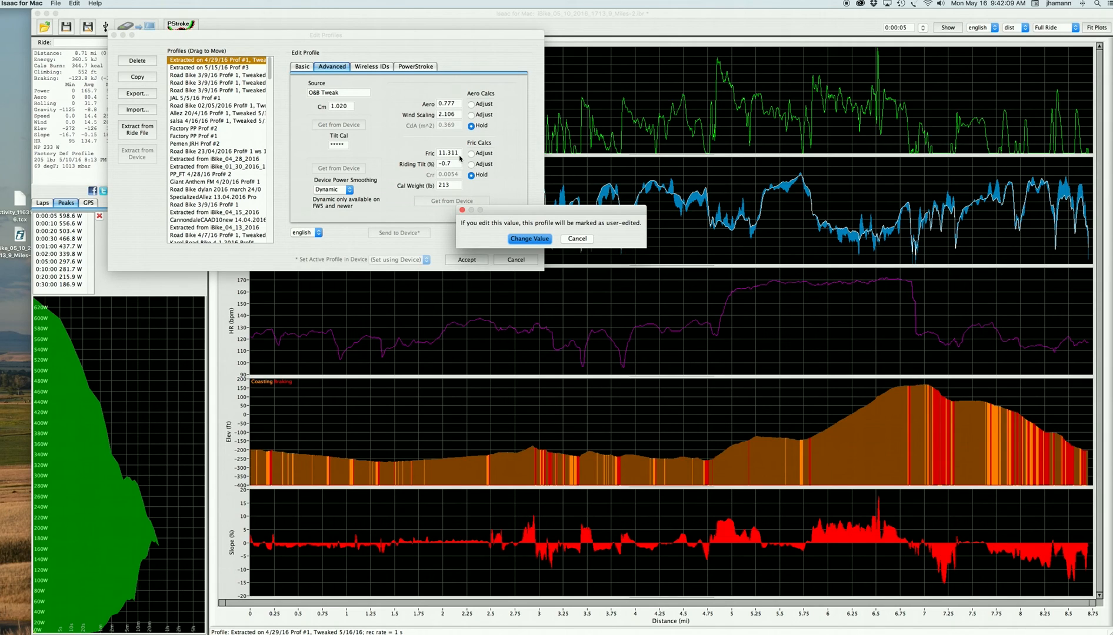
{"action": "mouse_move", "coordinate": [529, 239]}
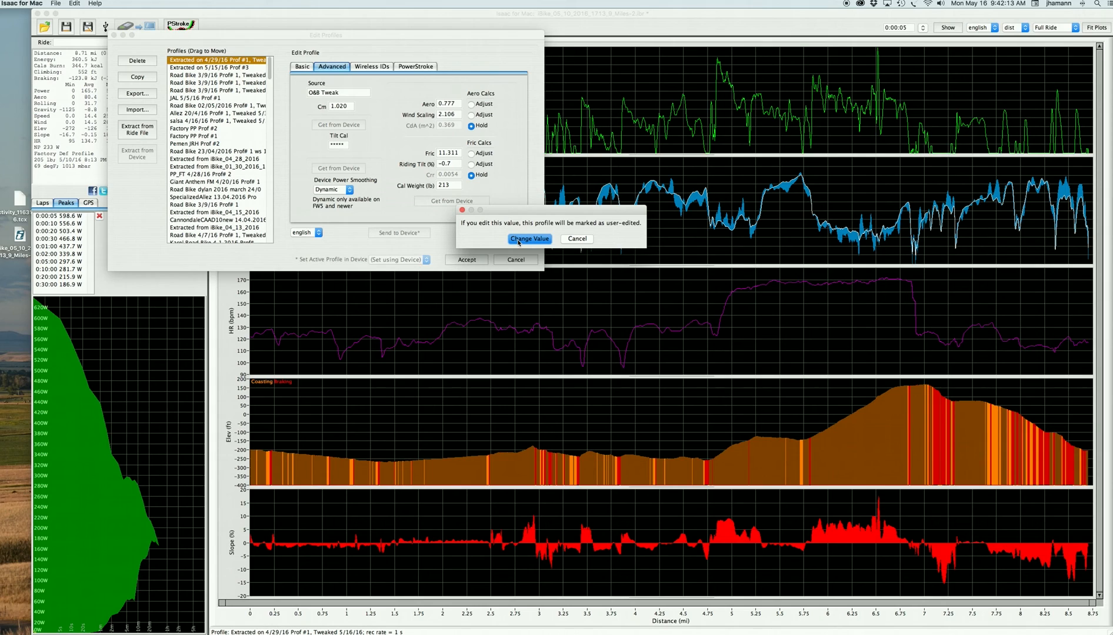
{"action": "left_click", "coordinate": [528, 238]}
{"action": "type", "text": "11.752"}
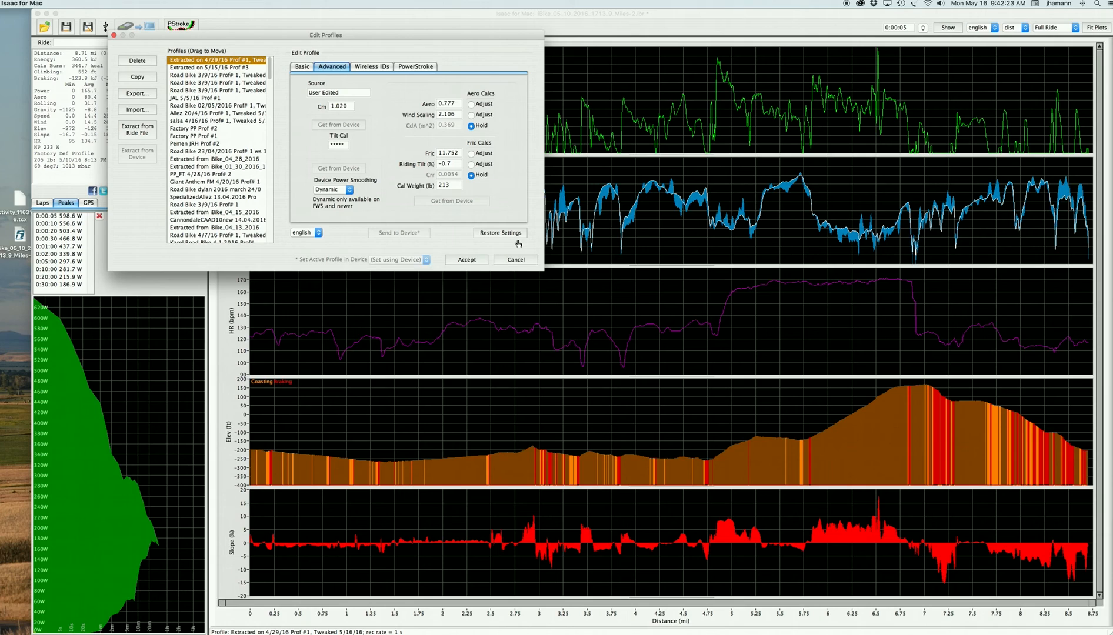
{"action": "mouse_move", "coordinate": [491, 258]}
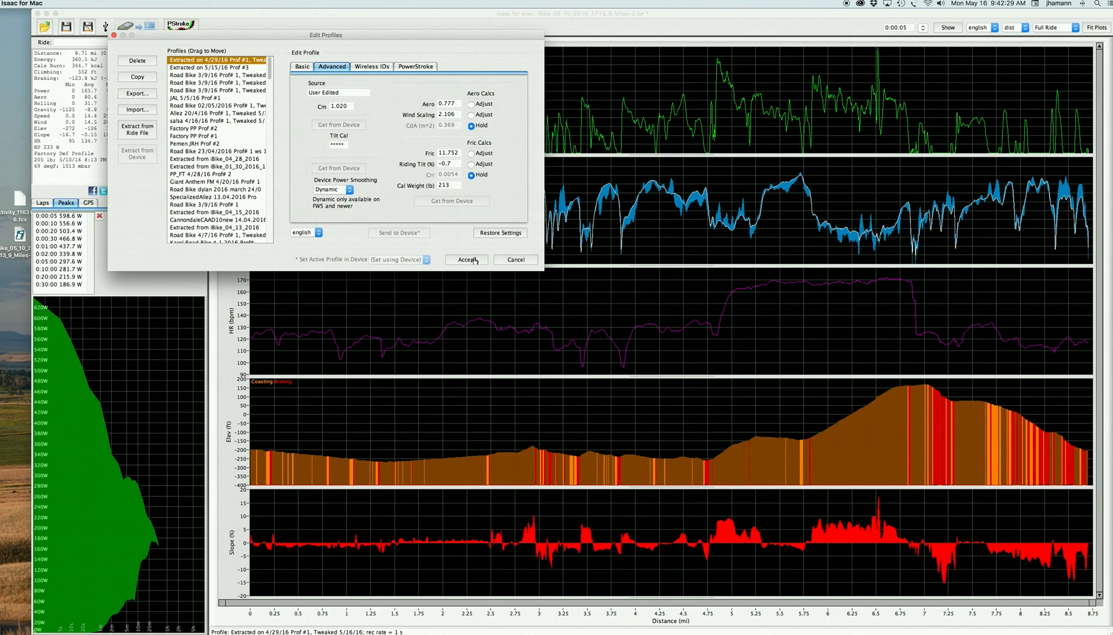
{"action": "left_click", "coordinate": [466, 259]}
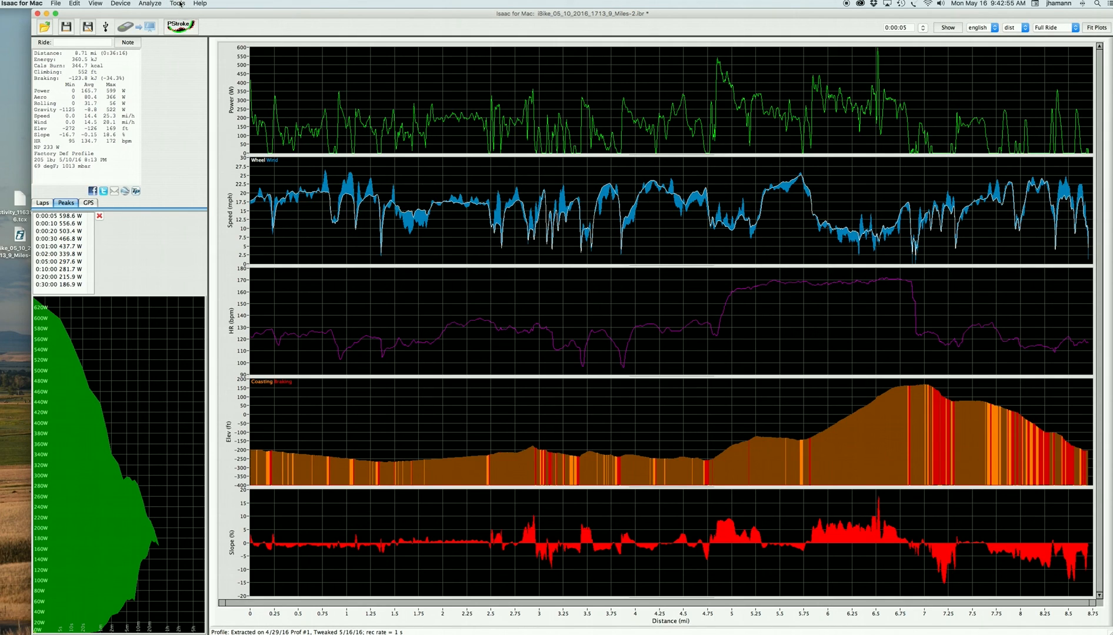
Step: Switch Profile After-the-Fact to the tweaked profile, recalculating the ride (5-second peak 624.1 W)
{"action": "left_click", "coordinate": [177, 3]}
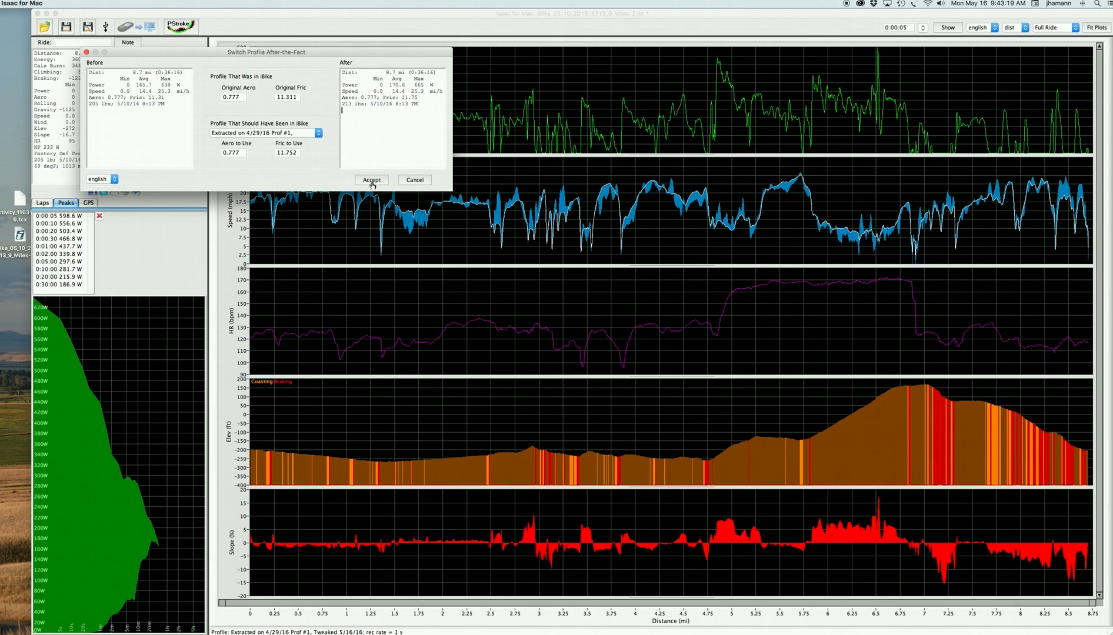
{"action": "left_click", "coordinate": [371, 180]}
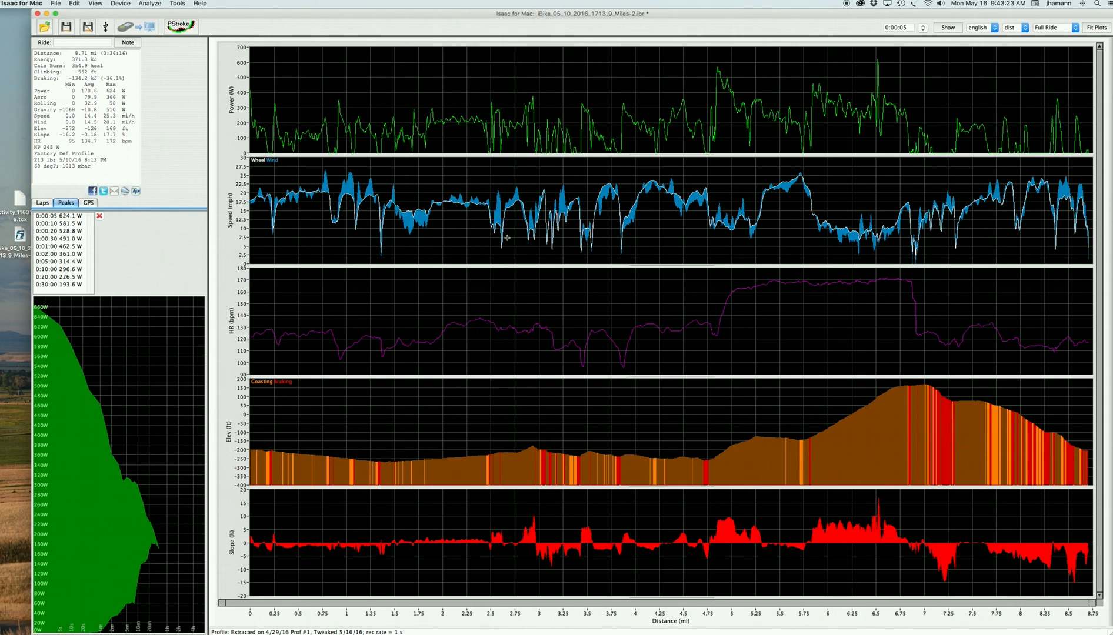
{"action": "mouse_move", "coordinate": [140, 93]}
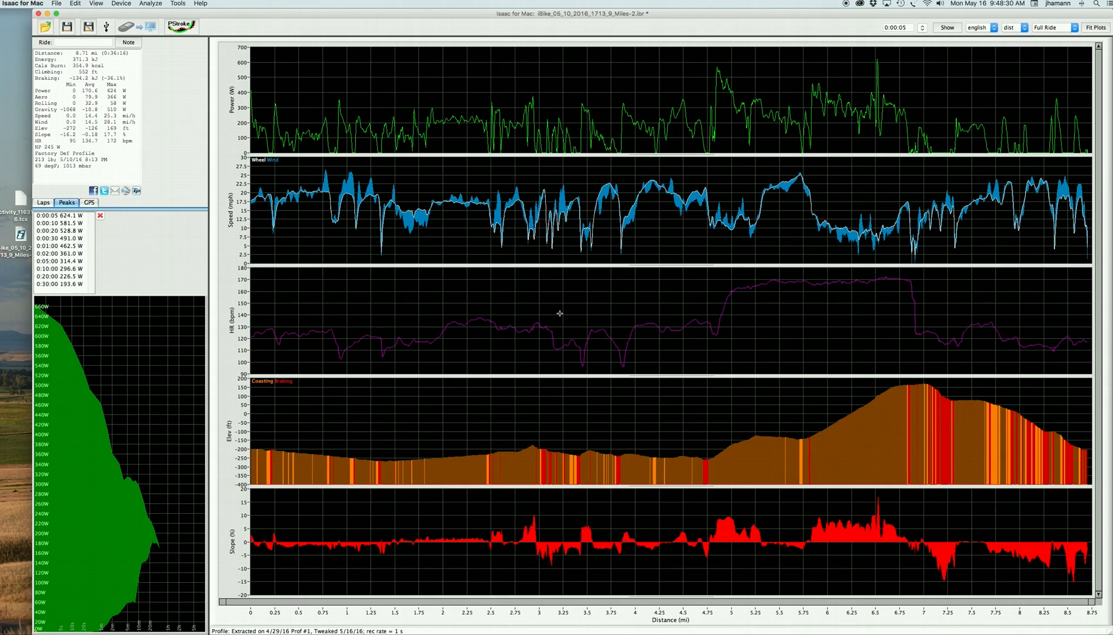
{"action": "mouse_move", "coordinate": [20, 200]}
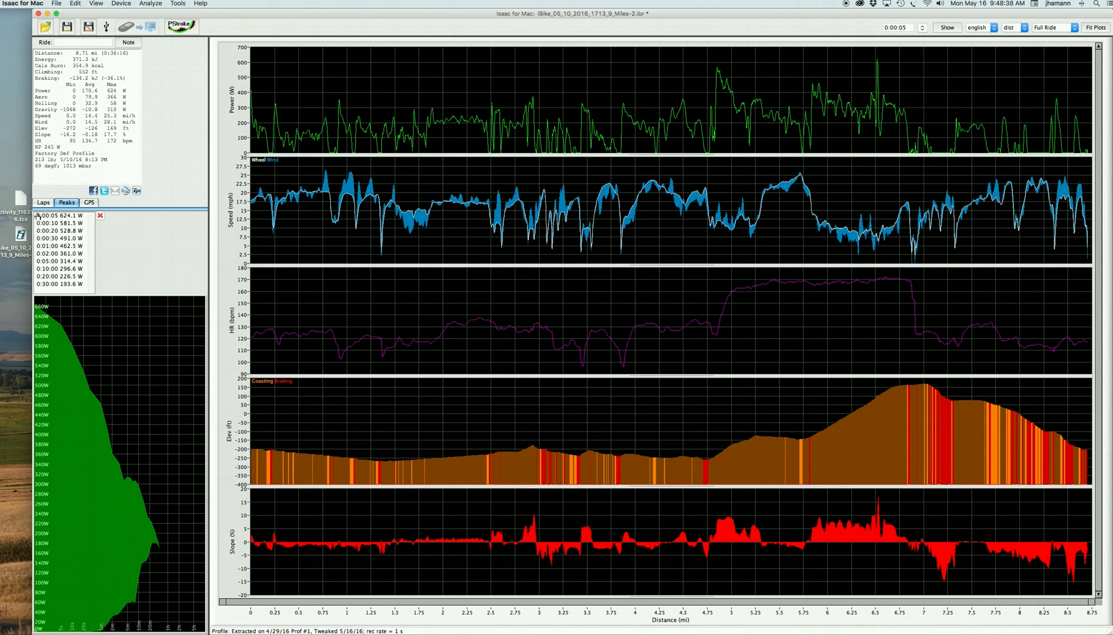
Step: Choose to merge power data and load the activity .tcx file from the Desktop
{"action": "left_click", "coordinate": [57, 3]}
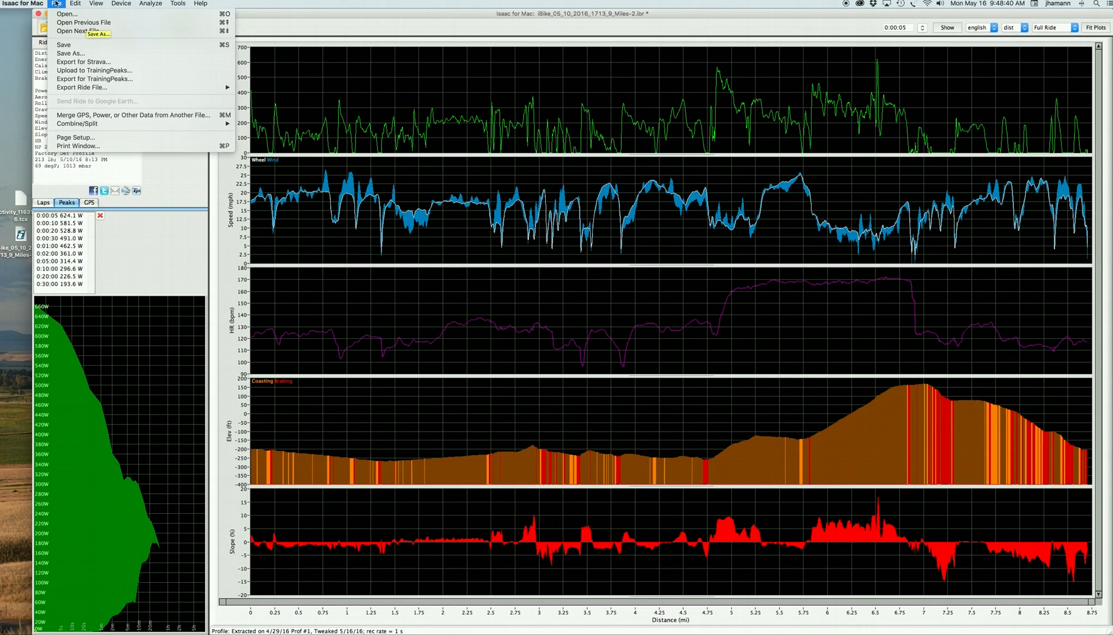
{"action": "mouse_move", "coordinate": [135, 115]}
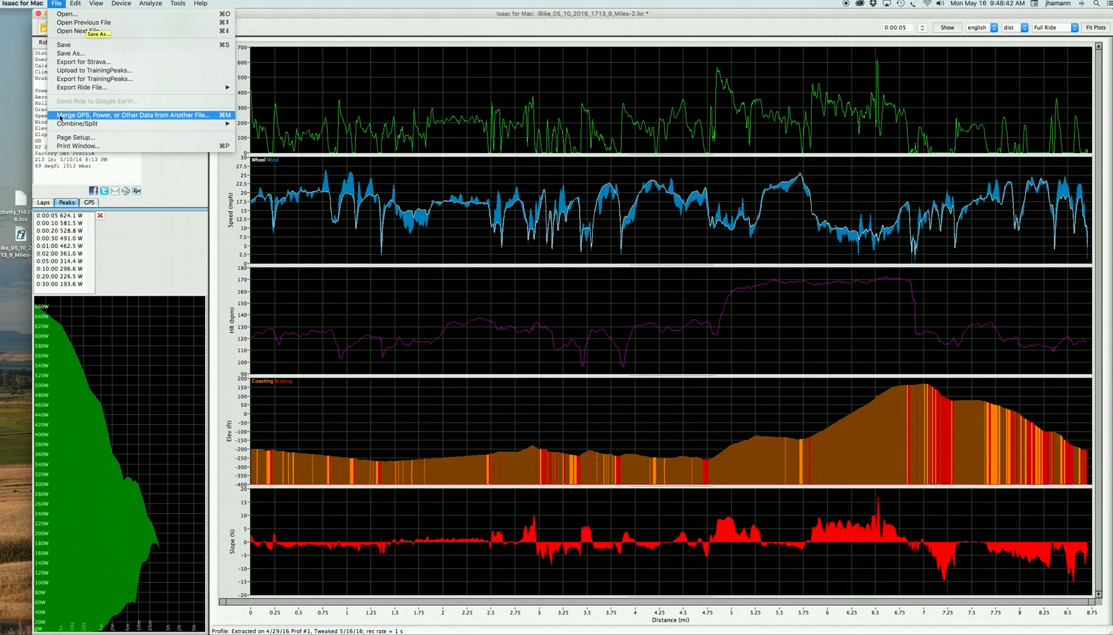
{"action": "left_click", "coordinate": [137, 116]}
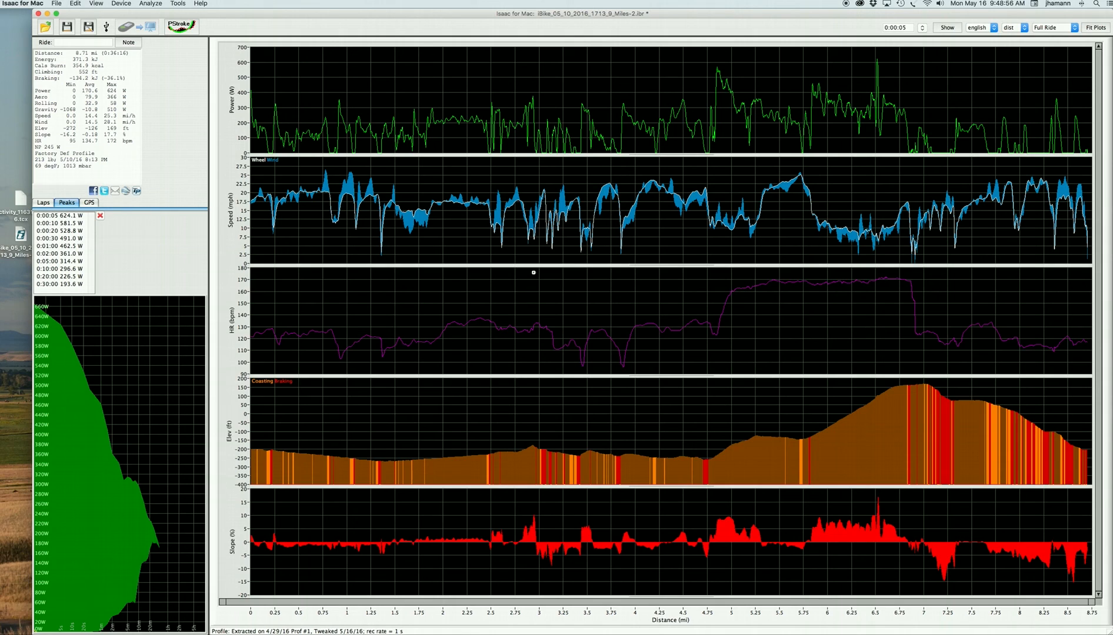
{"action": "mouse_move", "coordinate": [535, 275]}
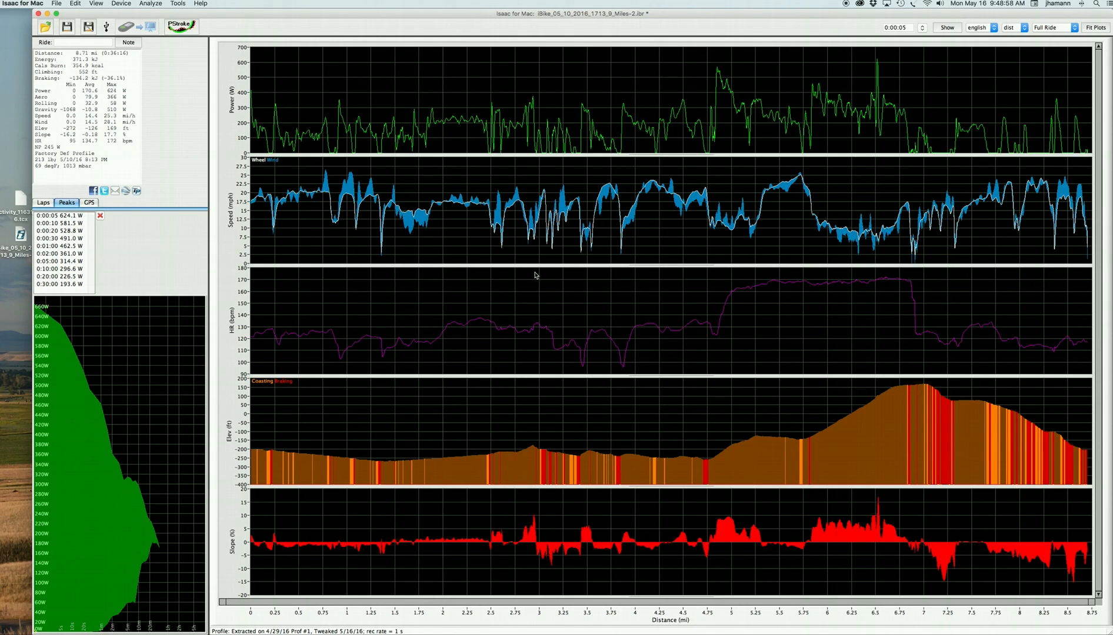
{"action": "left_click", "coordinate": [45, 26]}
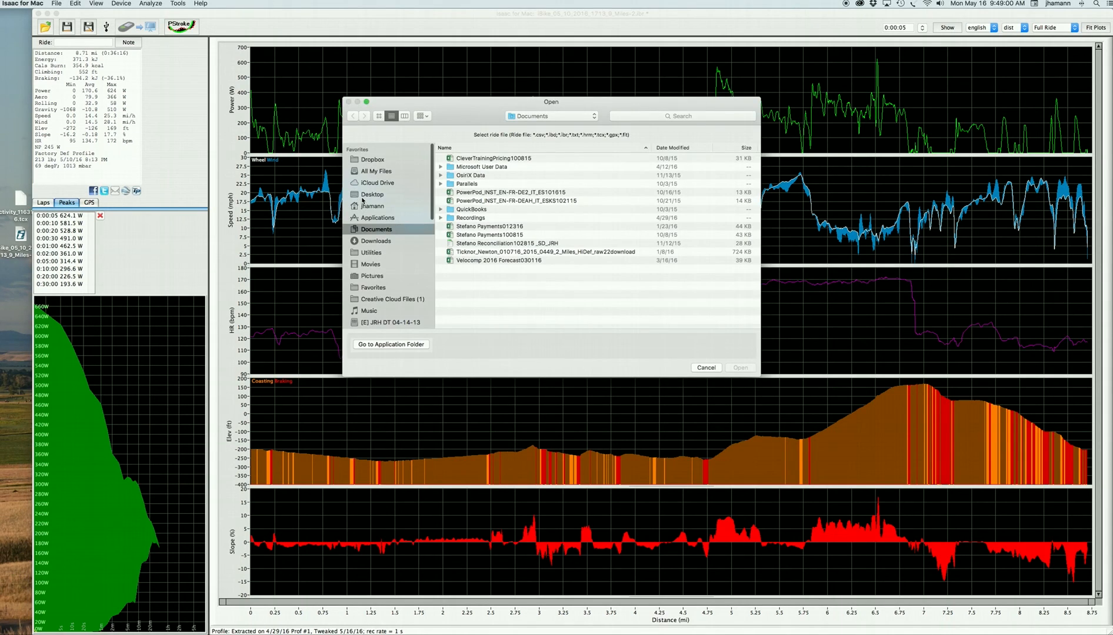
{"action": "left_click", "coordinate": [372, 194]}
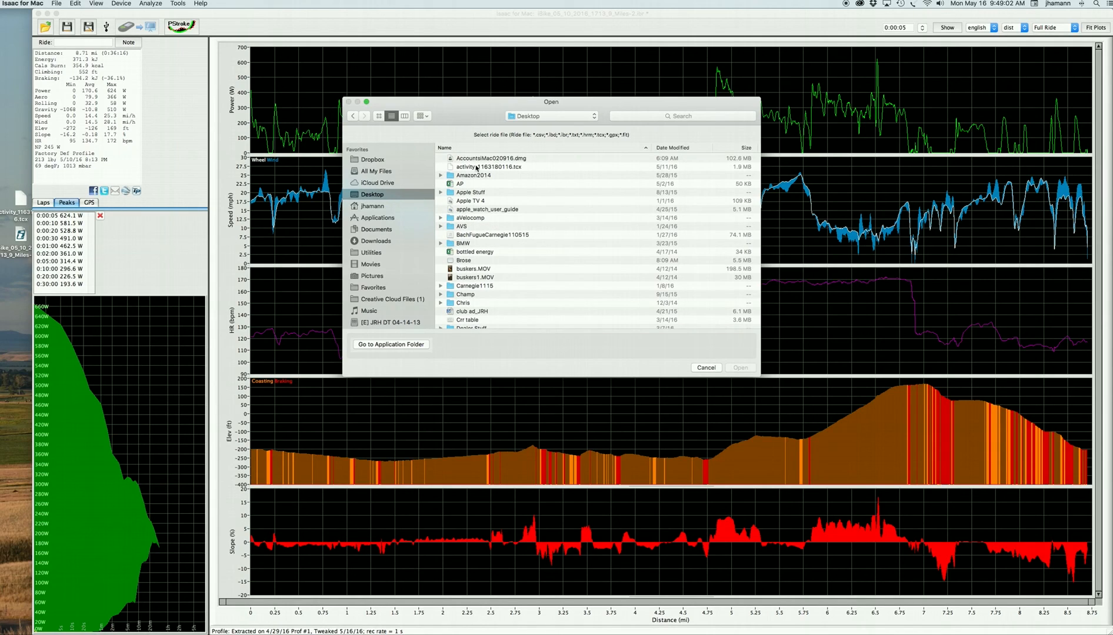
{"action": "left_click", "coordinate": [489, 166]}
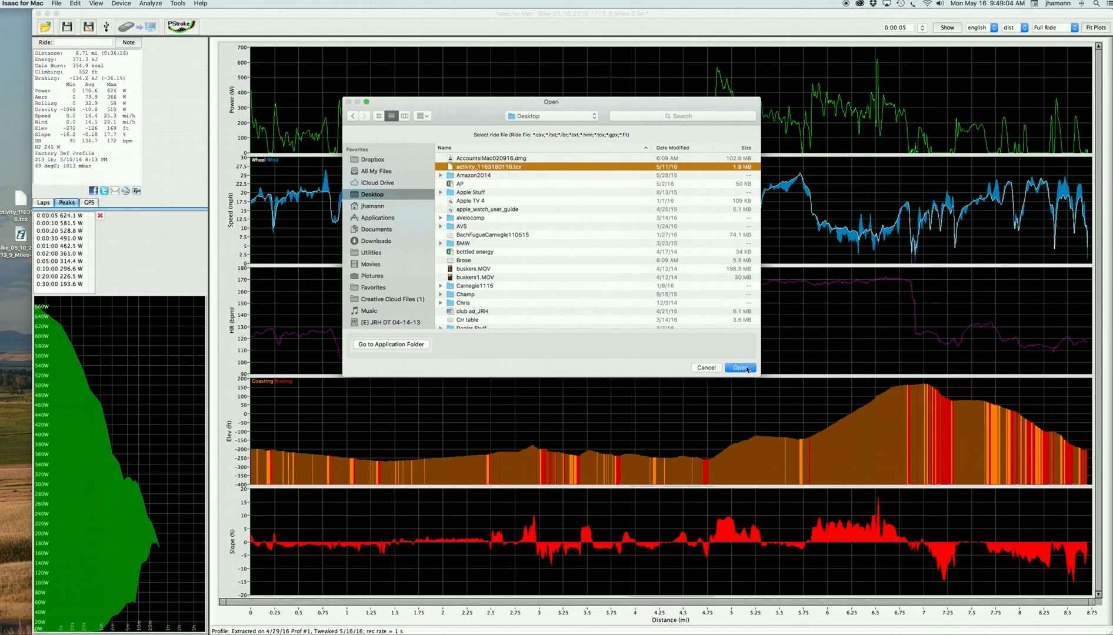
{"action": "left_click", "coordinate": [740, 368]}
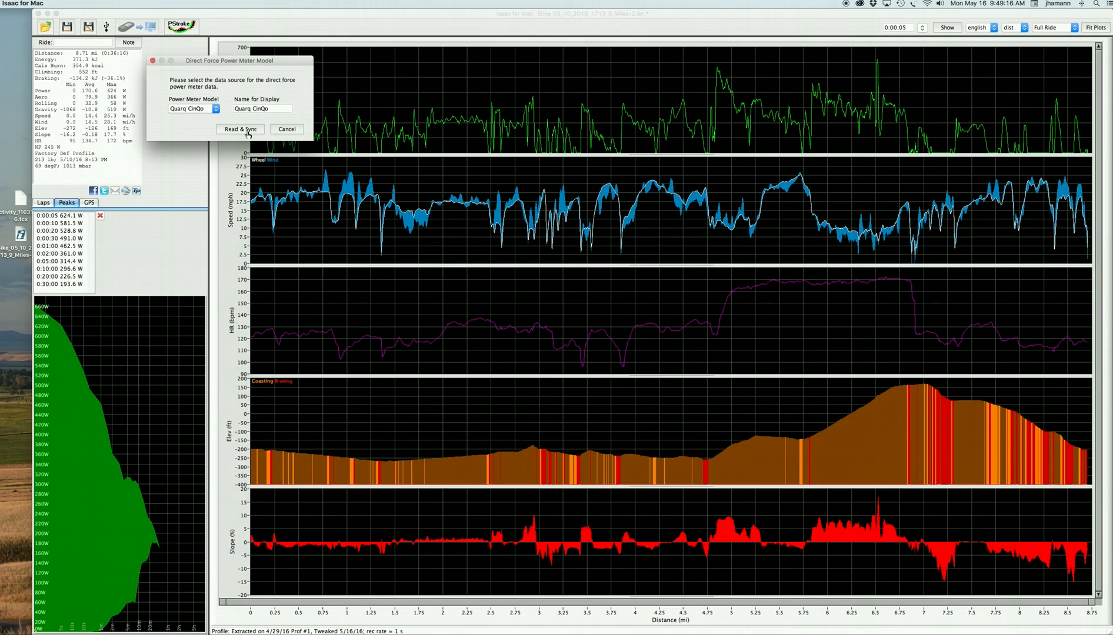
Step: Read and sync the file as a Quarq CinQo power meter recording
{"action": "left_click", "coordinate": [240, 129]}
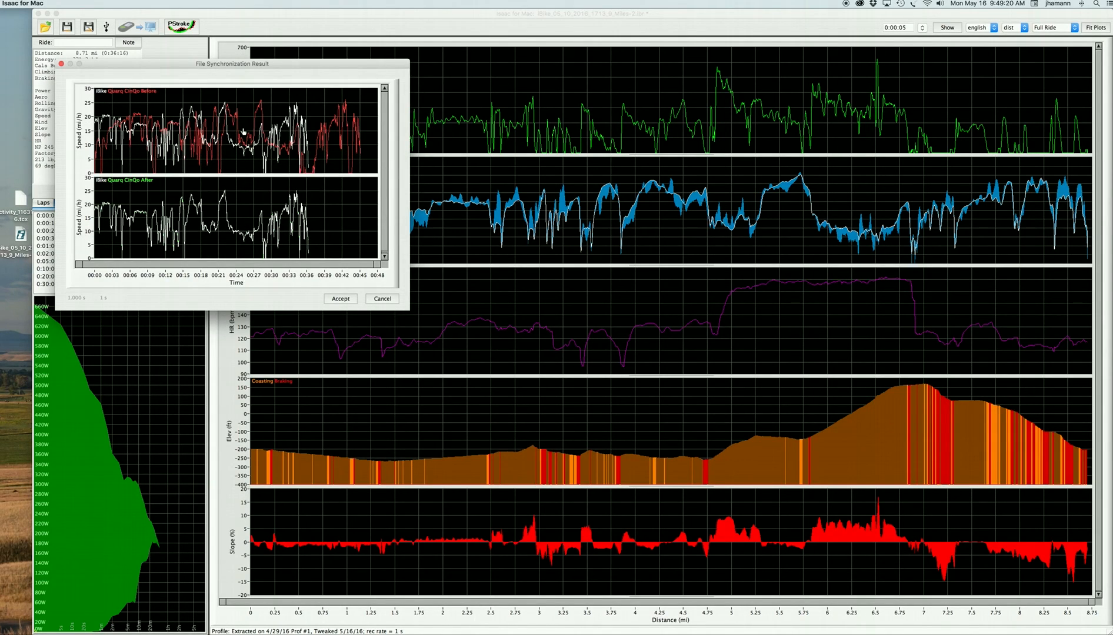
{"action": "mouse_move", "coordinate": [109, 98]}
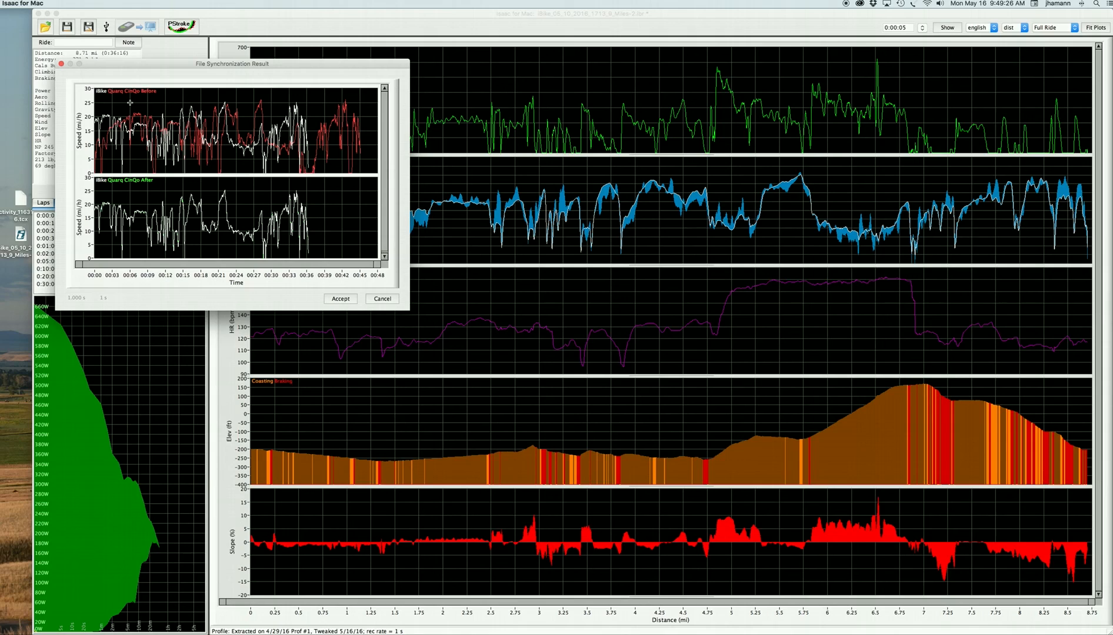
{"action": "mouse_move", "coordinate": [102, 126]}
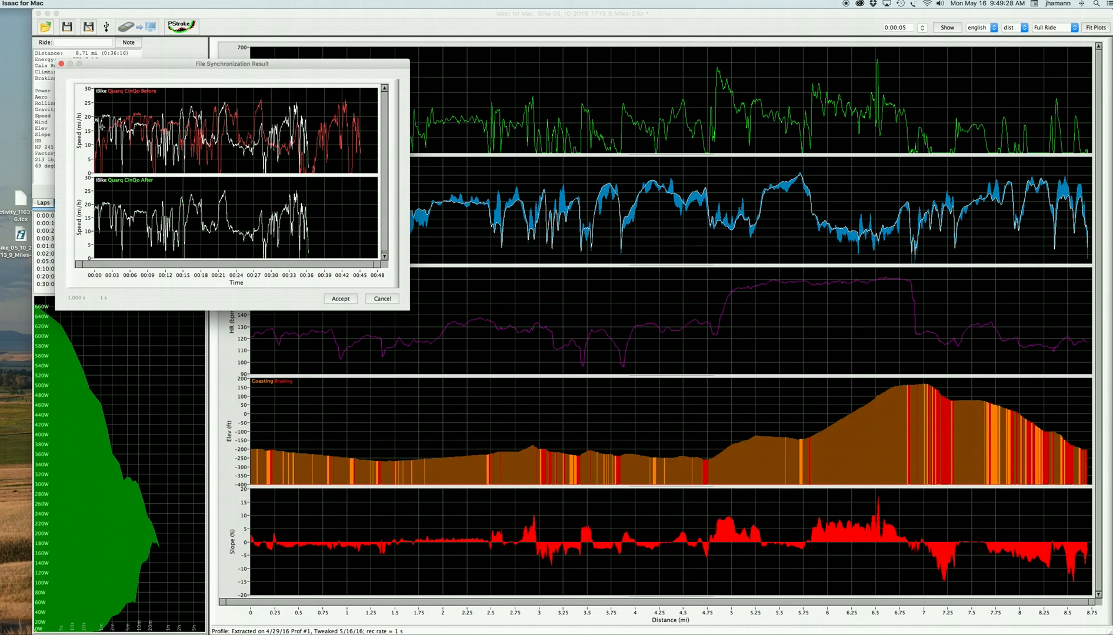
{"action": "mouse_move", "coordinate": [331, 152]}
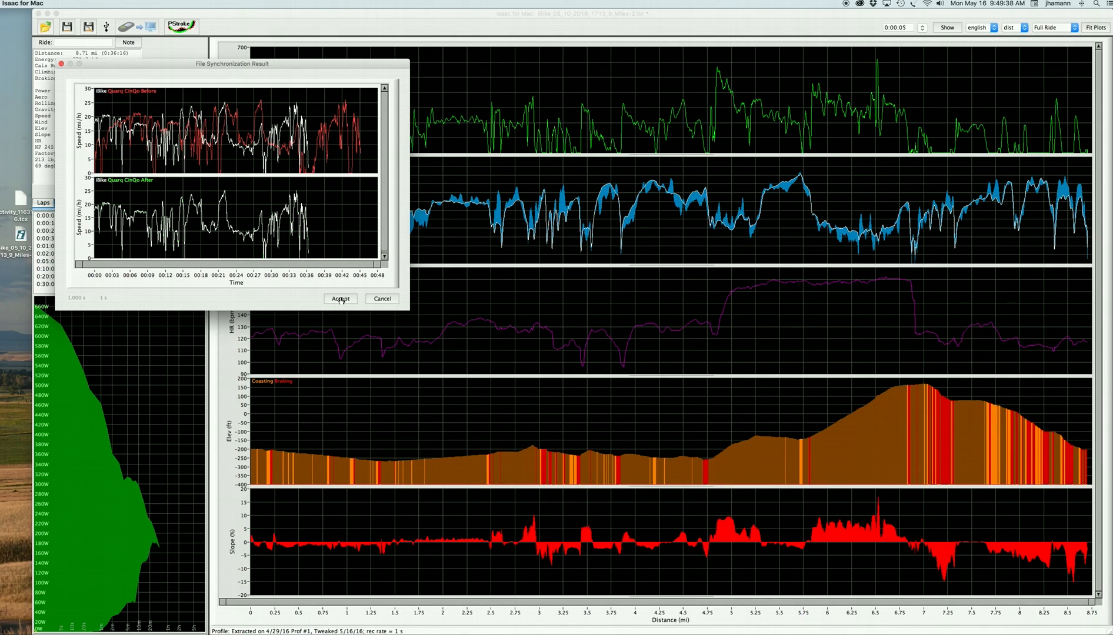
Step: Accept the time alignment of the Quarq CinQo speed trace with the bike ride's speed
{"action": "left_click", "coordinate": [340, 297]}
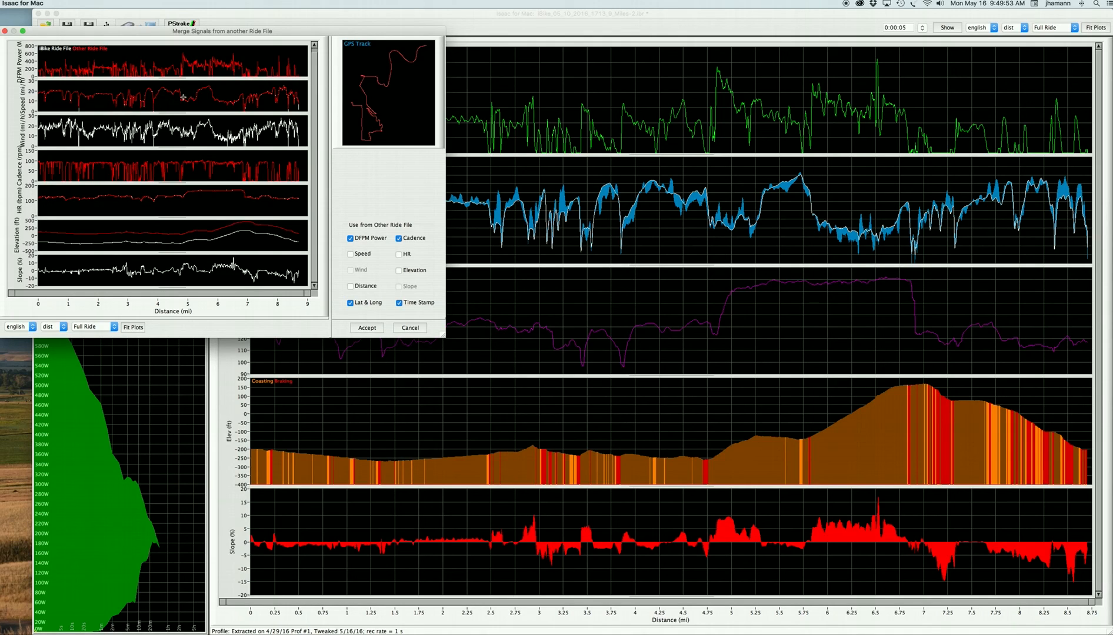
{"action": "mouse_move", "coordinate": [209, 154]}
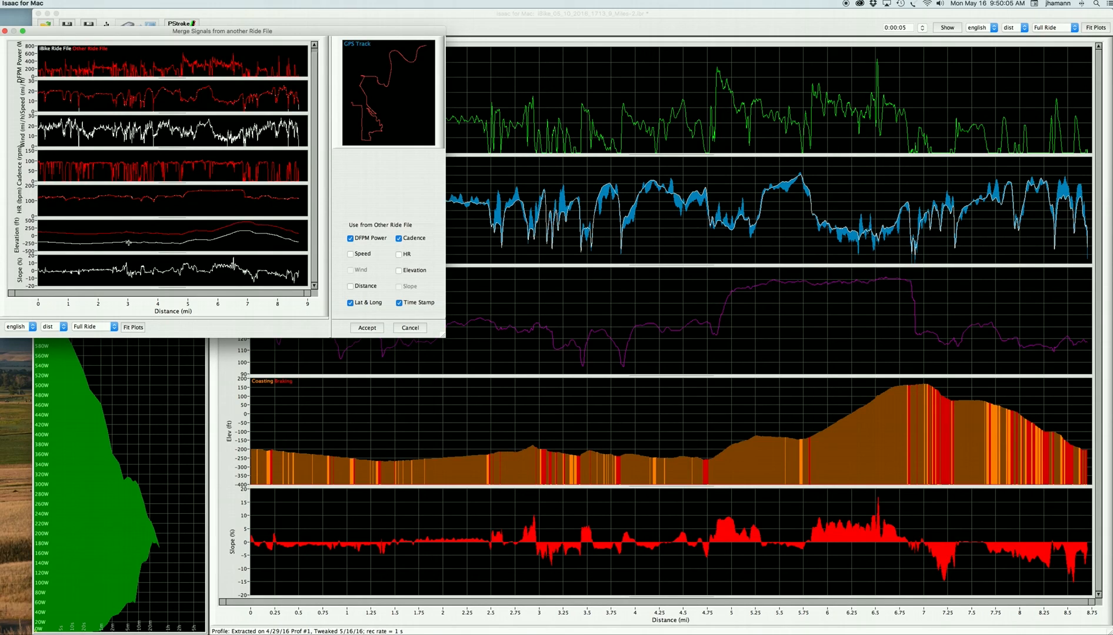
{"action": "mouse_move", "coordinate": [161, 235]}
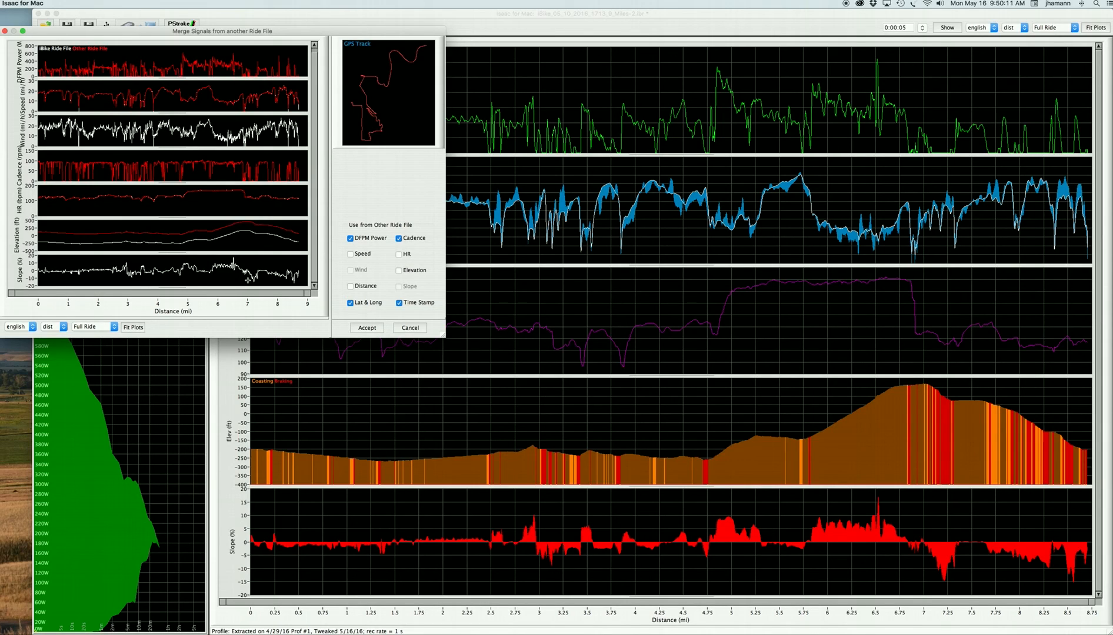
{"action": "mouse_move", "coordinate": [398, 100]}
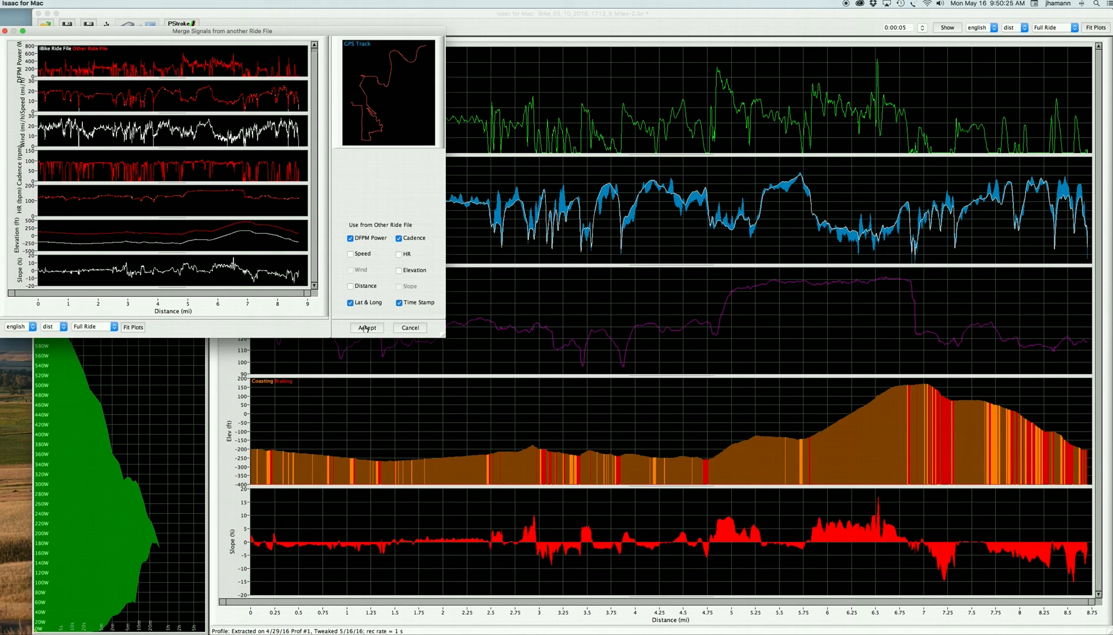
Step: Merge the DFPM signals, glance at DFPM power, then return to recorded power with 624.1 W 5-second peak
{"action": "left_click", "coordinate": [365, 328]}
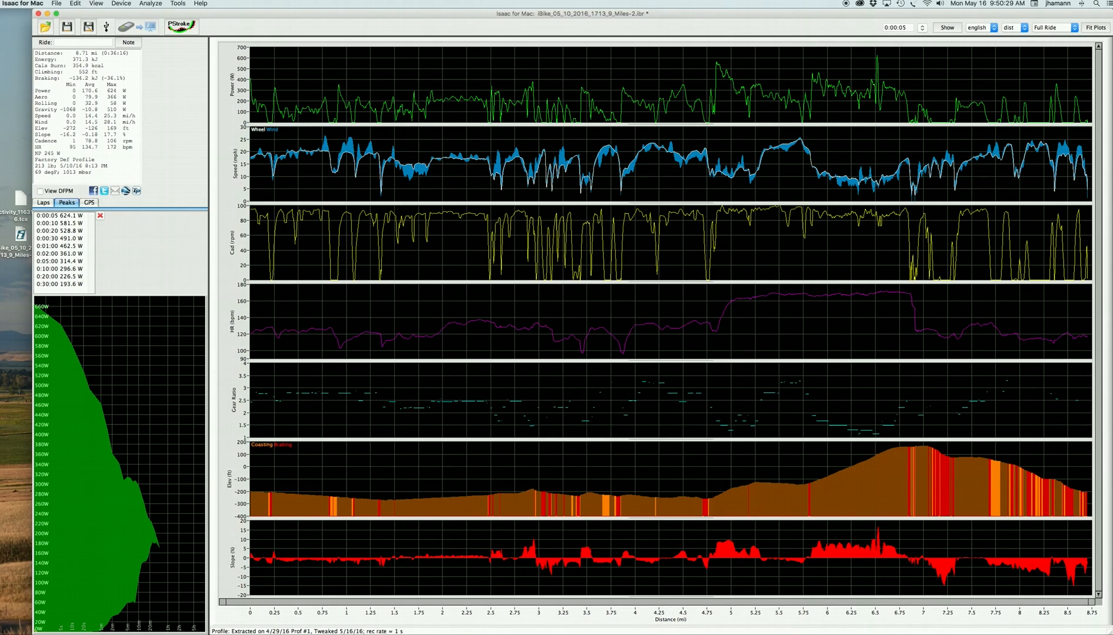
{"action": "mouse_move", "coordinate": [805, 272]}
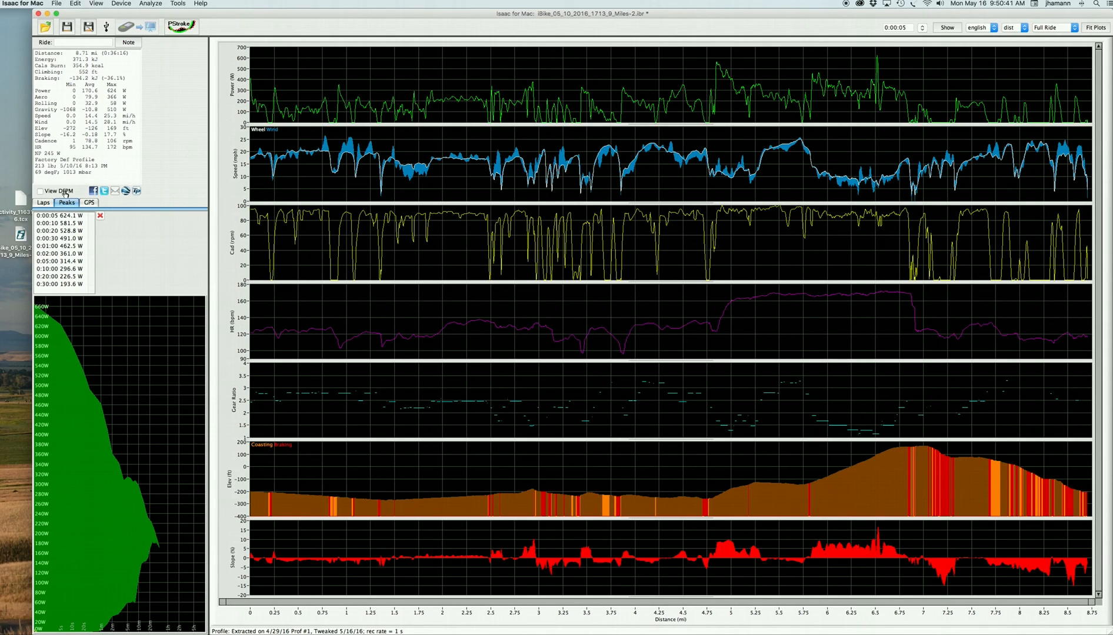
{"action": "mouse_move", "coordinate": [906, 84]}
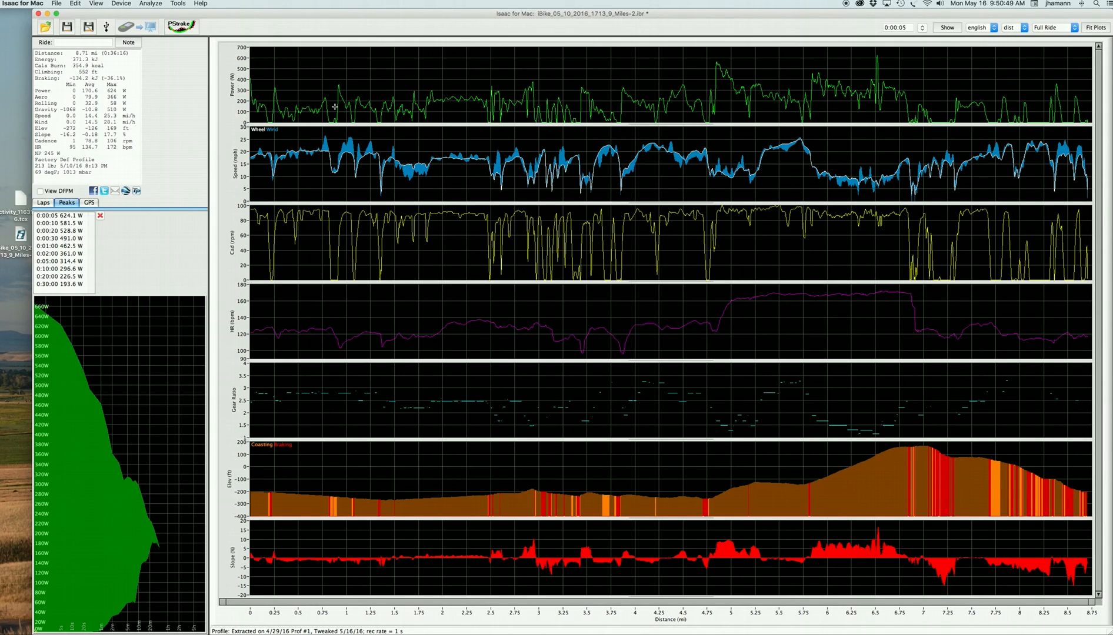
{"action": "mouse_move", "coordinate": [39, 196]}
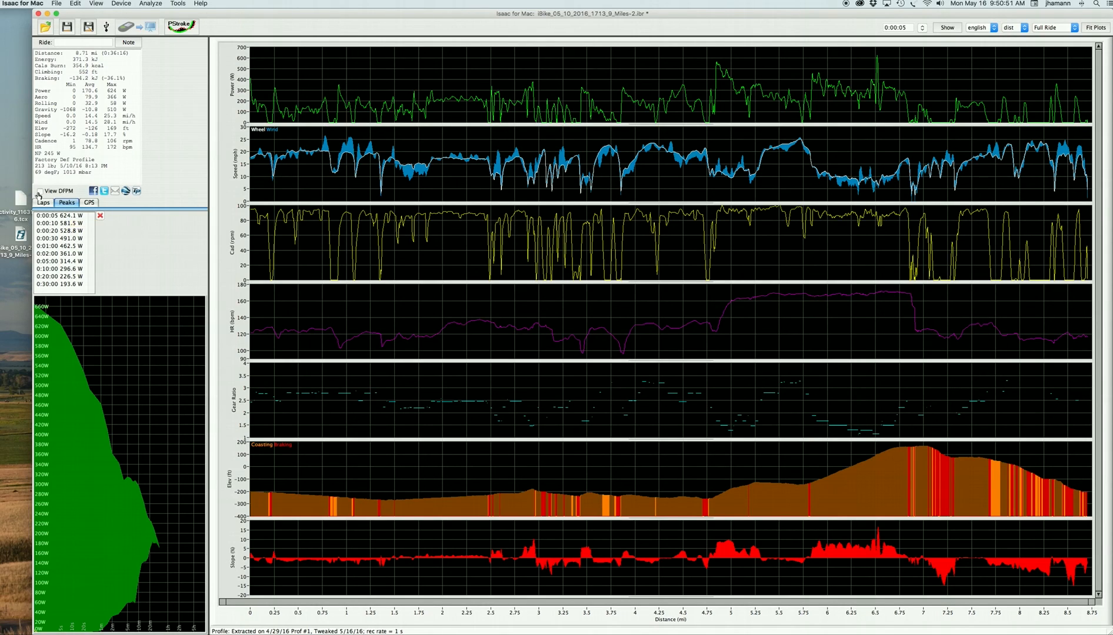
{"action": "mouse_move", "coordinate": [520, 94]}
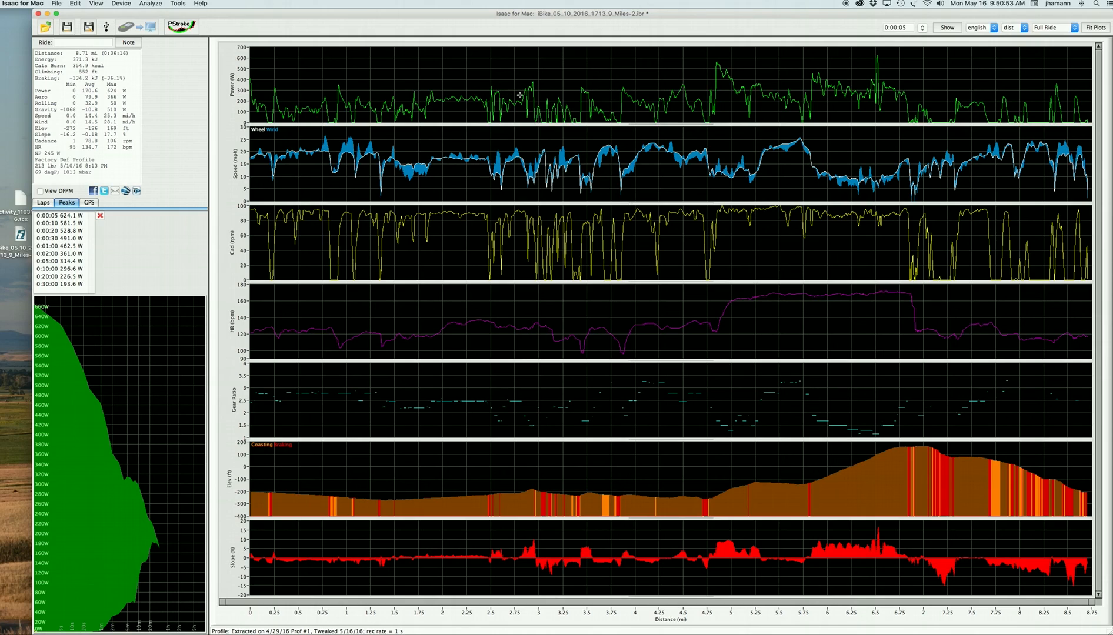
{"action": "mouse_move", "coordinate": [25, 201]}
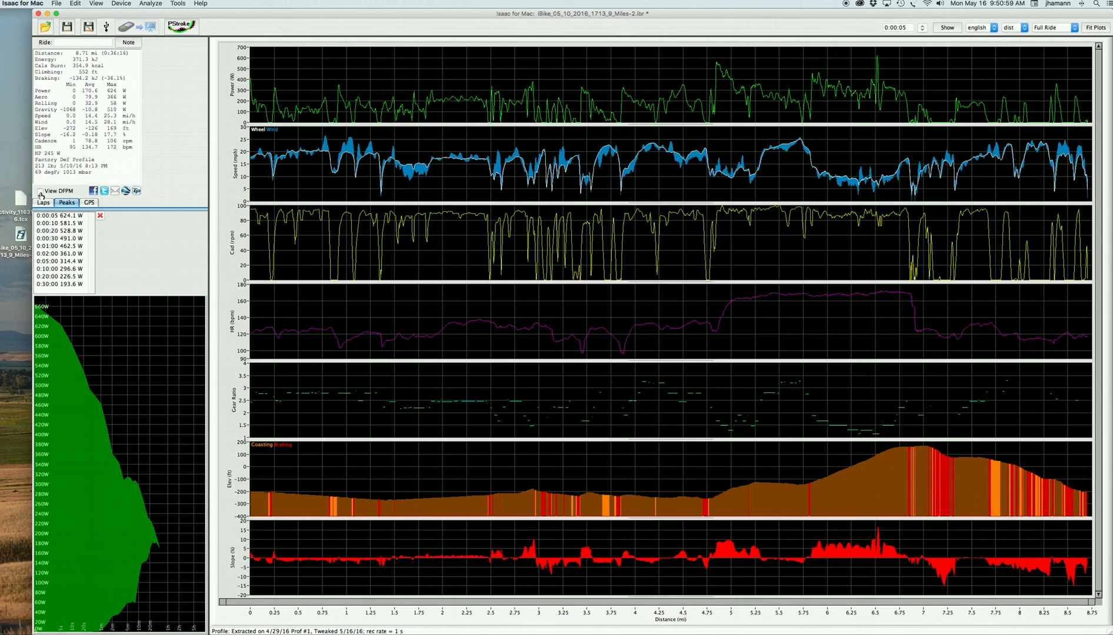
{"action": "left_click", "coordinate": [39, 191]}
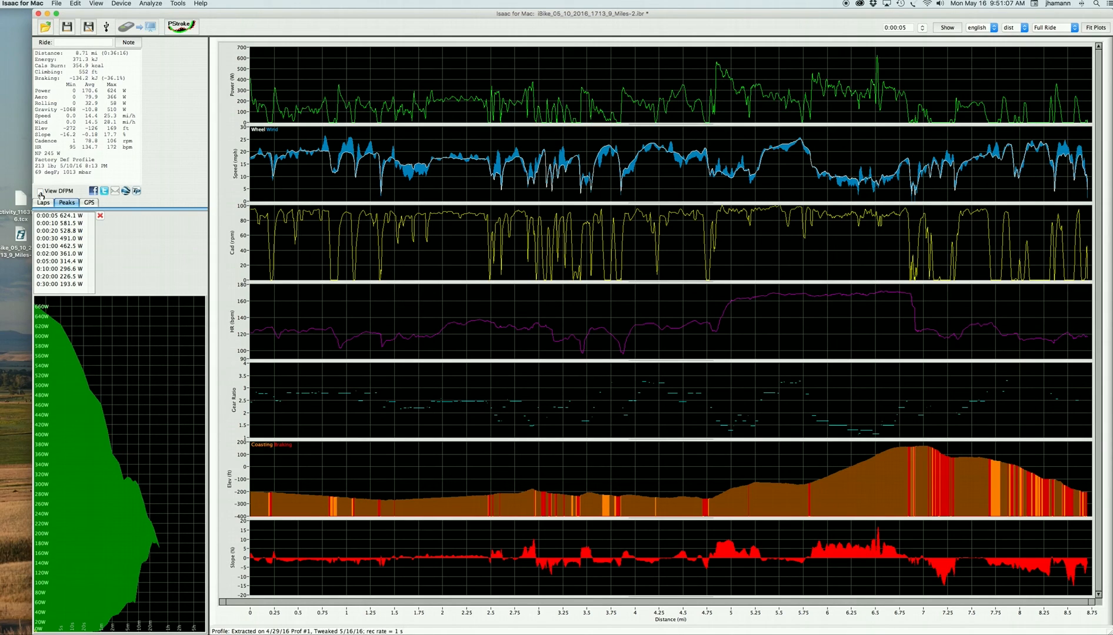
{"action": "left_click", "coordinate": [40, 190]}
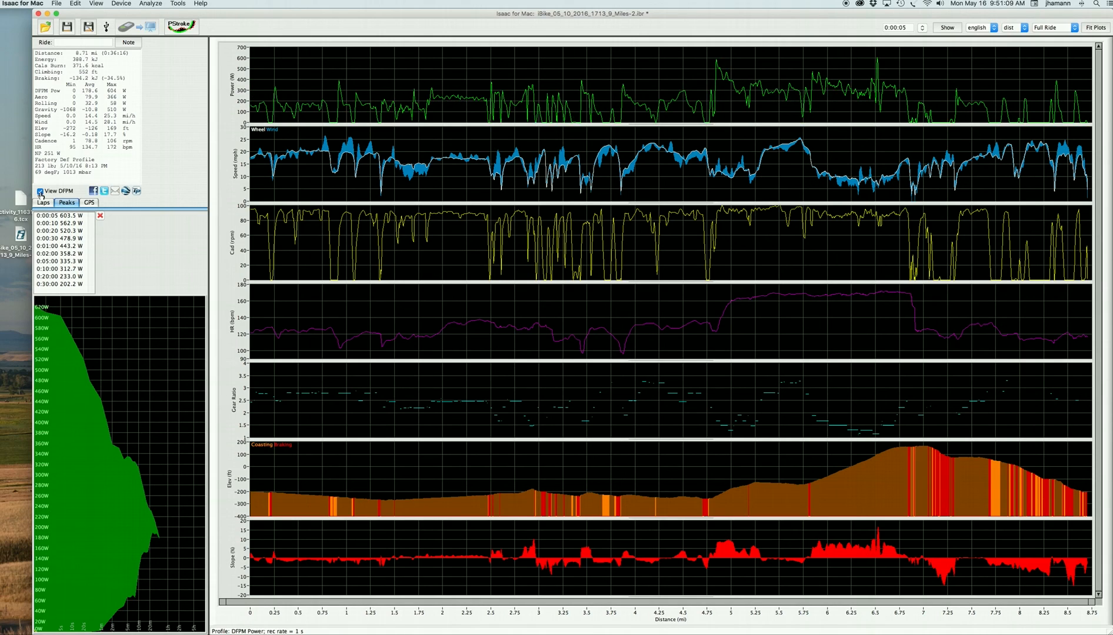
{"action": "left_click", "coordinate": [40, 191]}
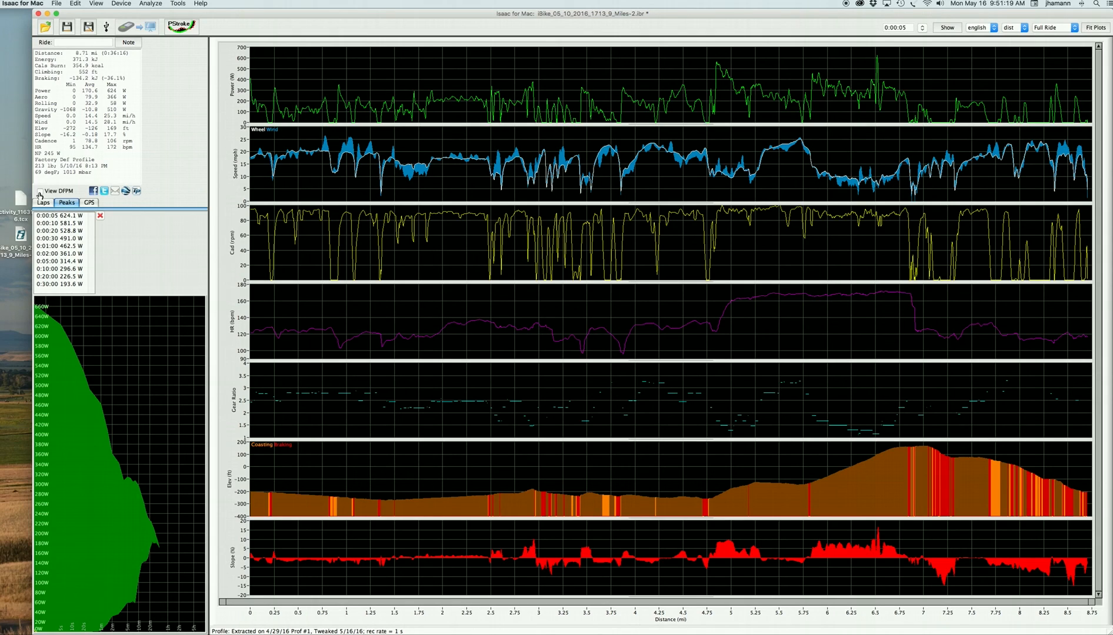
{"action": "left_click", "coordinate": [37, 191]}
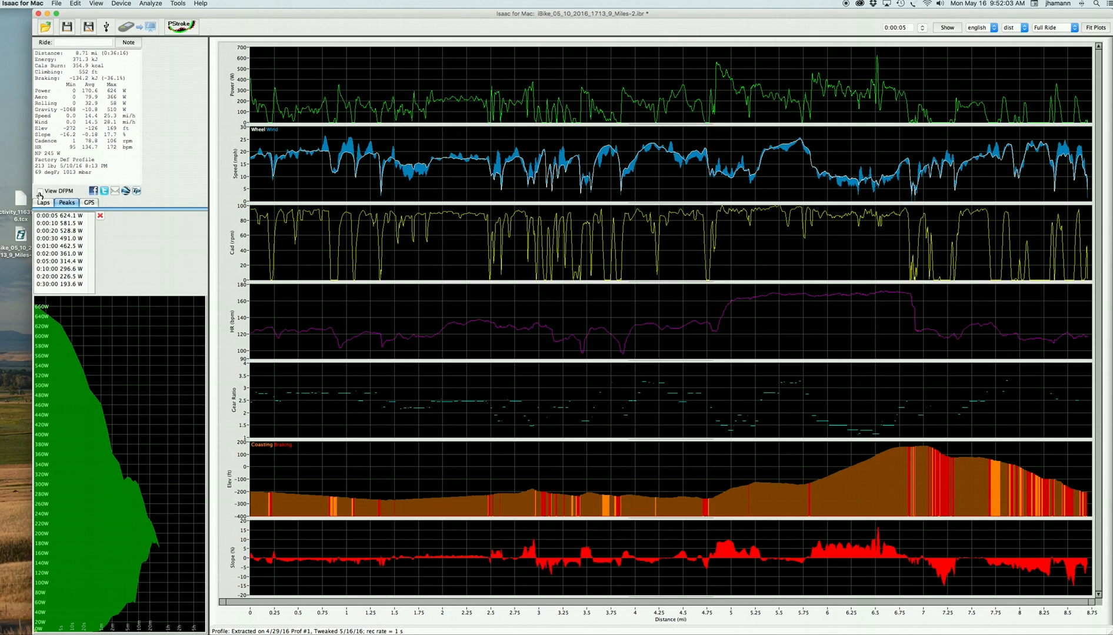
{"action": "mouse_move", "coordinate": [811, 472]}
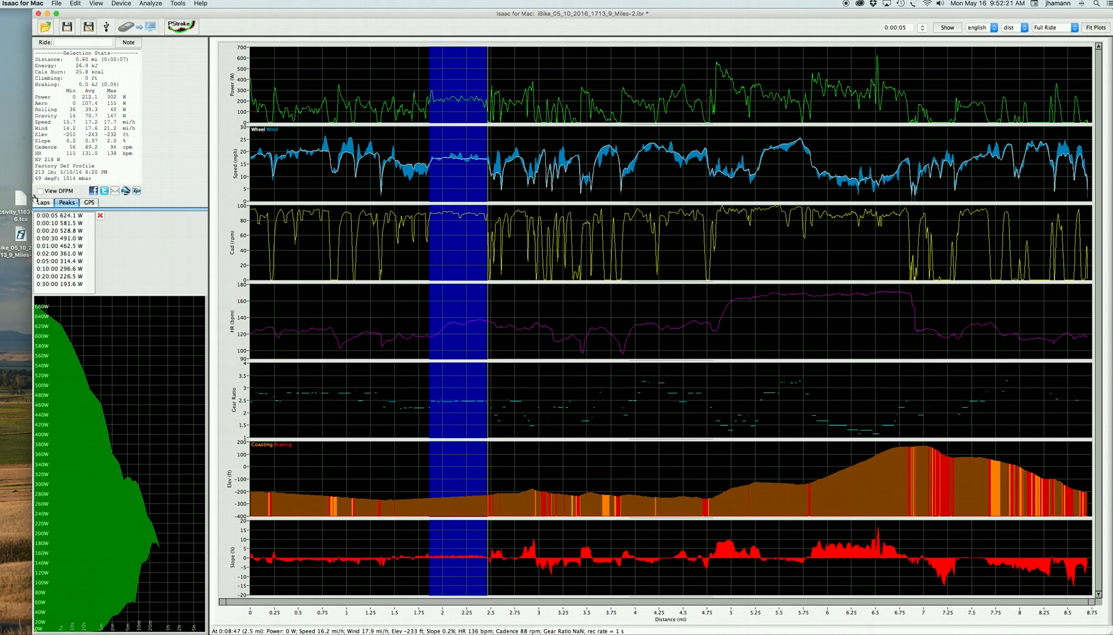
Step: Select the 1.8–2.4 mile stretch and bring up the 4/29/16 profile for editing
{"action": "left_click", "coordinate": [36, 191]}
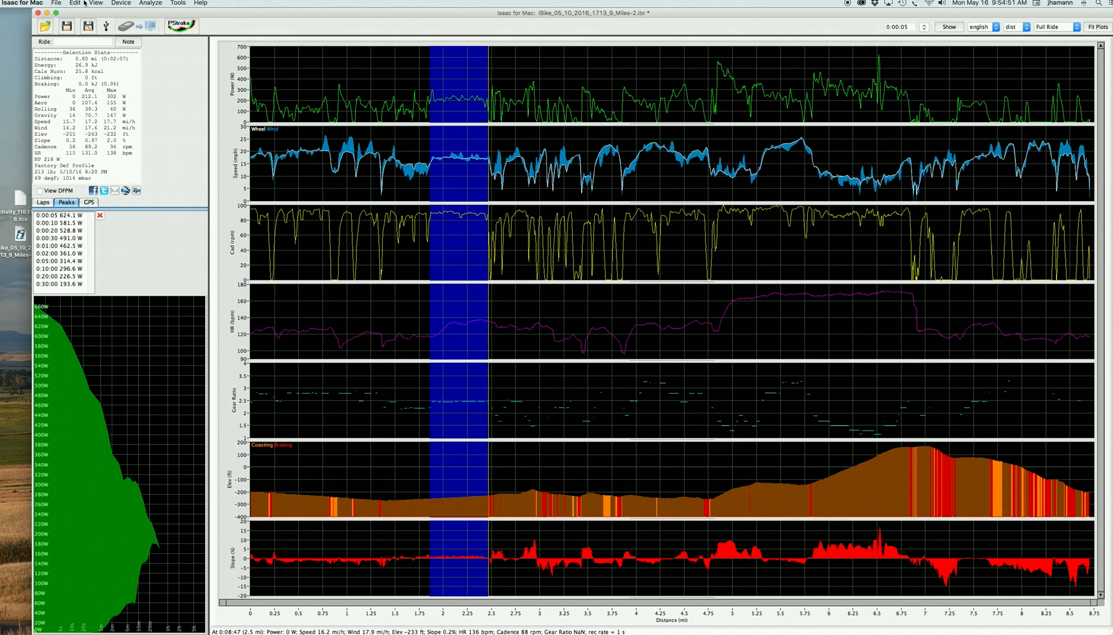
{"action": "left_click", "coordinate": [74, 2]}
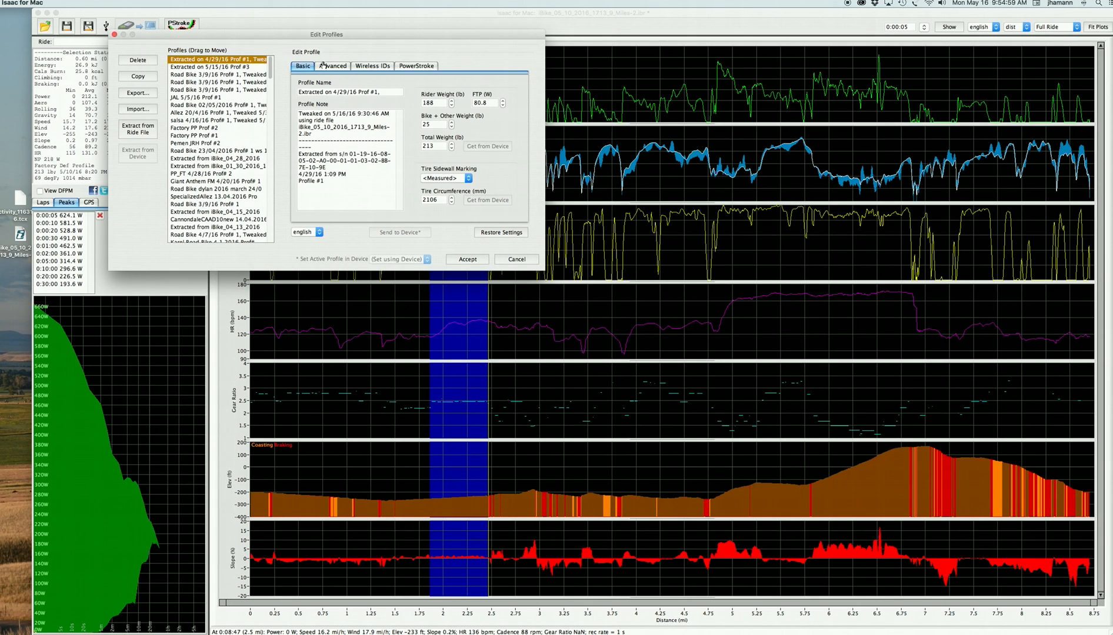
Step: In Advanced settings hold wind scaling, raise CdA from 0.369 to 0.41 and accept
{"action": "left_click", "coordinate": [333, 66]}
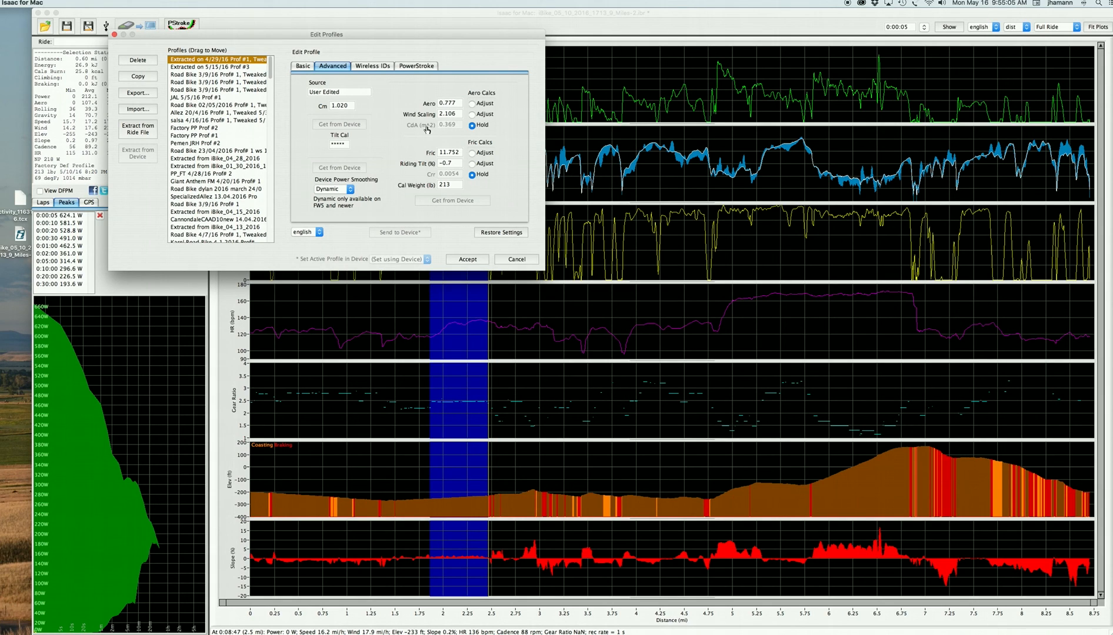
{"action": "mouse_move", "coordinate": [454, 130]}
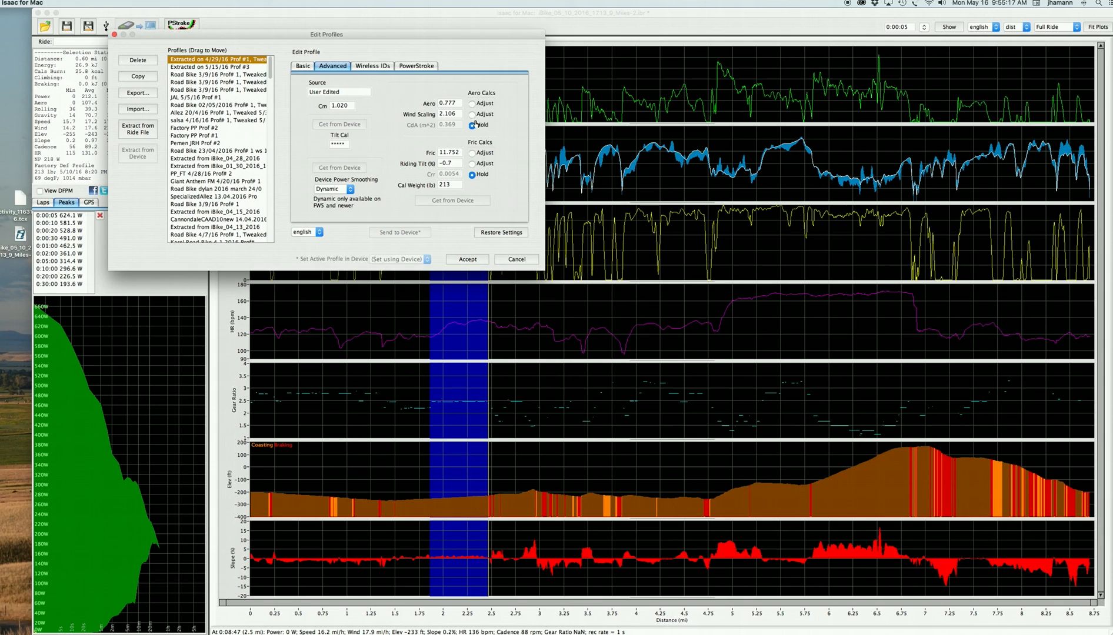
{"action": "left_click", "coordinate": [473, 114]}
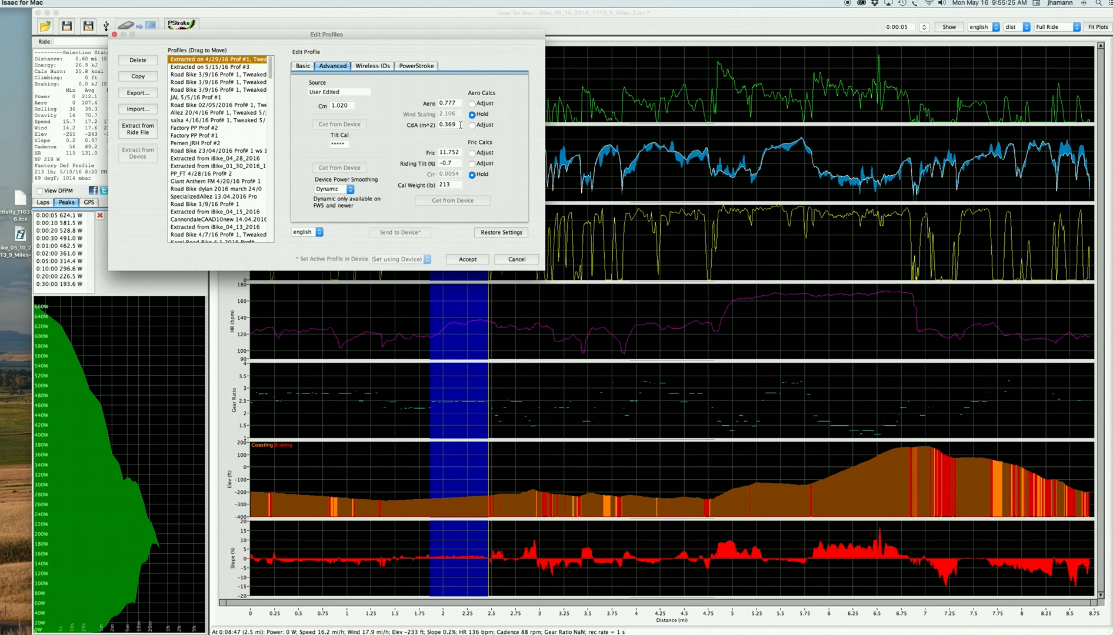
{"action": "mouse_move", "coordinate": [460, 125]}
{"action": "type", "text": ".41"}
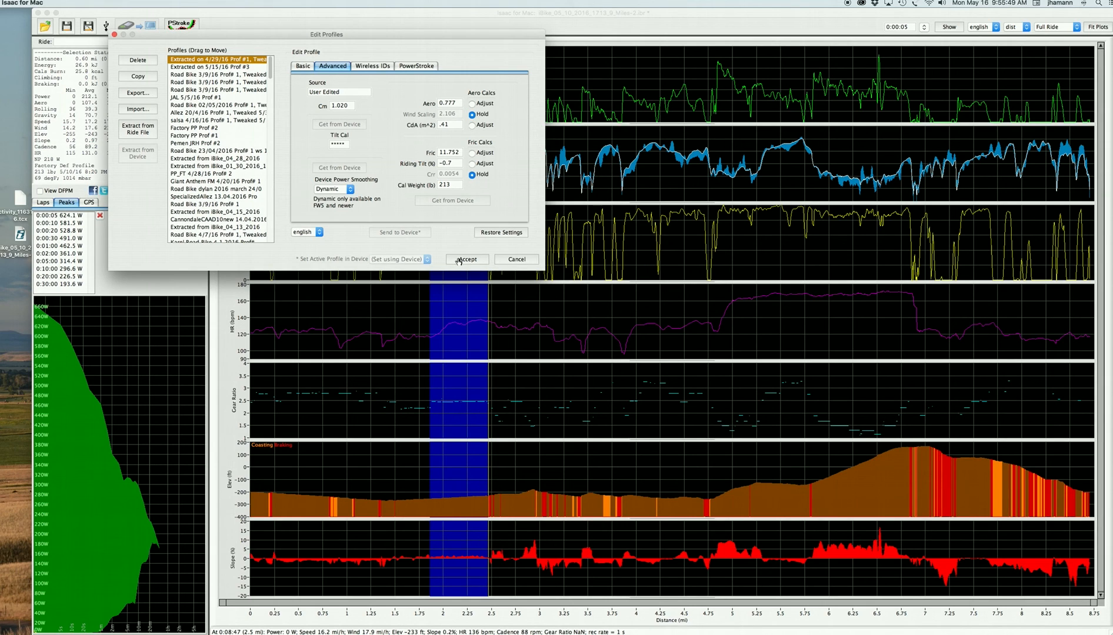
{"action": "left_click", "coordinate": [466, 259]}
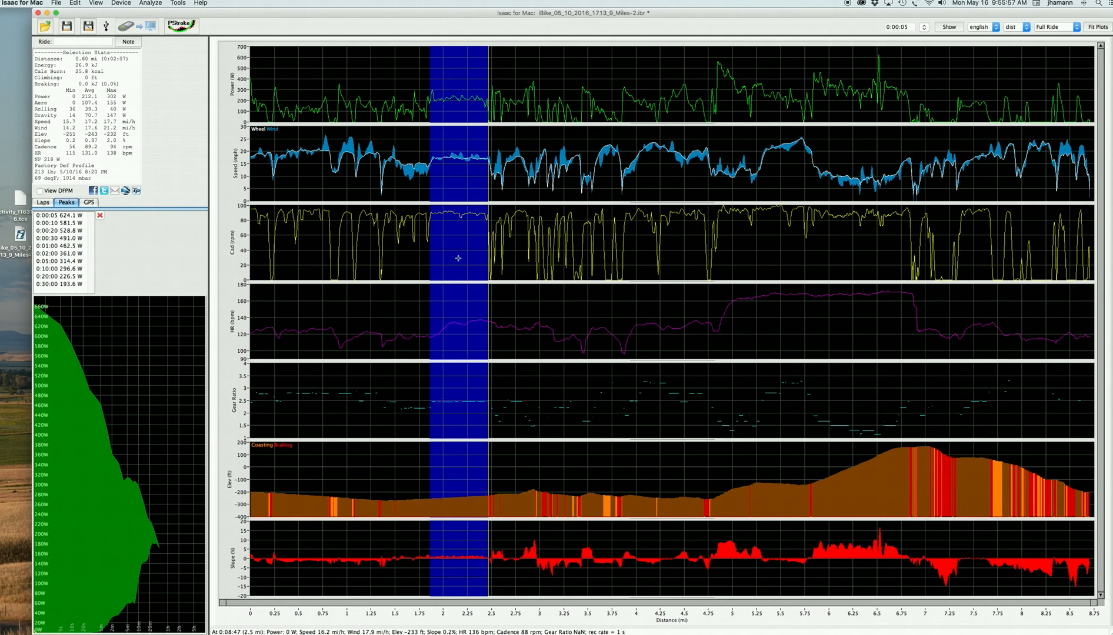
Step: Switch the profile after the fact to aero 0.864, raising stretch average power to 224 W
{"action": "left_click", "coordinate": [178, 3]}
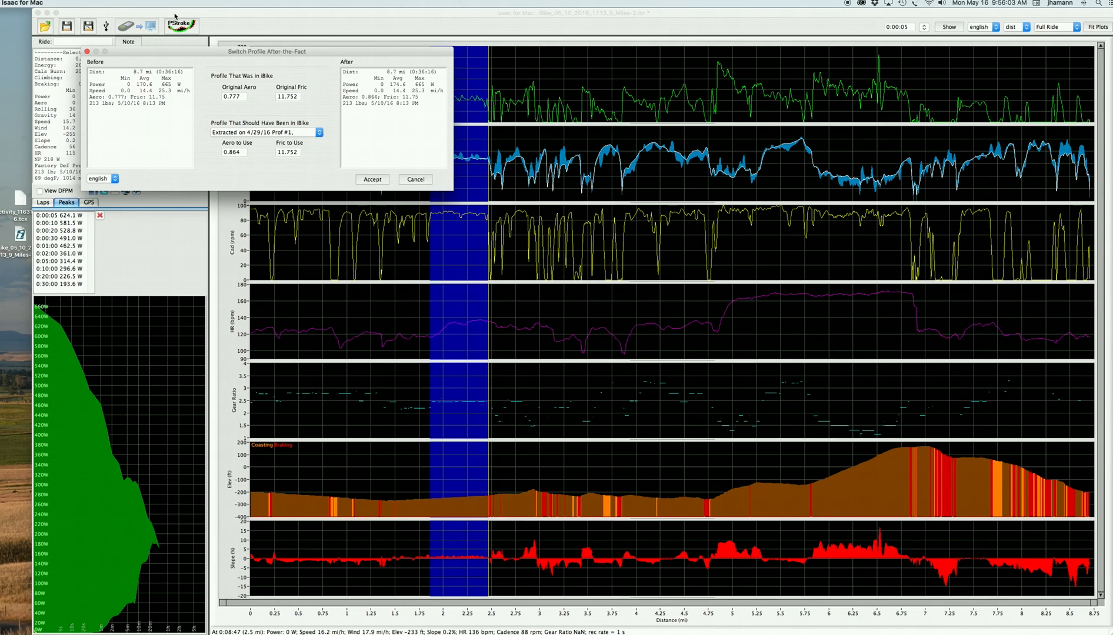
{"action": "mouse_move", "coordinate": [341, 157]}
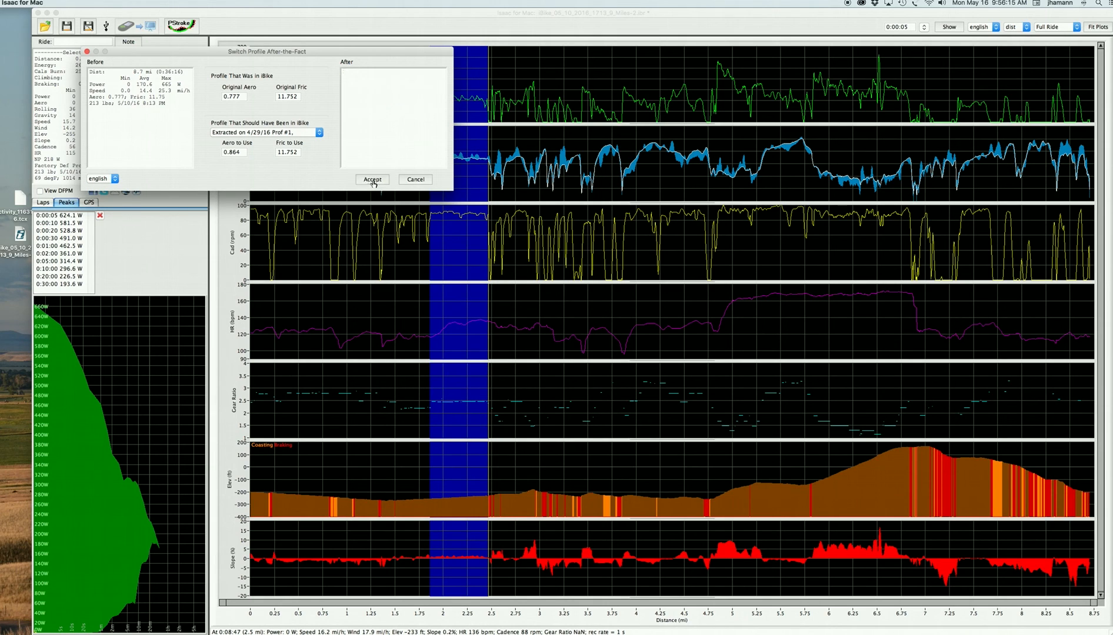
{"action": "left_click", "coordinate": [371, 179]}
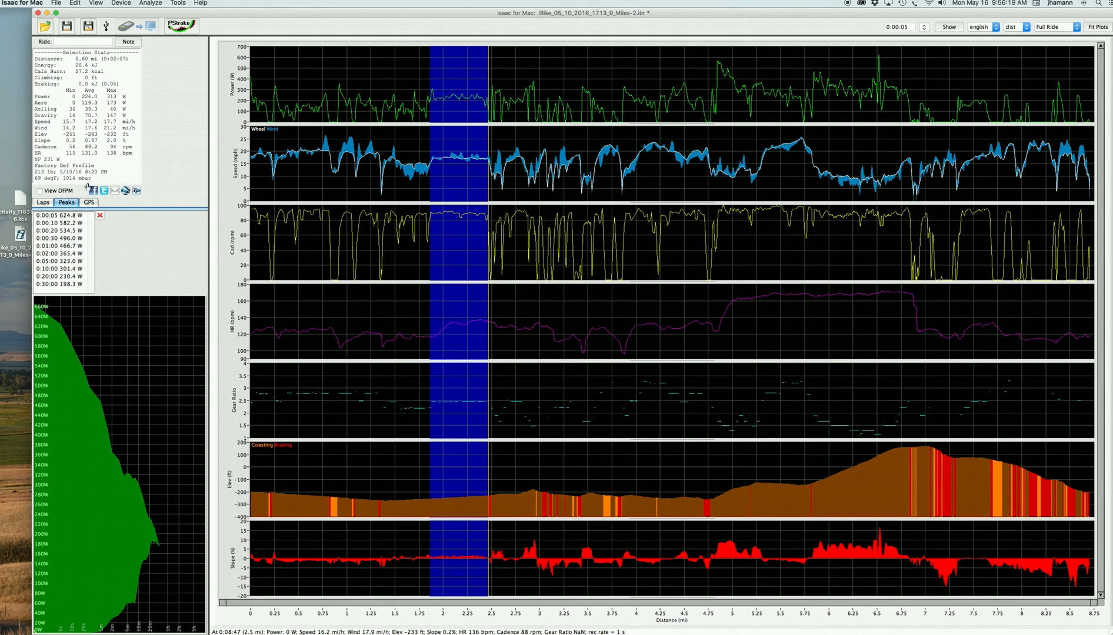
{"action": "left_click", "coordinate": [40, 191]}
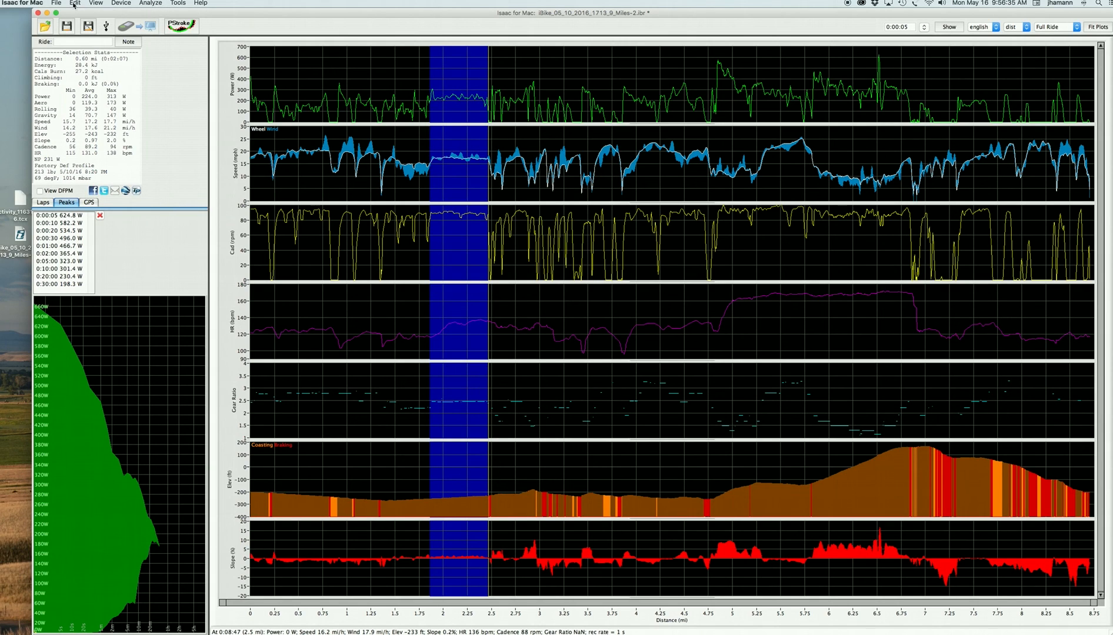
Step: Edit the profile again, setting CdA to 0.42 for aero 0.885, and accept
{"action": "left_click", "coordinate": [74, 3]}
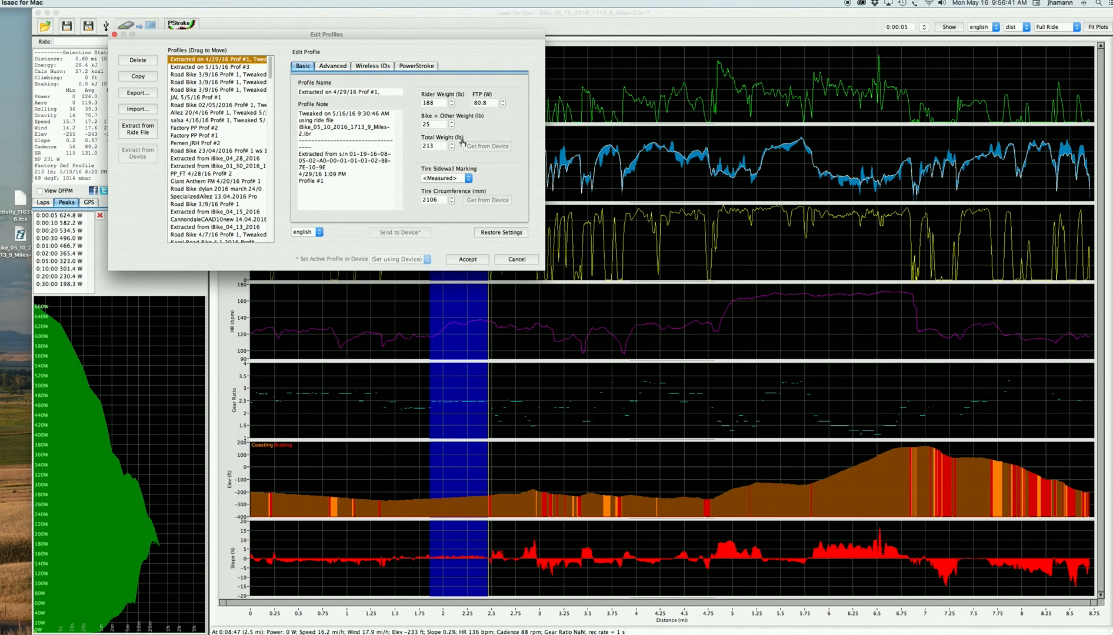
{"action": "left_click", "coordinate": [332, 66]}
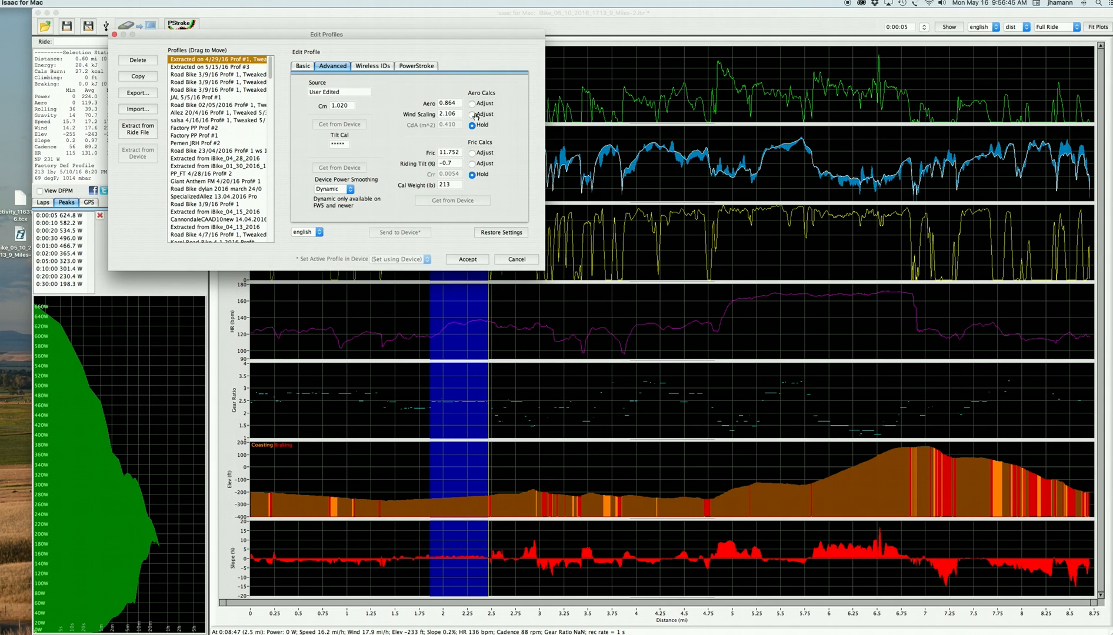
{"action": "left_click", "coordinate": [473, 124]}
{"action": "type", "text": "0.42"}
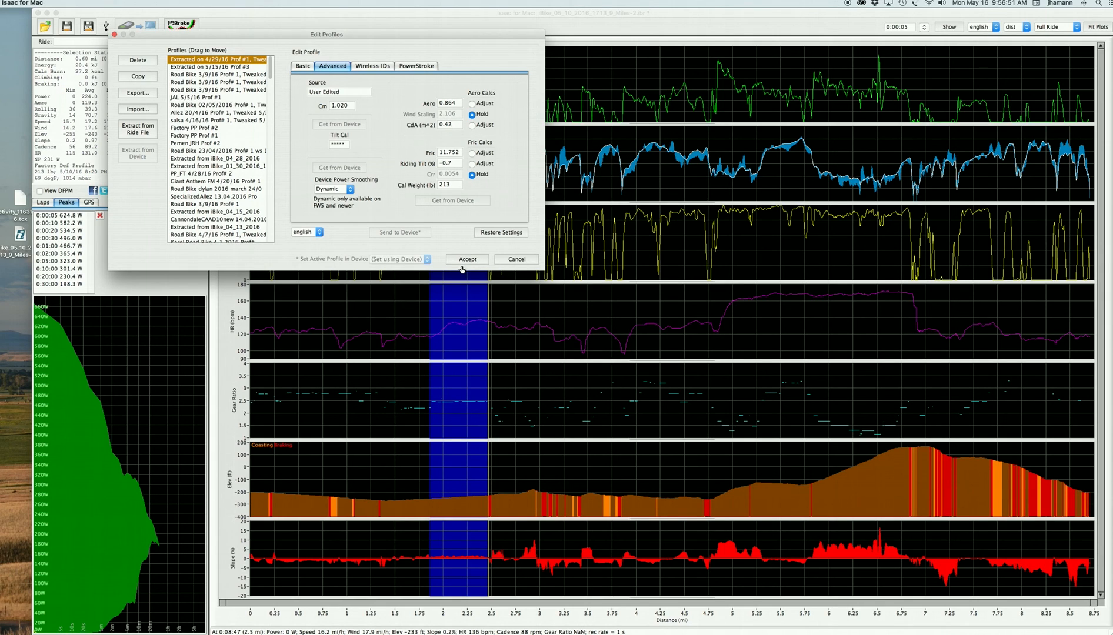
{"action": "left_click", "coordinate": [466, 259]}
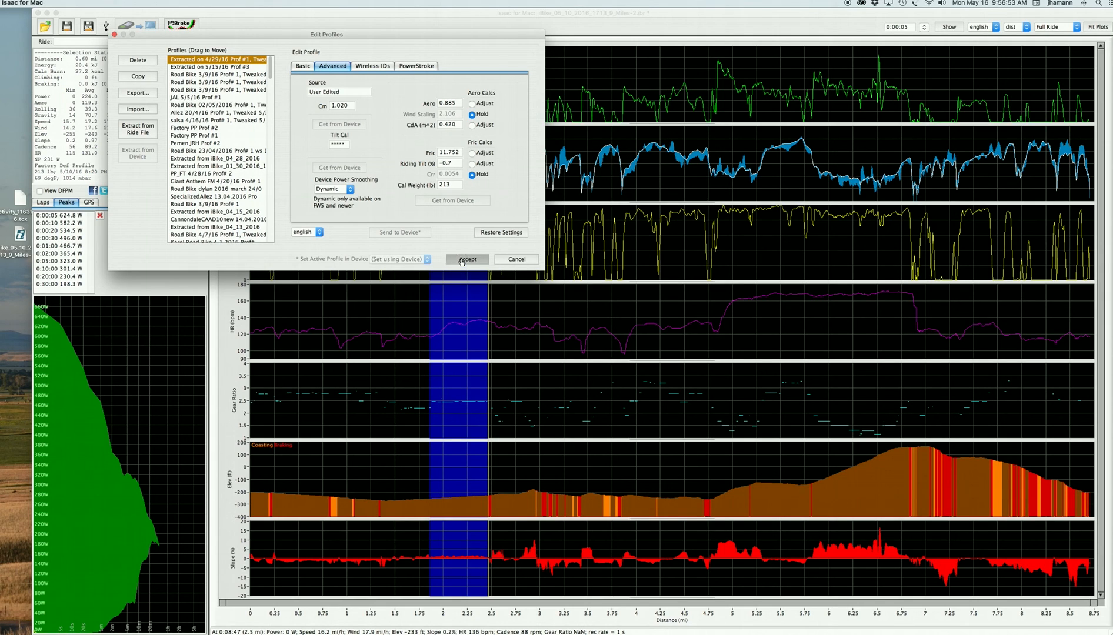
{"action": "left_click", "coordinate": [466, 259]}
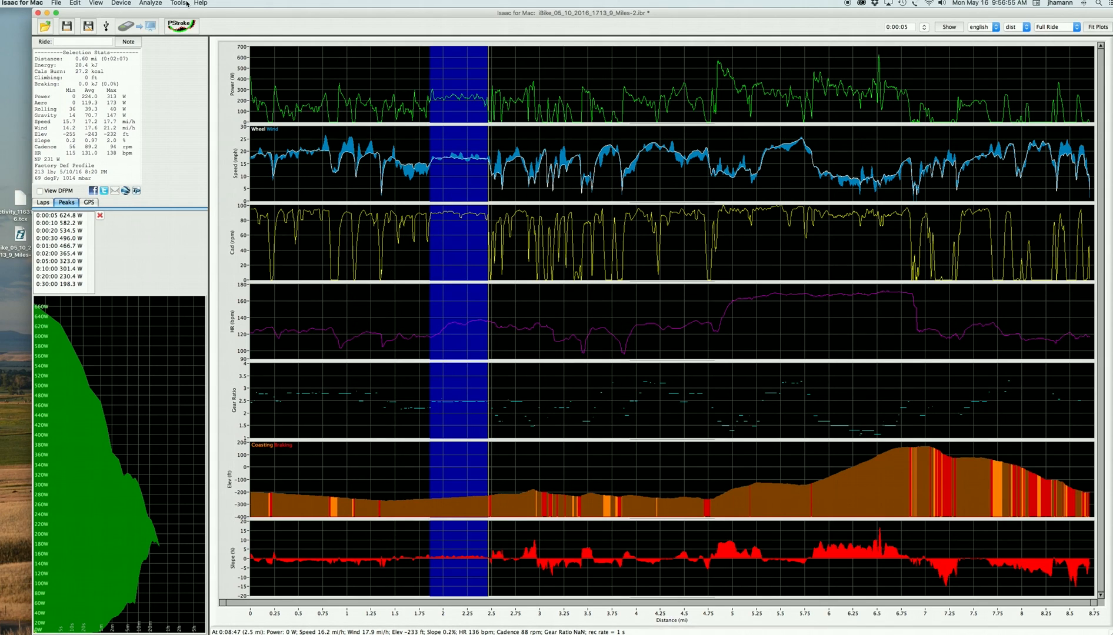
Step: Re-apply the 0.885 aero profile after the fact, lifting the 5-second peak to 625.0 W
{"action": "left_click", "coordinate": [178, 2]}
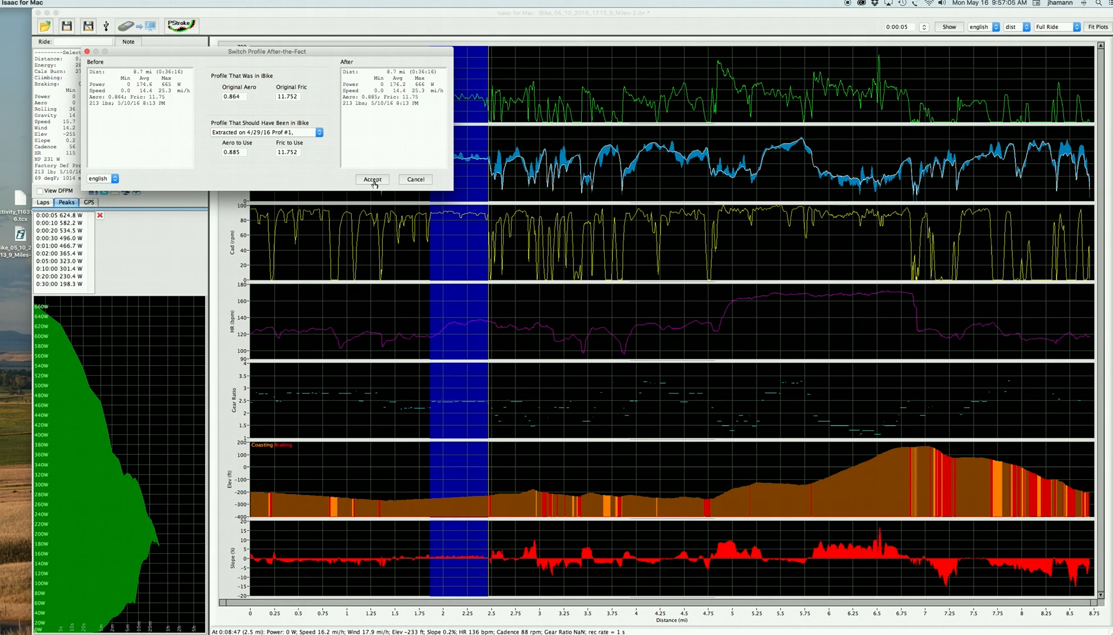
{"action": "left_click", "coordinate": [372, 179]}
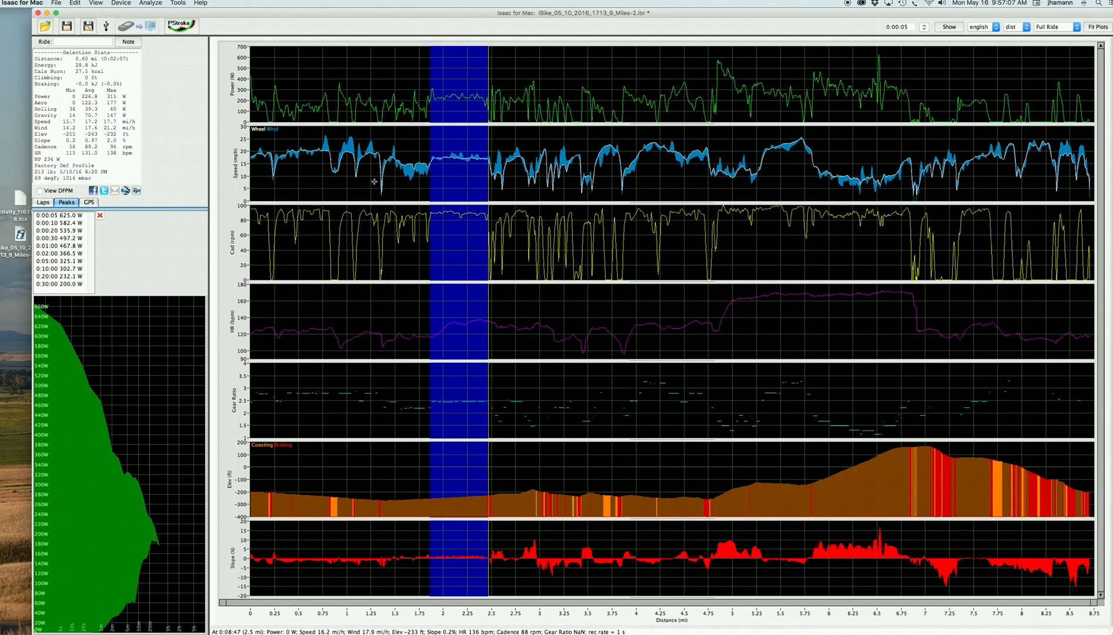
{"action": "mouse_move", "coordinate": [451, 161]}
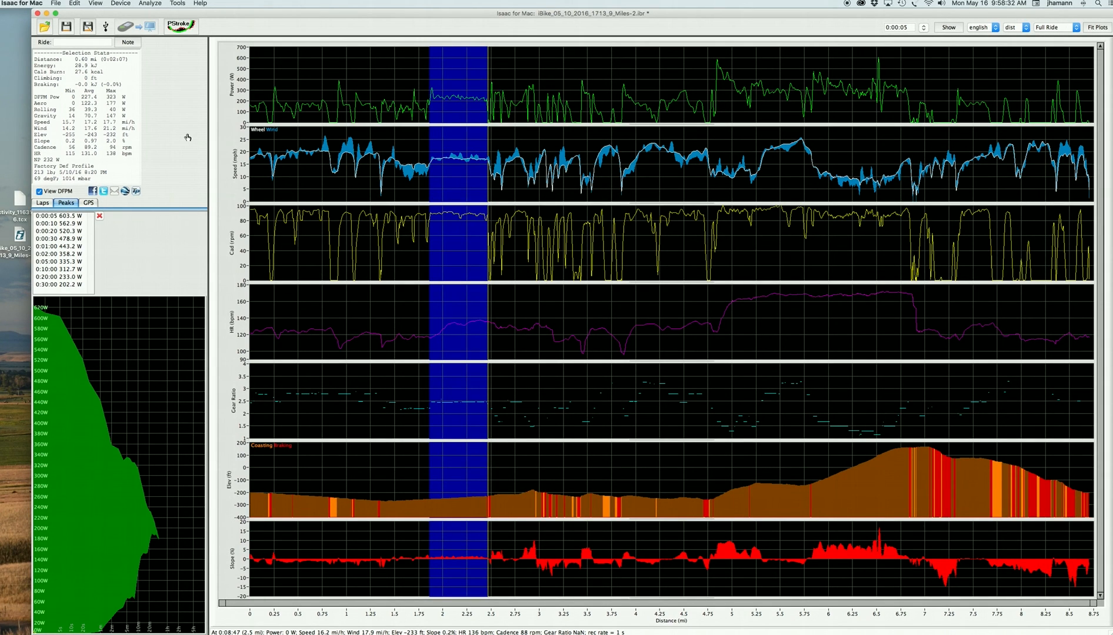
{"action": "mouse_move", "coordinate": [524, 318]}
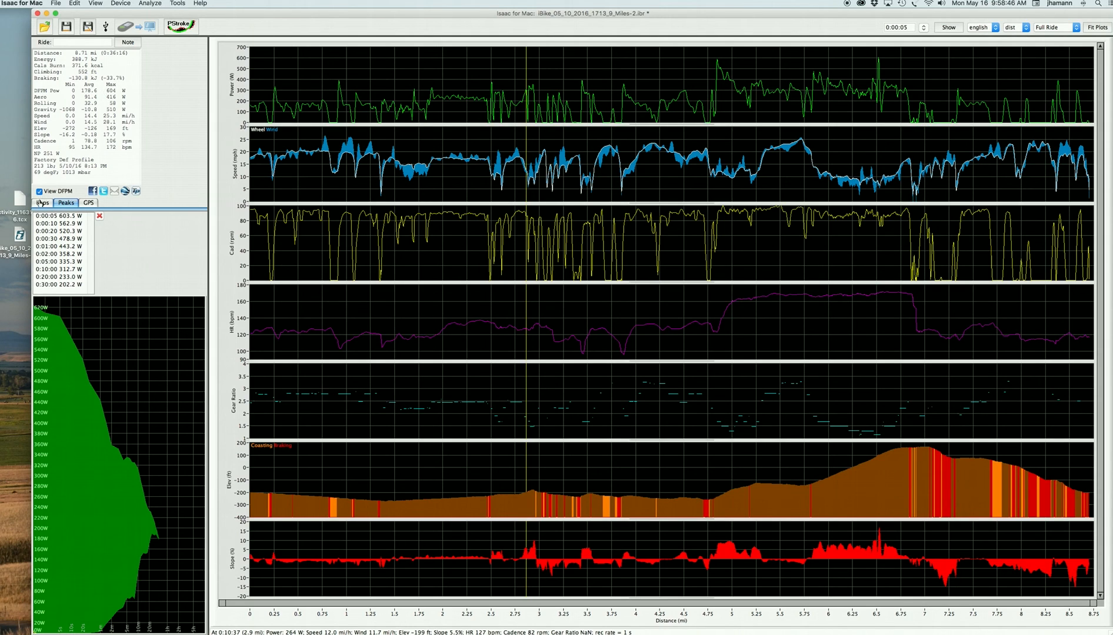
Step: Clear the range selection so stats span the whole 8.71-mile ride
{"action": "left_click", "coordinate": [39, 190]}
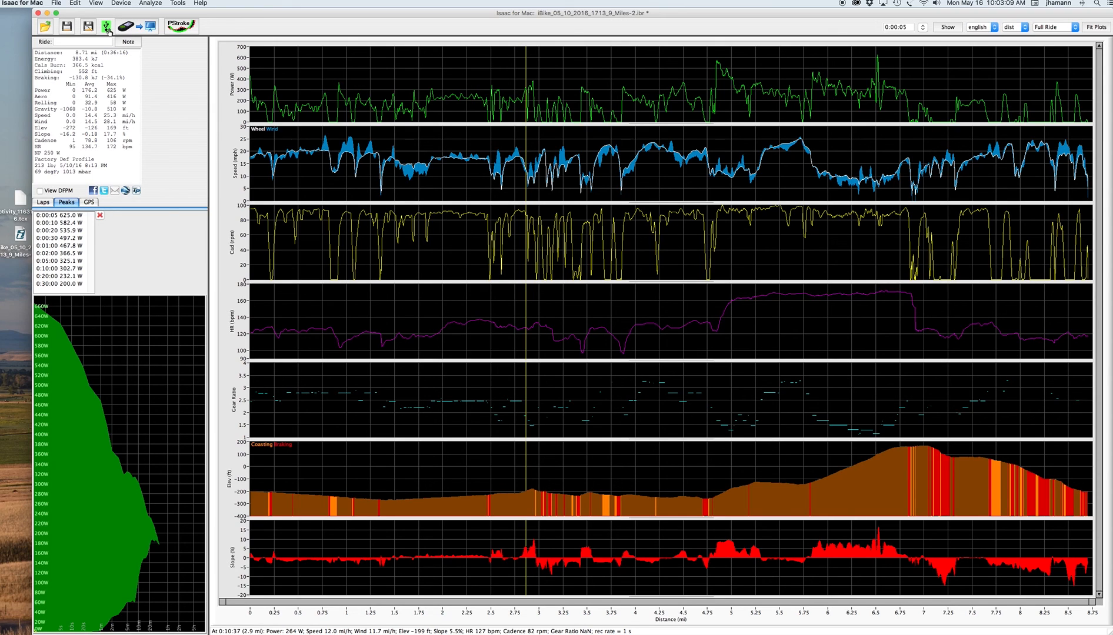
{"action": "mouse_move", "coordinate": [106, 28]}
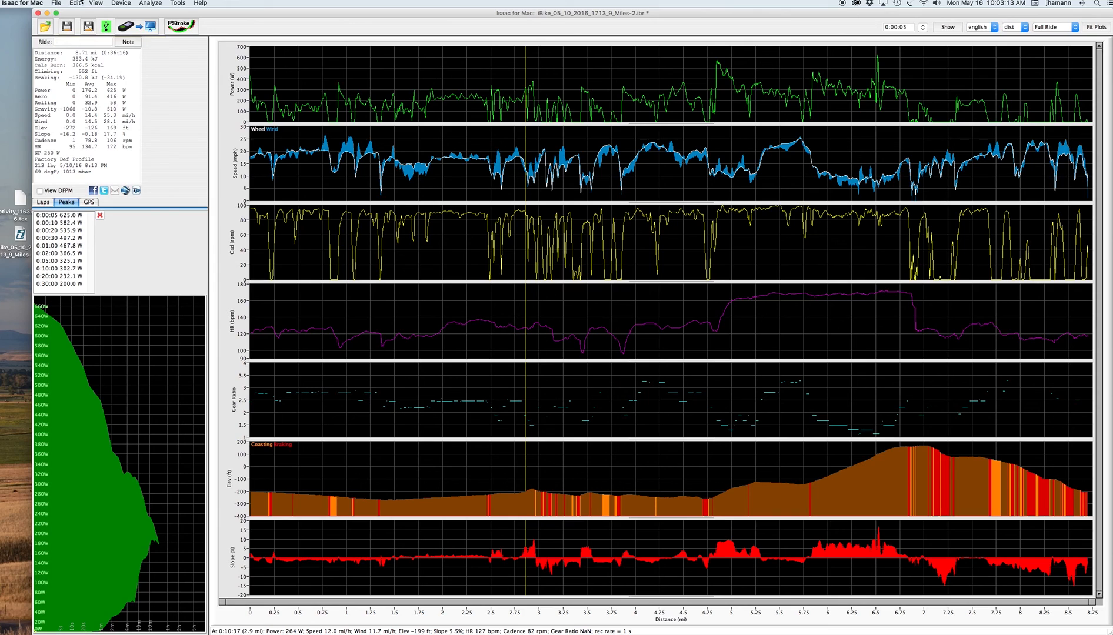
Step: Send the tweaked 4/29/16 profile to the PowerPod, confirmed by 'Profile set.'
{"action": "left_click", "coordinate": [74, 2]}
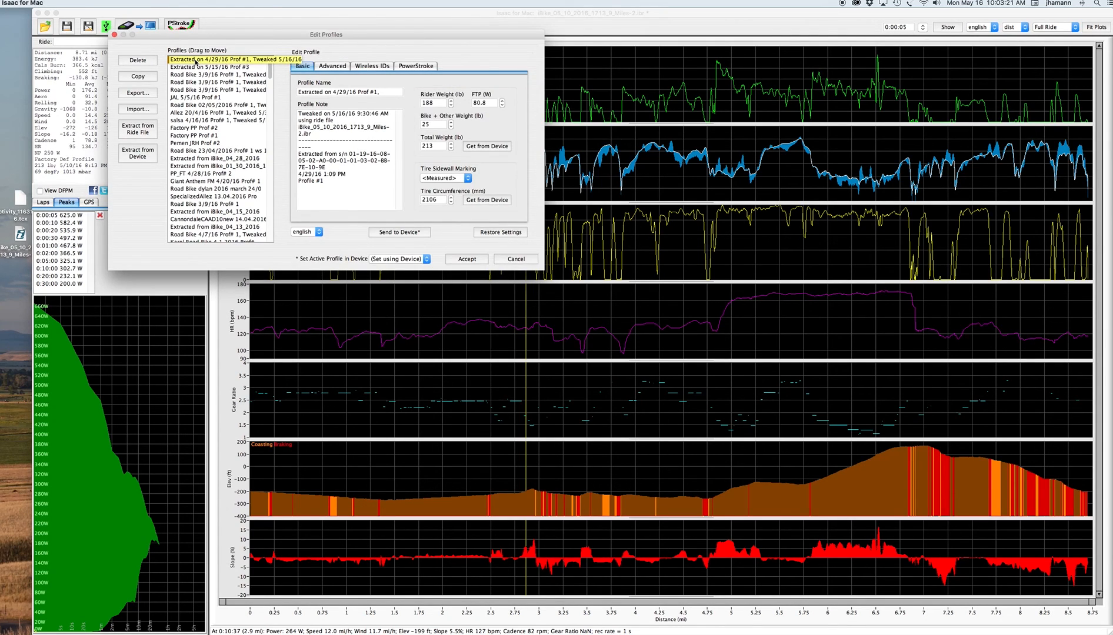
{"action": "left_click", "coordinate": [223, 120]}
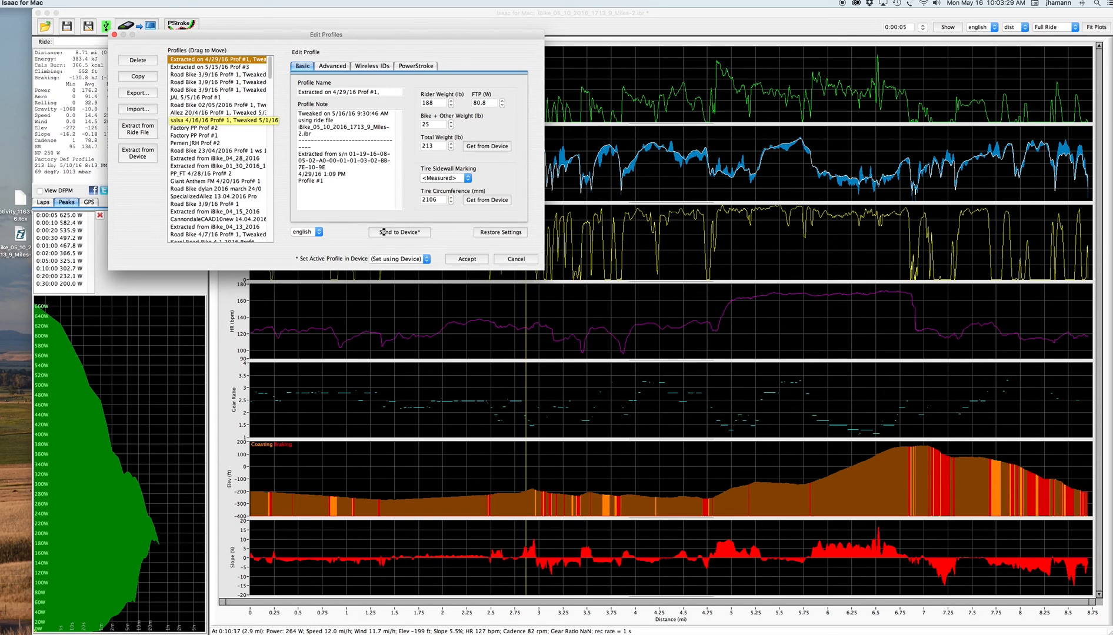
{"action": "left_click", "coordinate": [398, 232]}
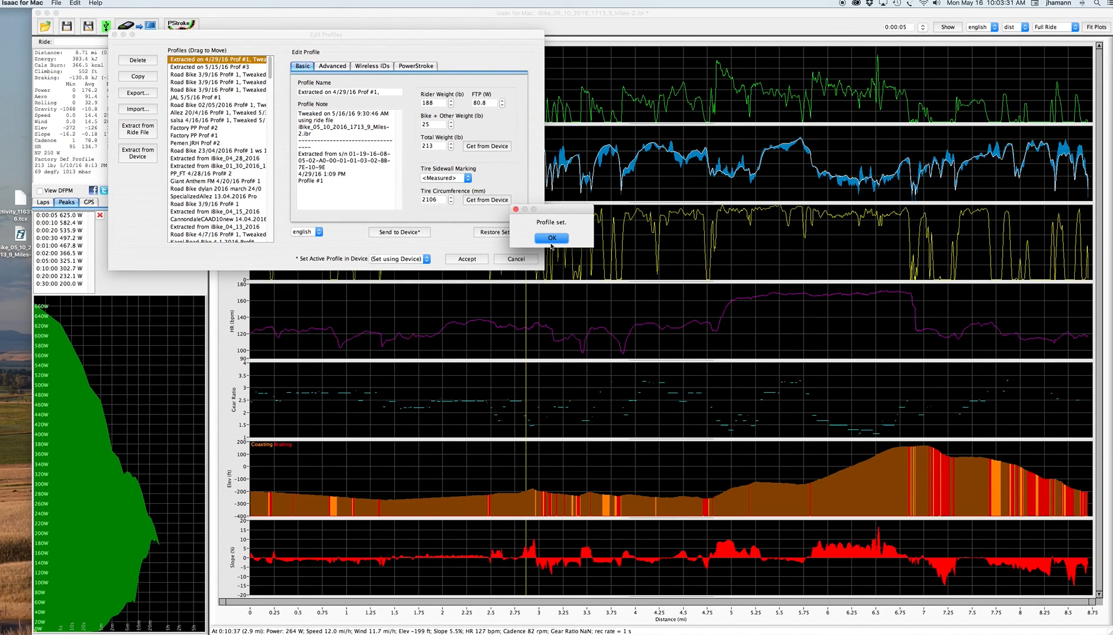